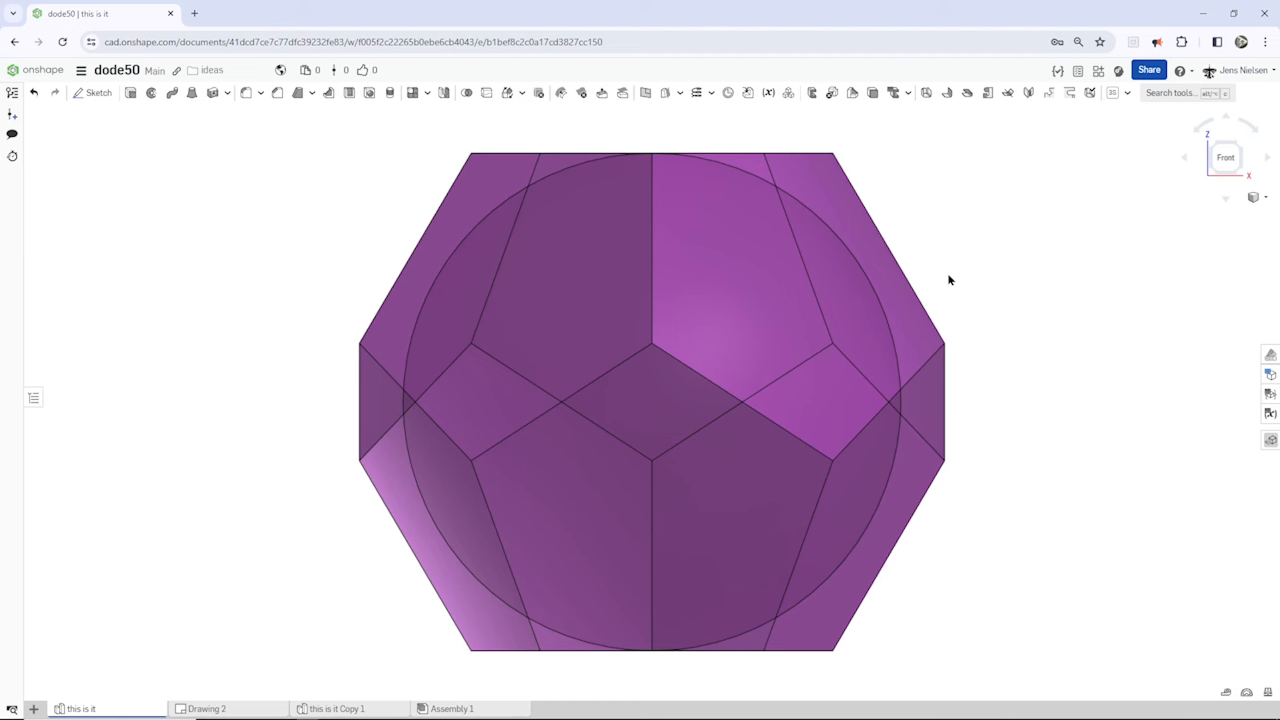
mouse_move(937, 271)
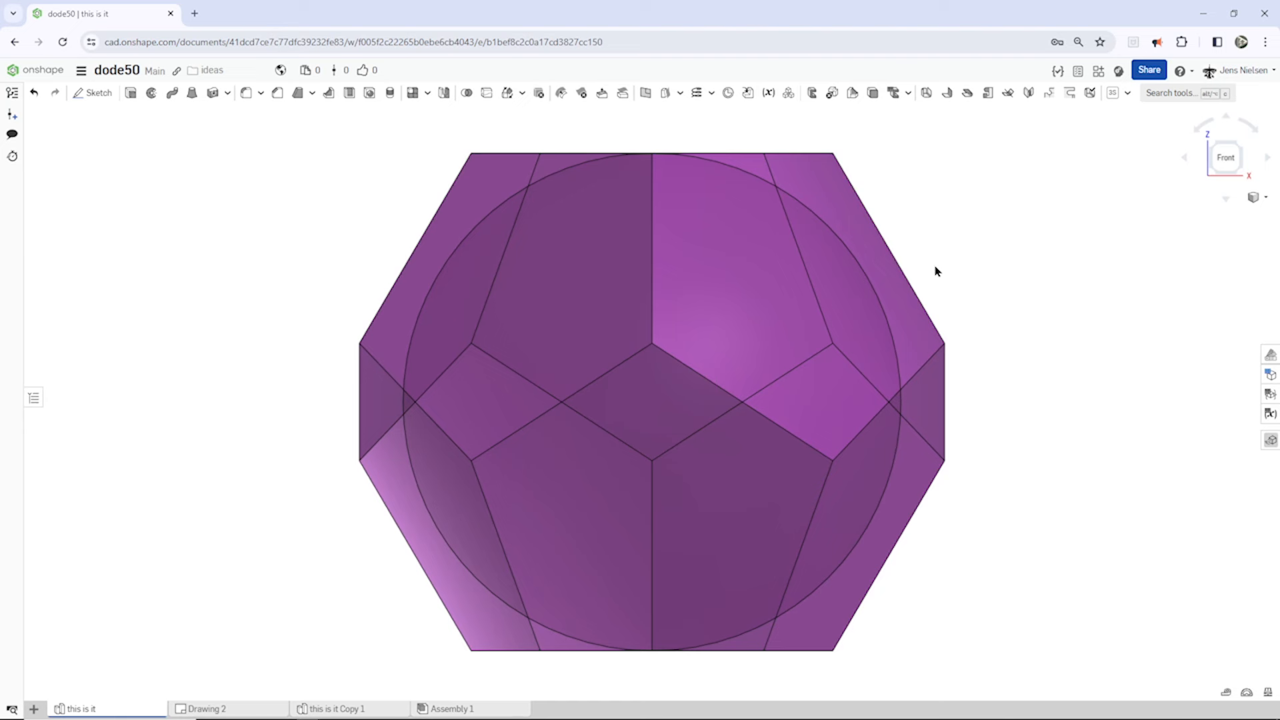
Inspect a pentagonal face of the dodecahedron and view it from the side
left_click(761, 281)
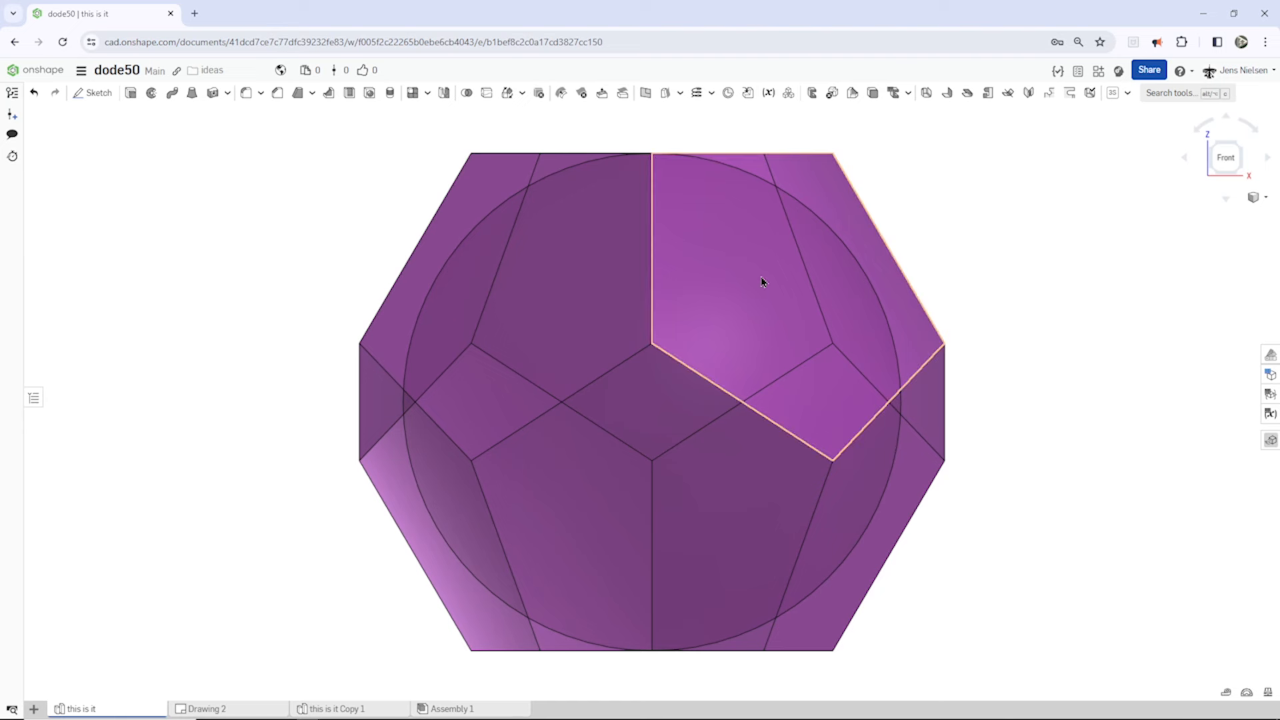
mouse_move(678, 217)
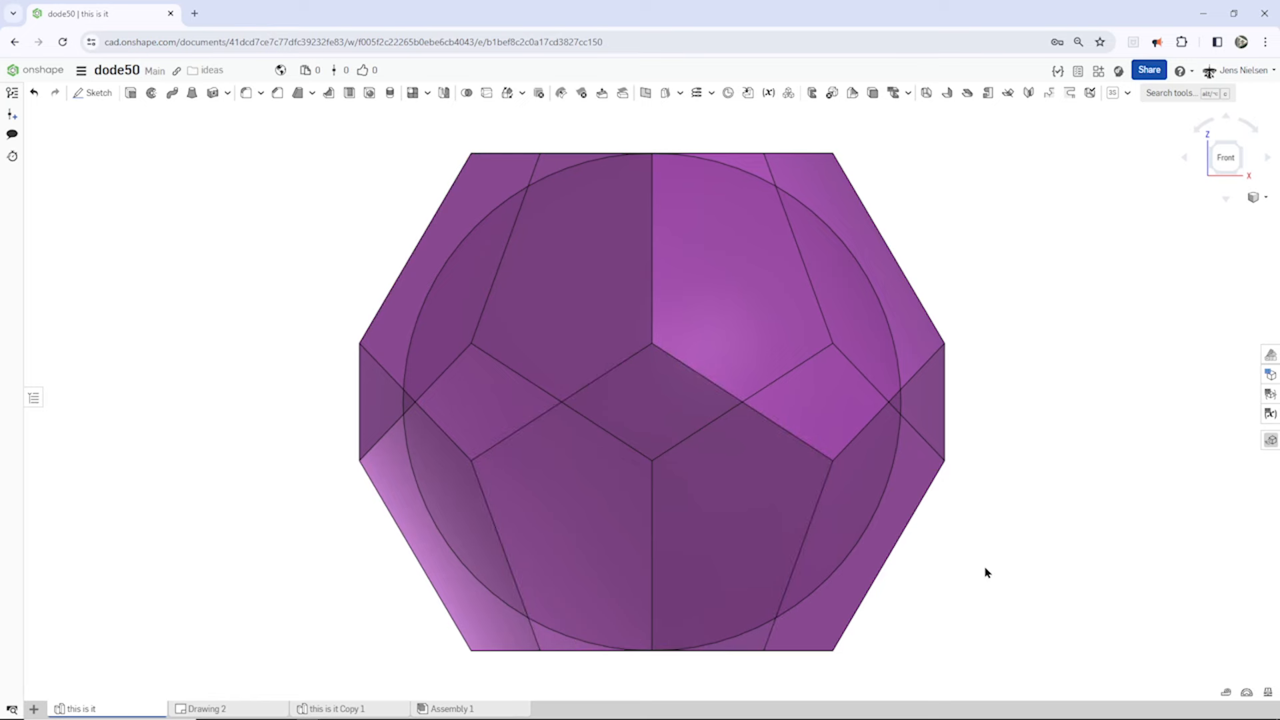
left_click_drag(986, 572, 1115, 349)
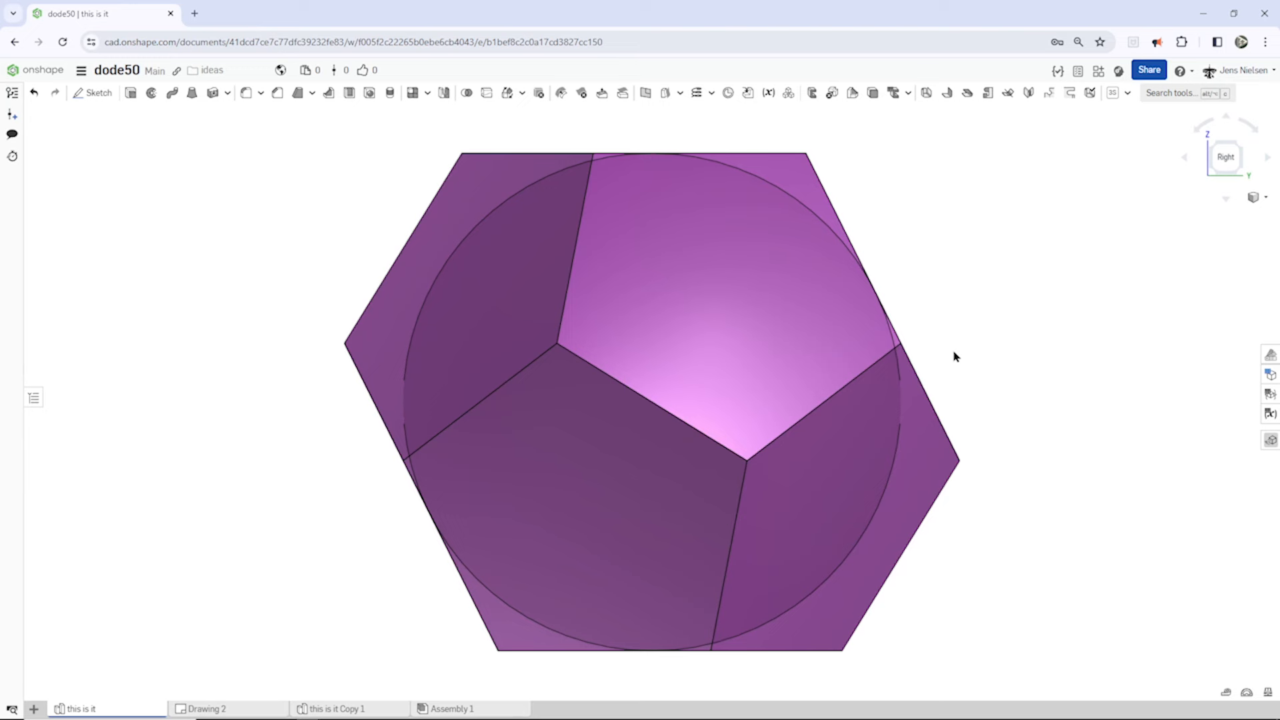
mouse_move(947, 392)
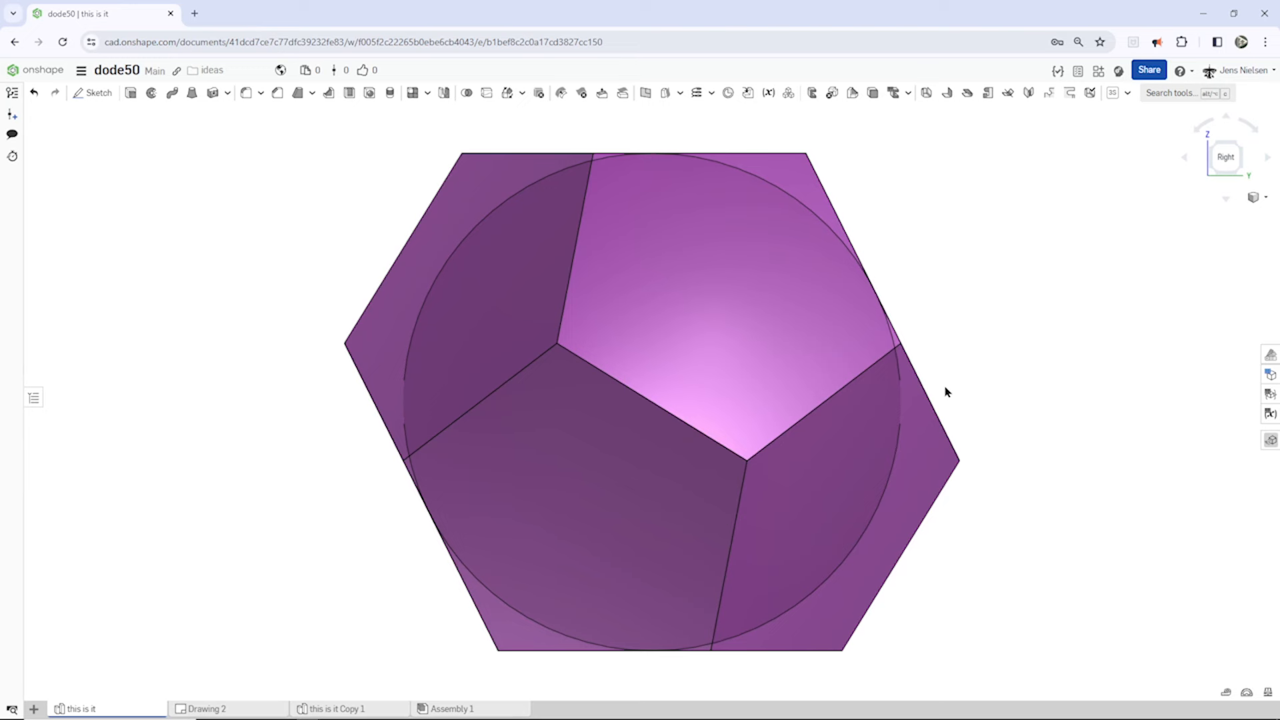
mouse_move(928, 347)
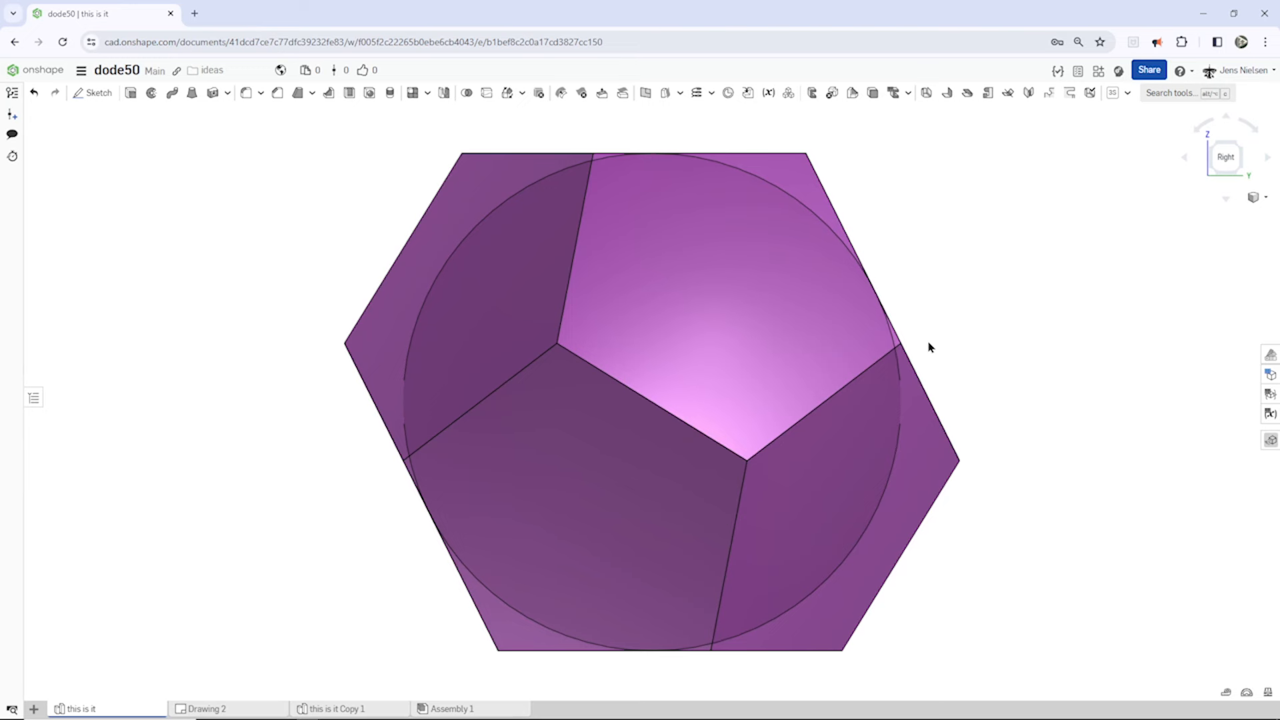
mouse_move(357, 447)
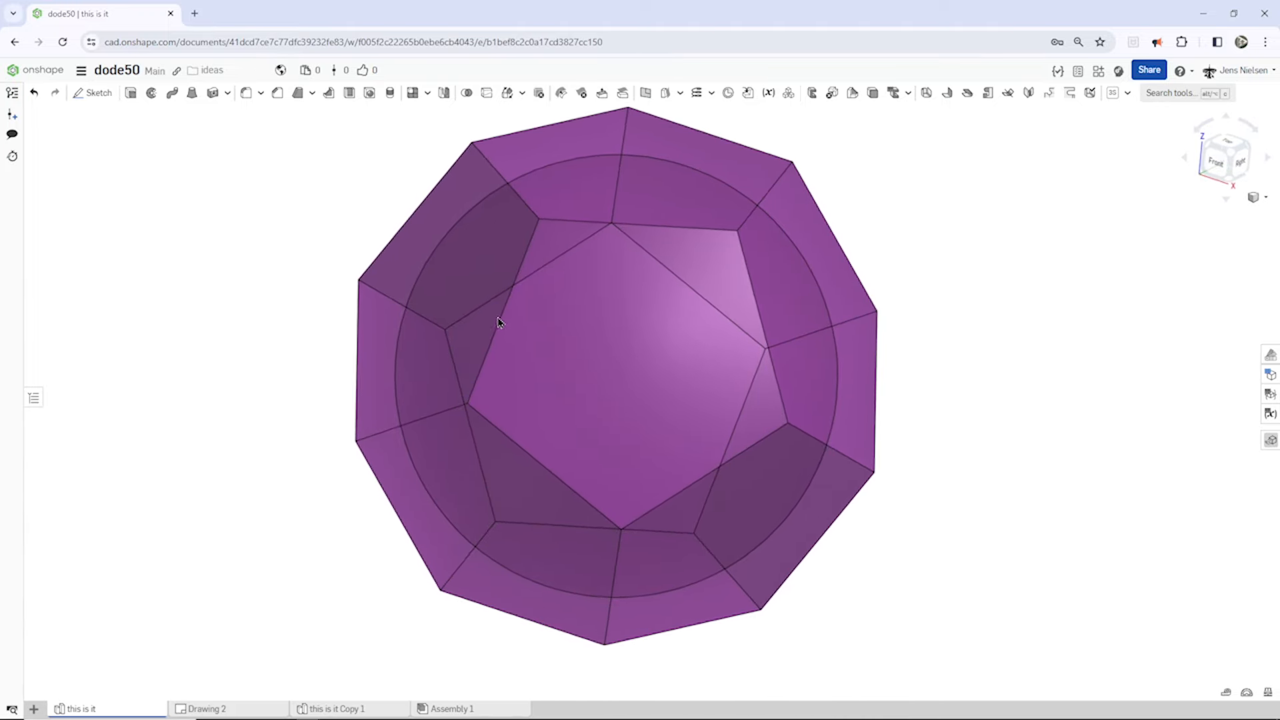
mouse_move(1061, 295)
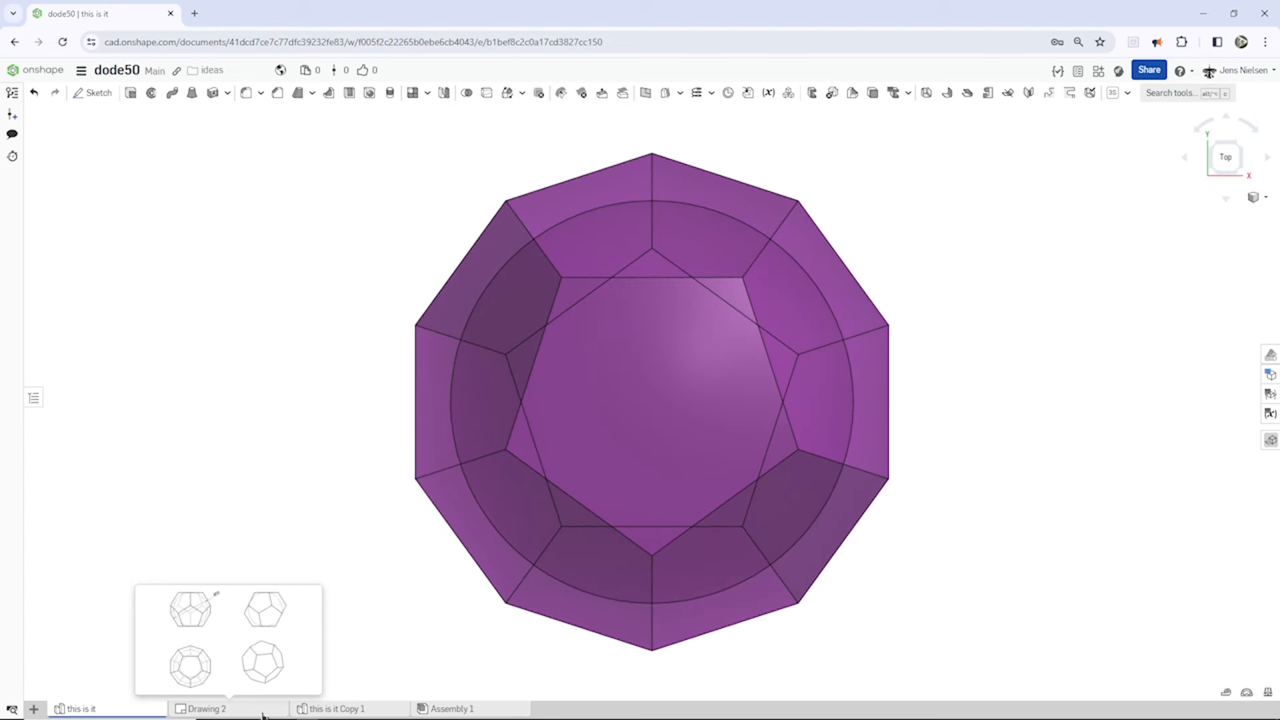
Review the Ø50 sphere dimension in Drawing 2, then move to the empty Part Studio 2
left_click(207, 708)
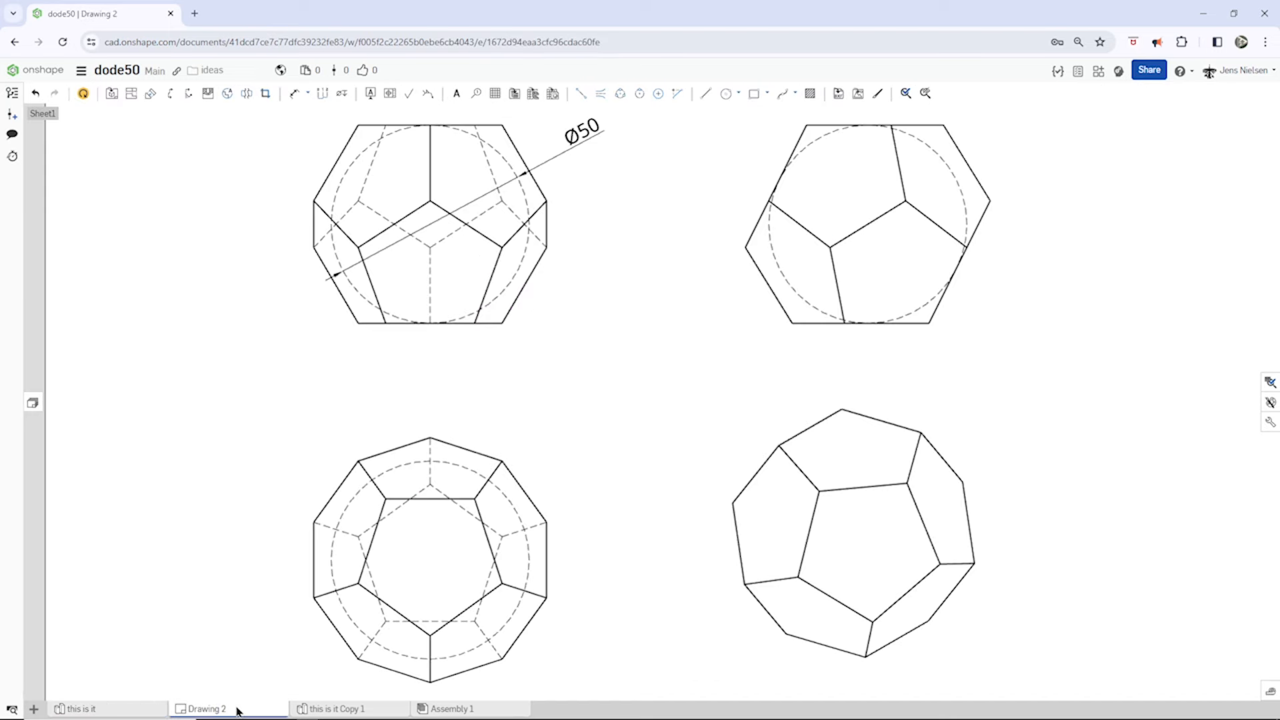
left_click(438, 292)
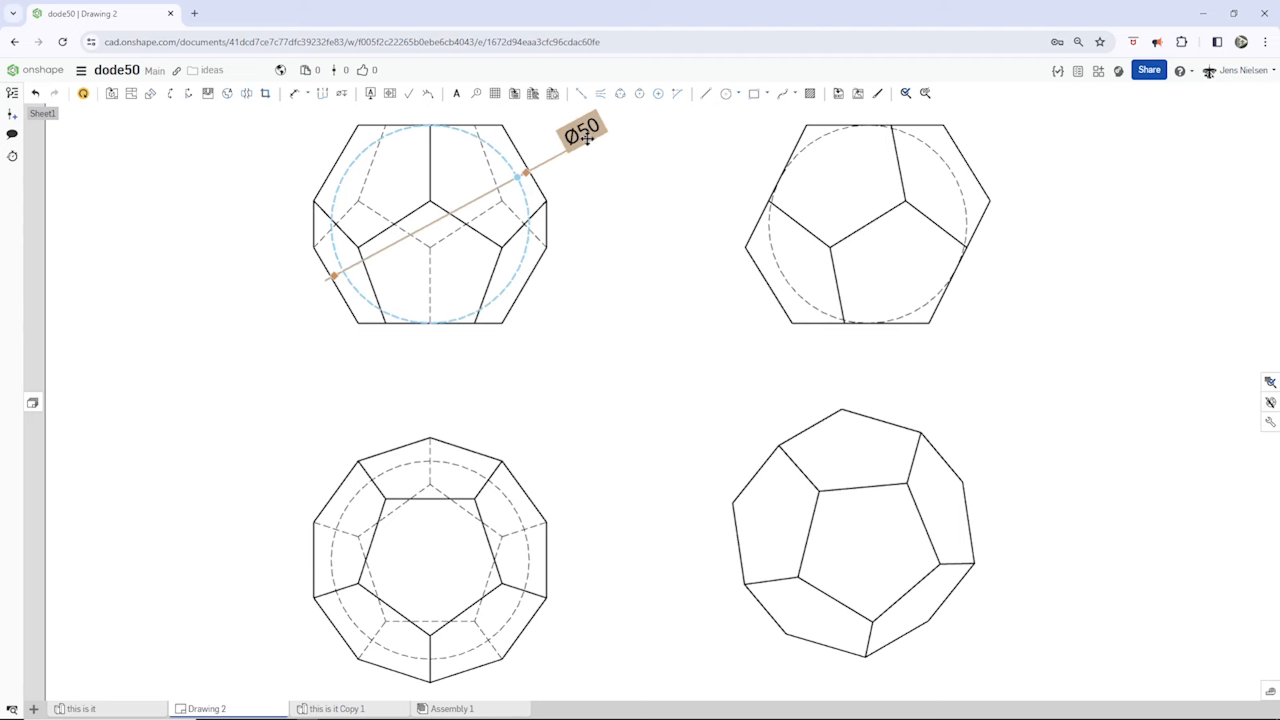
left_click(638, 325)
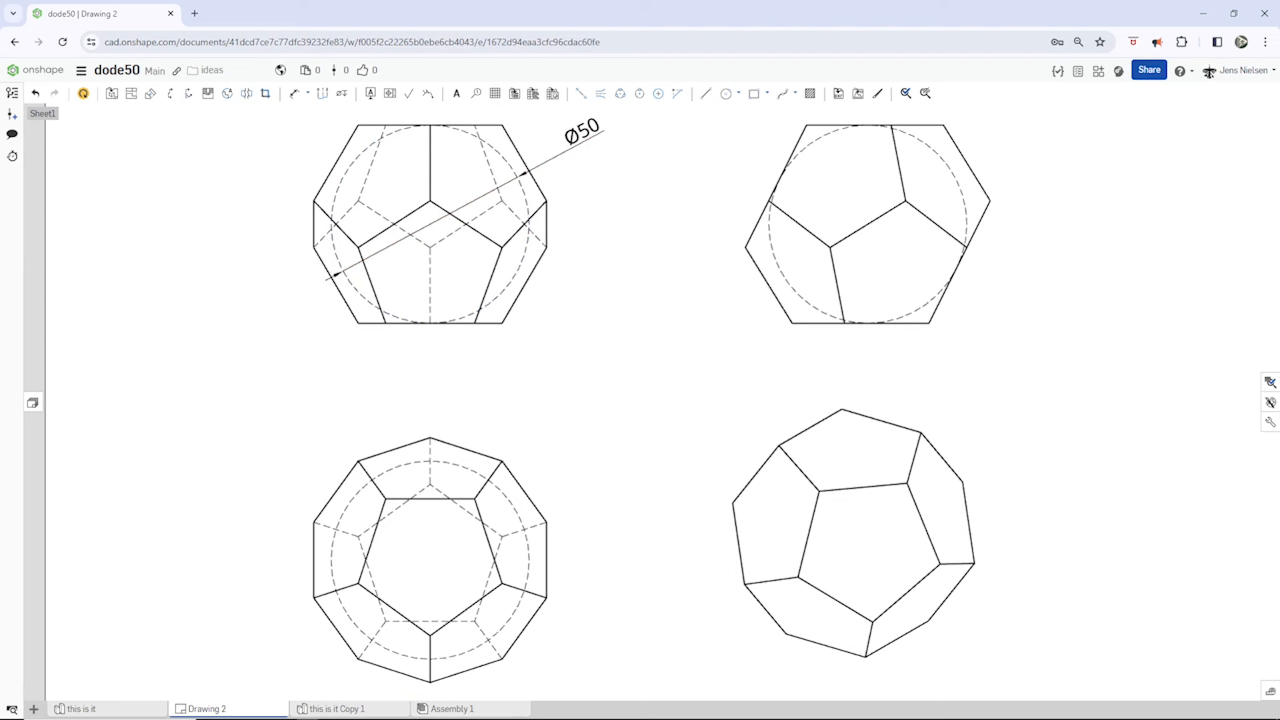
left_click(853, 530)
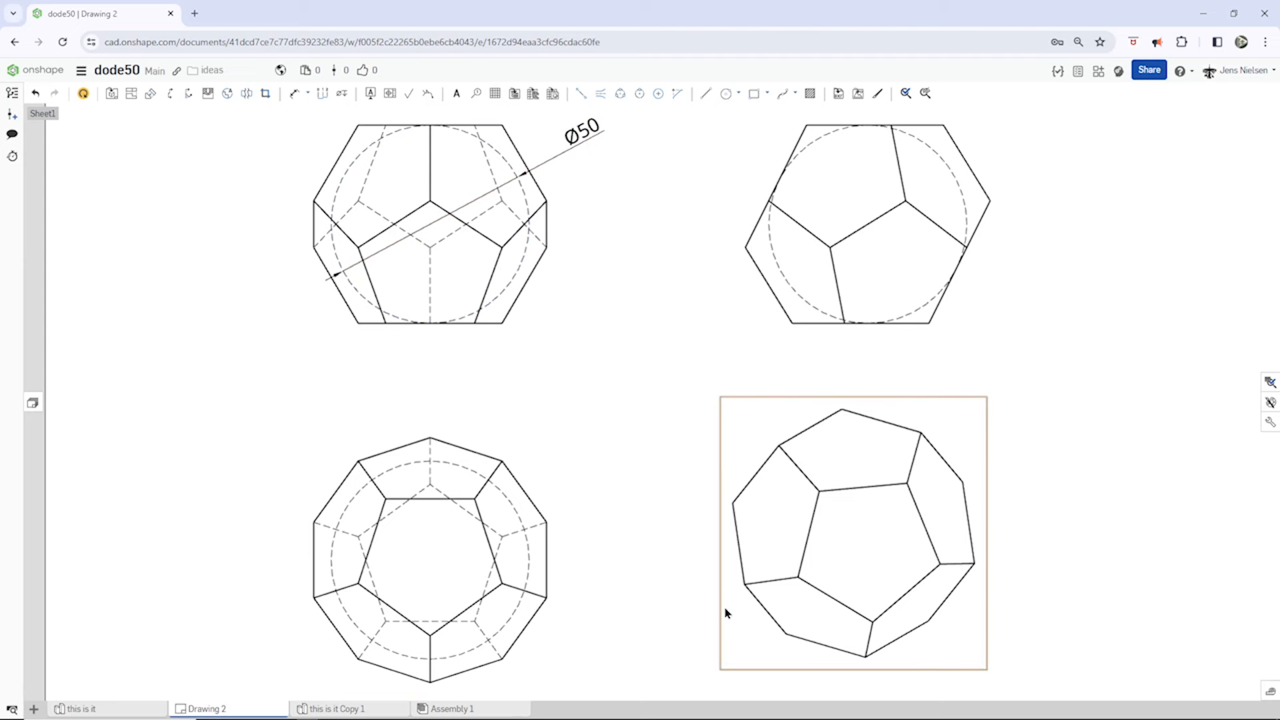
left_click(80, 708)
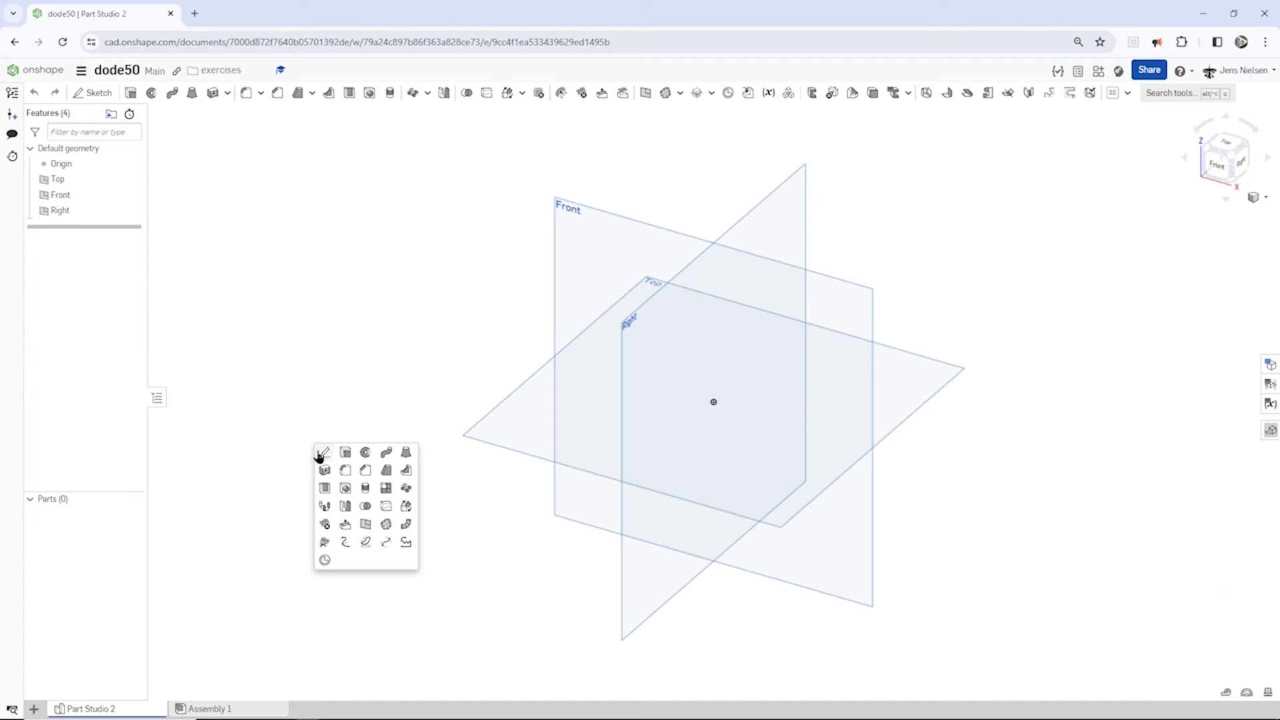
Sketch a Ø50 construction circle centred on the origin of the Front plane
left_click(323, 453)
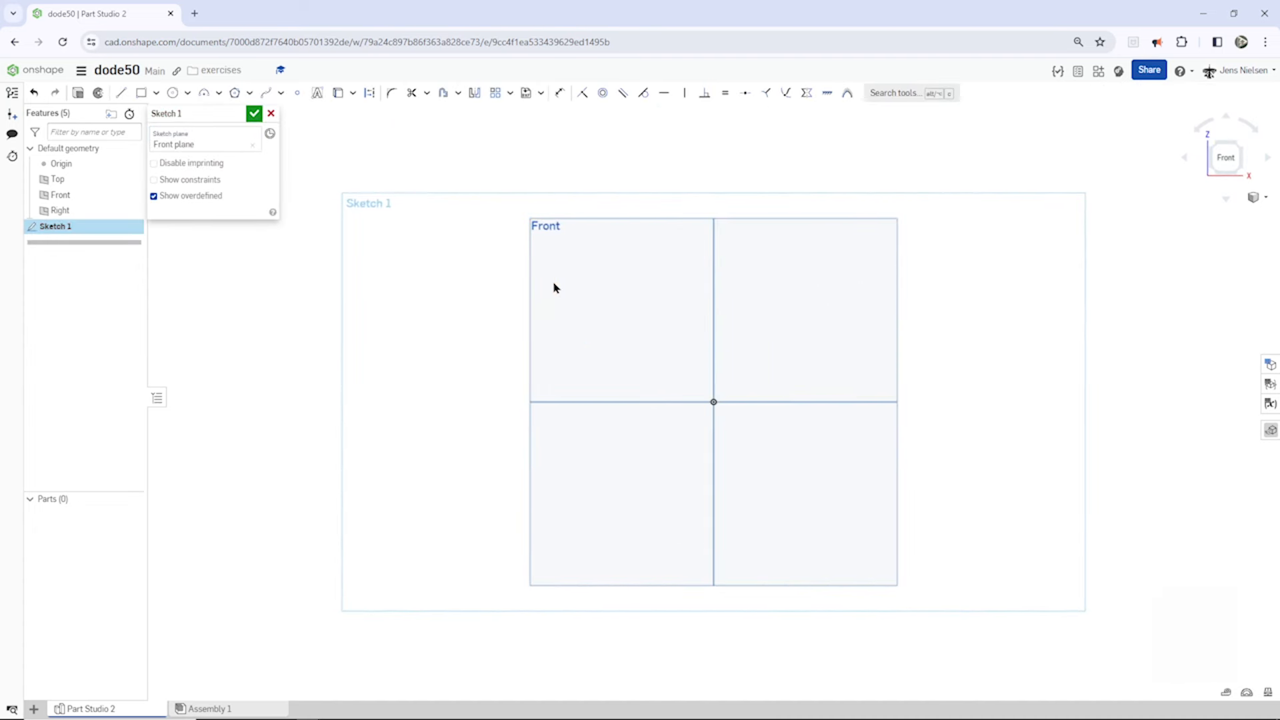
key("p")
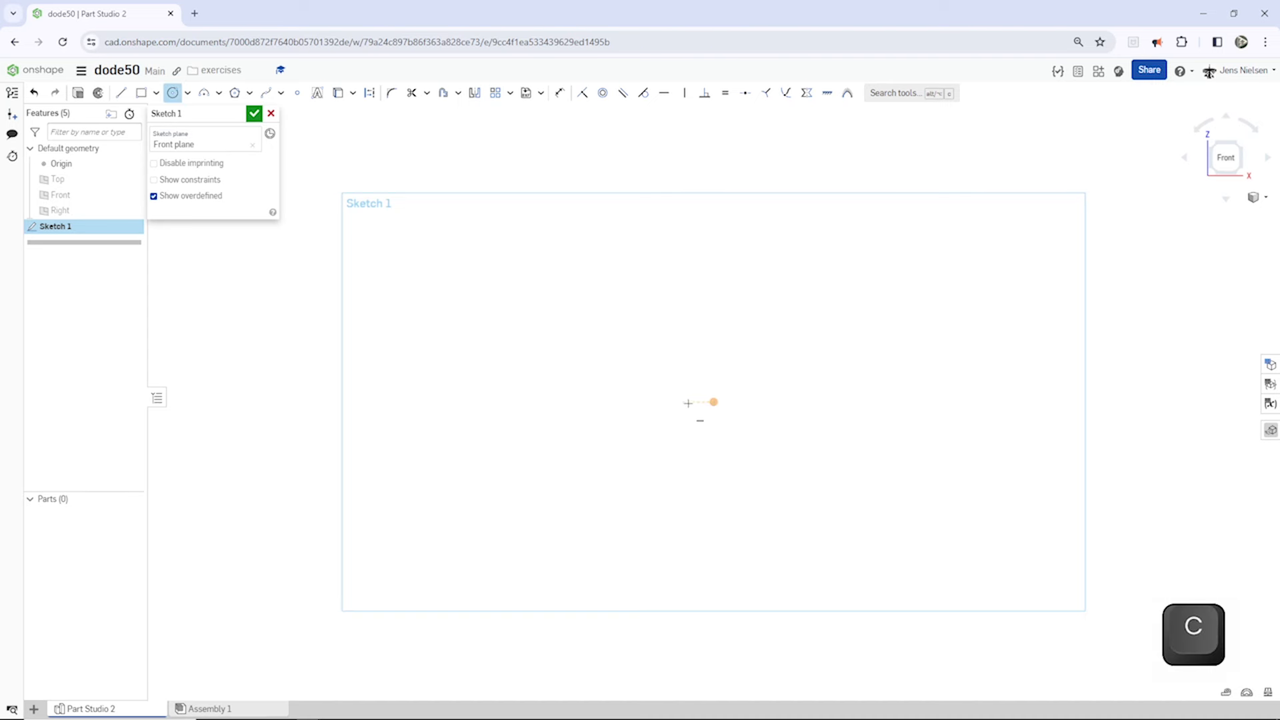
left_click_drag(712, 401, 783, 324)
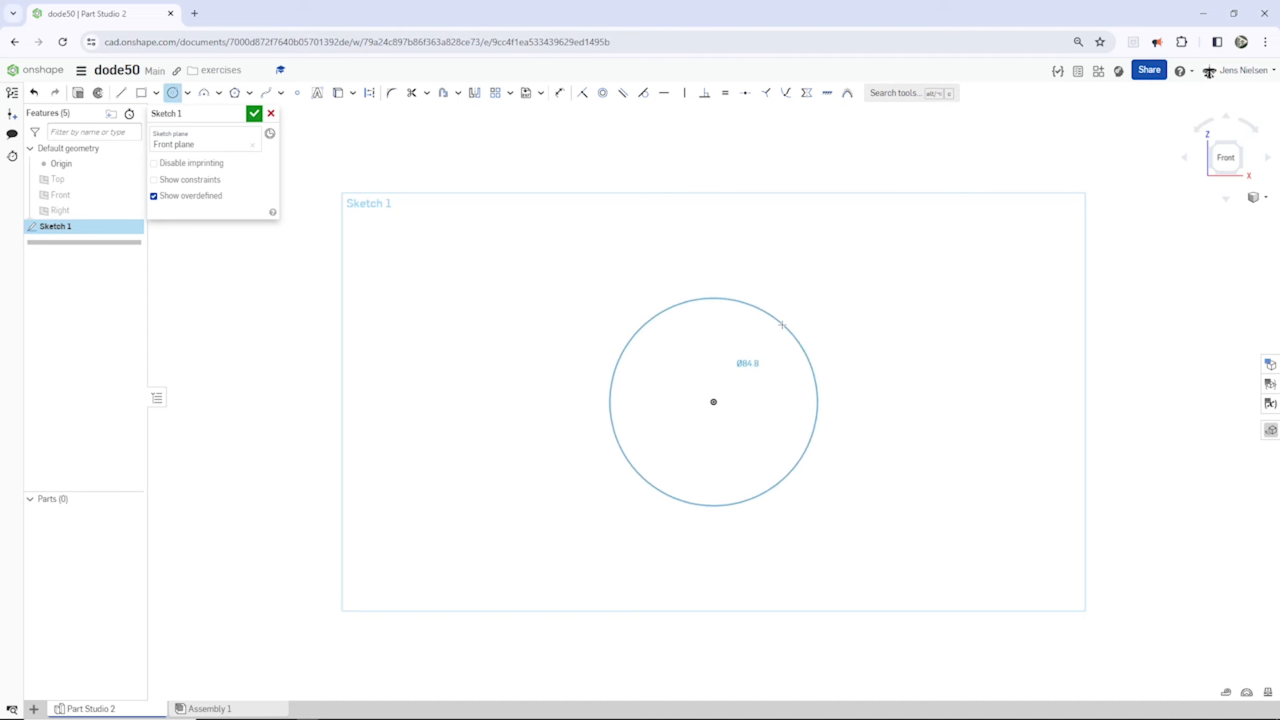
type("5")
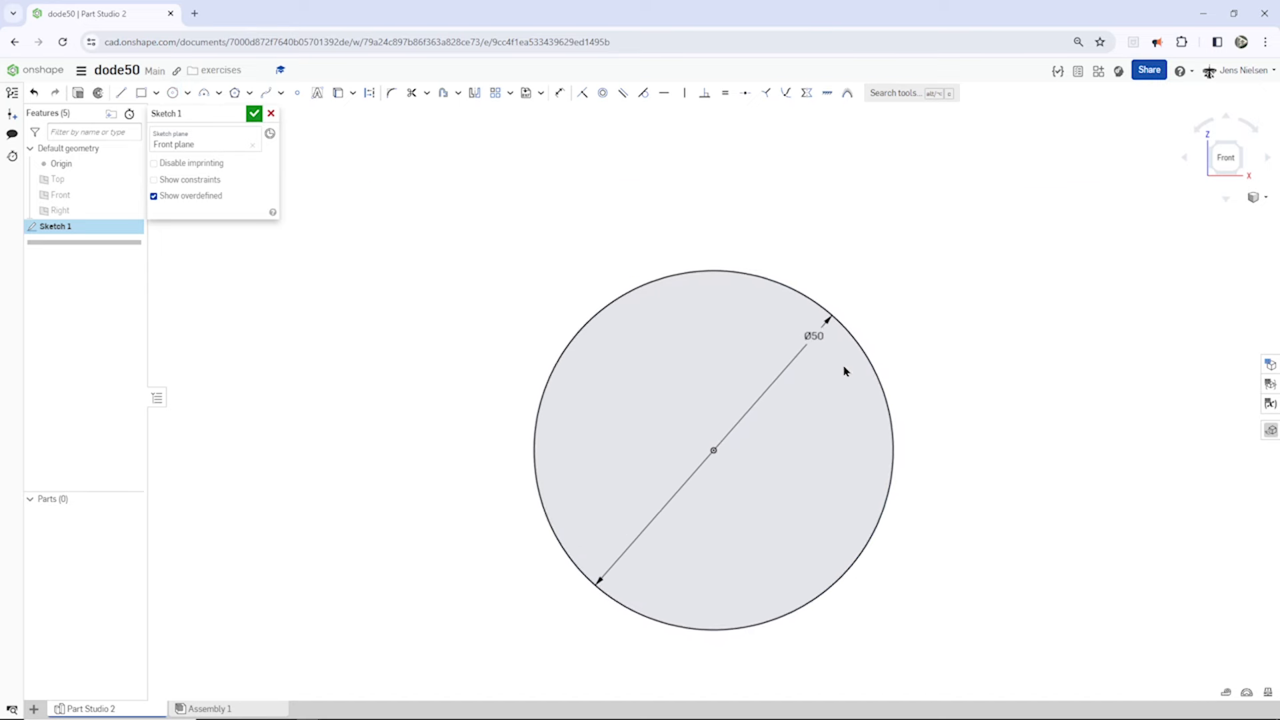
left_click(369, 92)
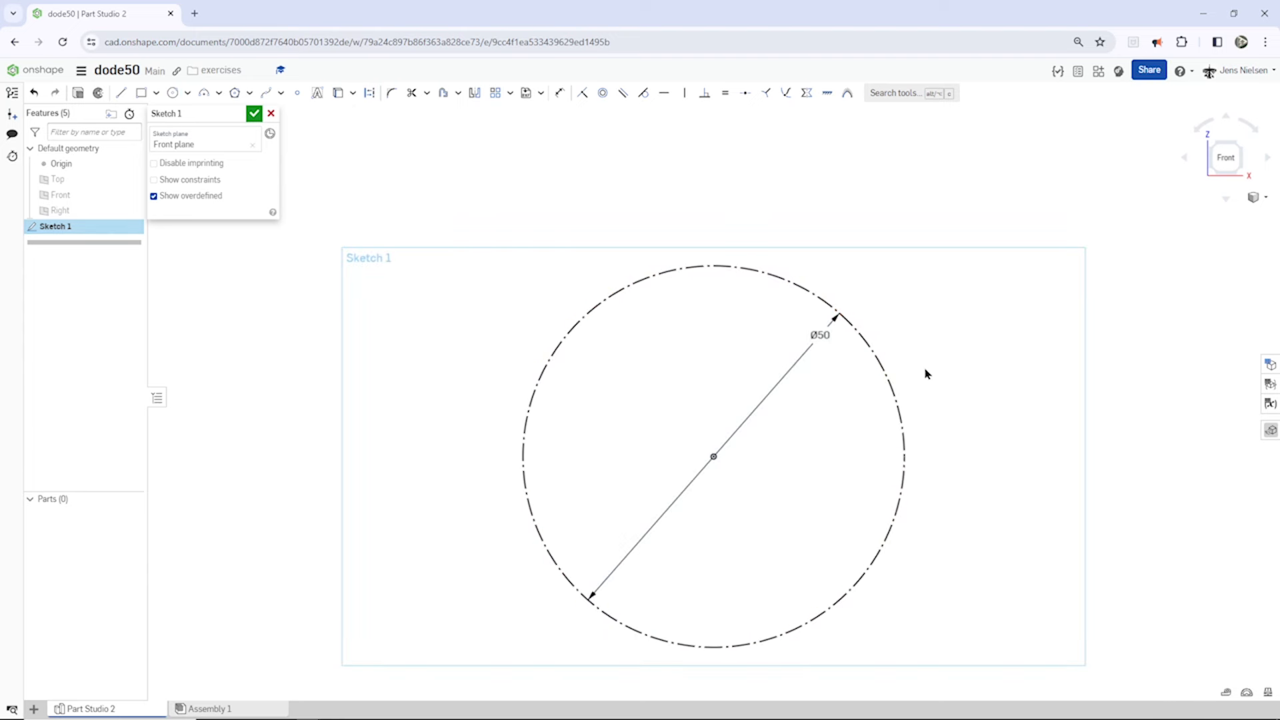
Draw a six-sided outline around the circle with its edges tangent to it
left_click(120, 92)
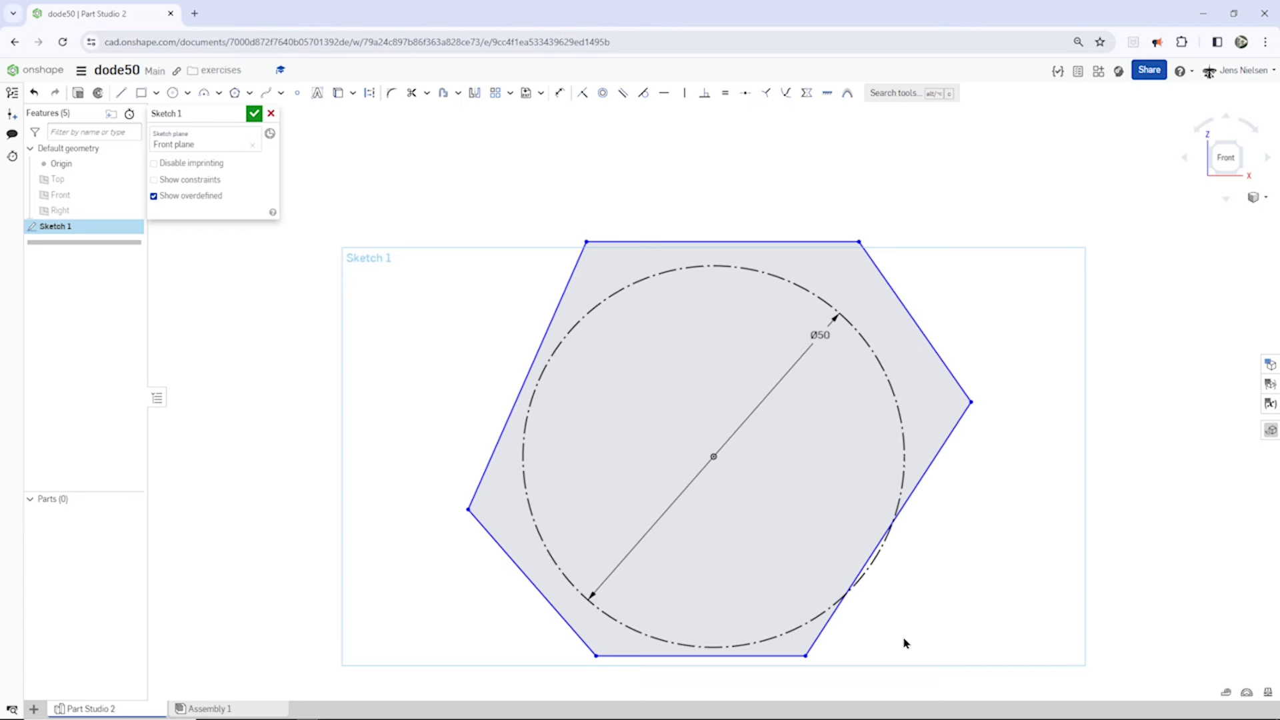
left_click(643, 92)
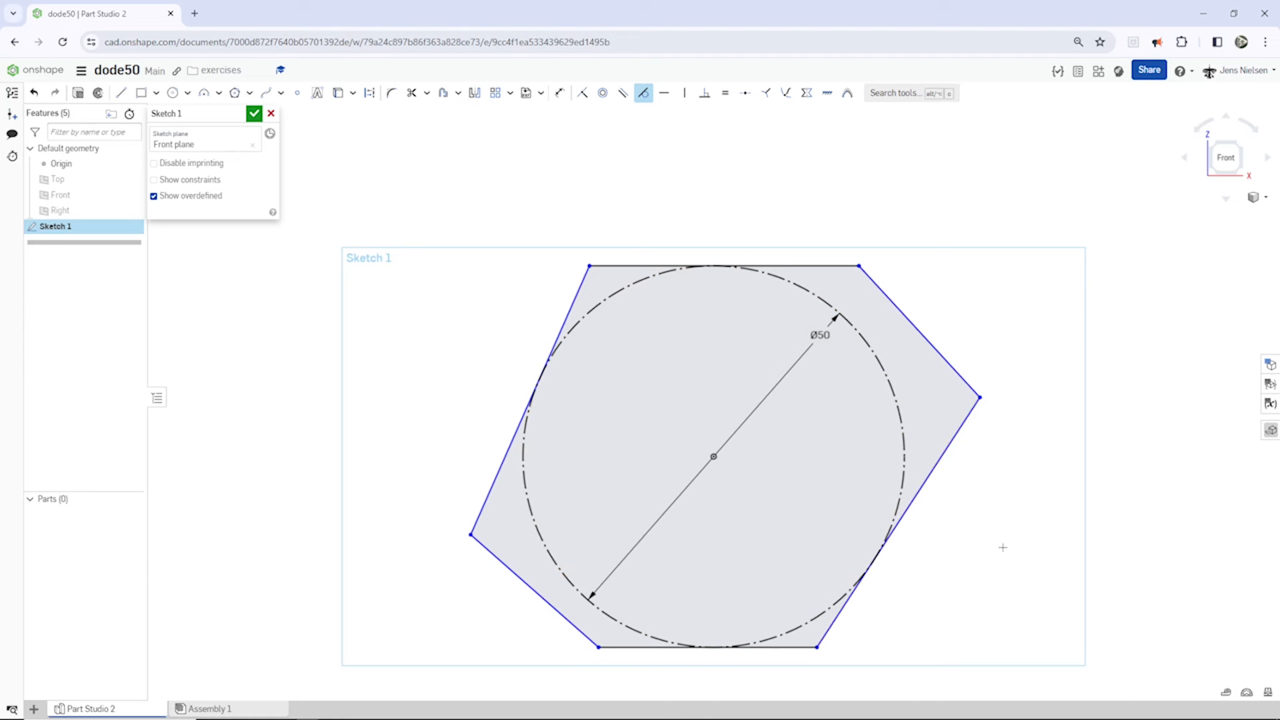
key("b")
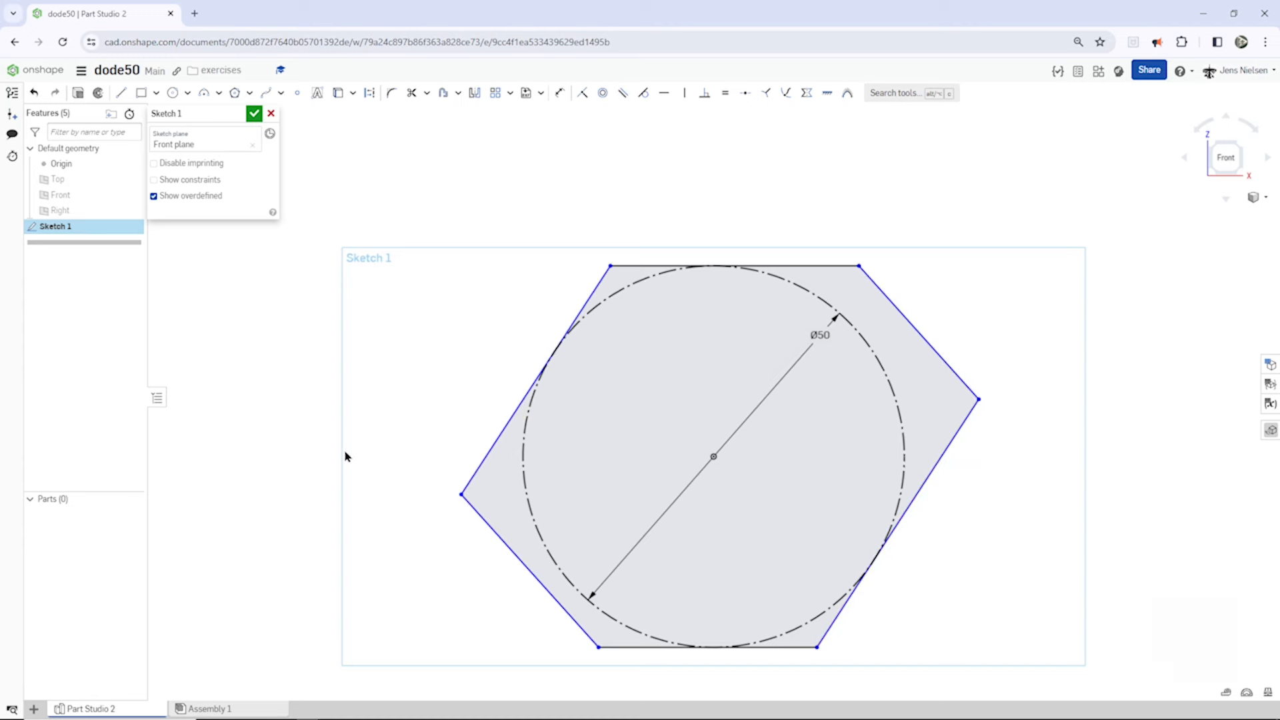
mouse_move(583, 216)
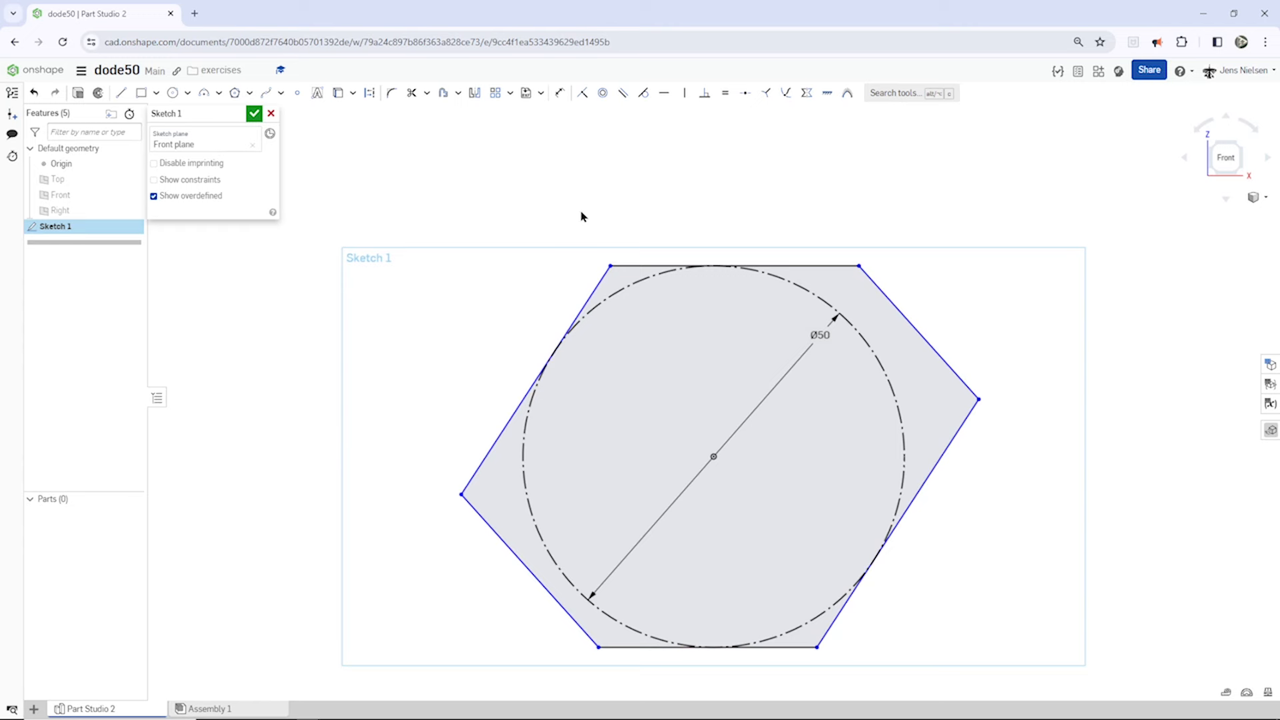
Drag a hexagon corner back and forth to verify the tangent constraints hold
key("e")
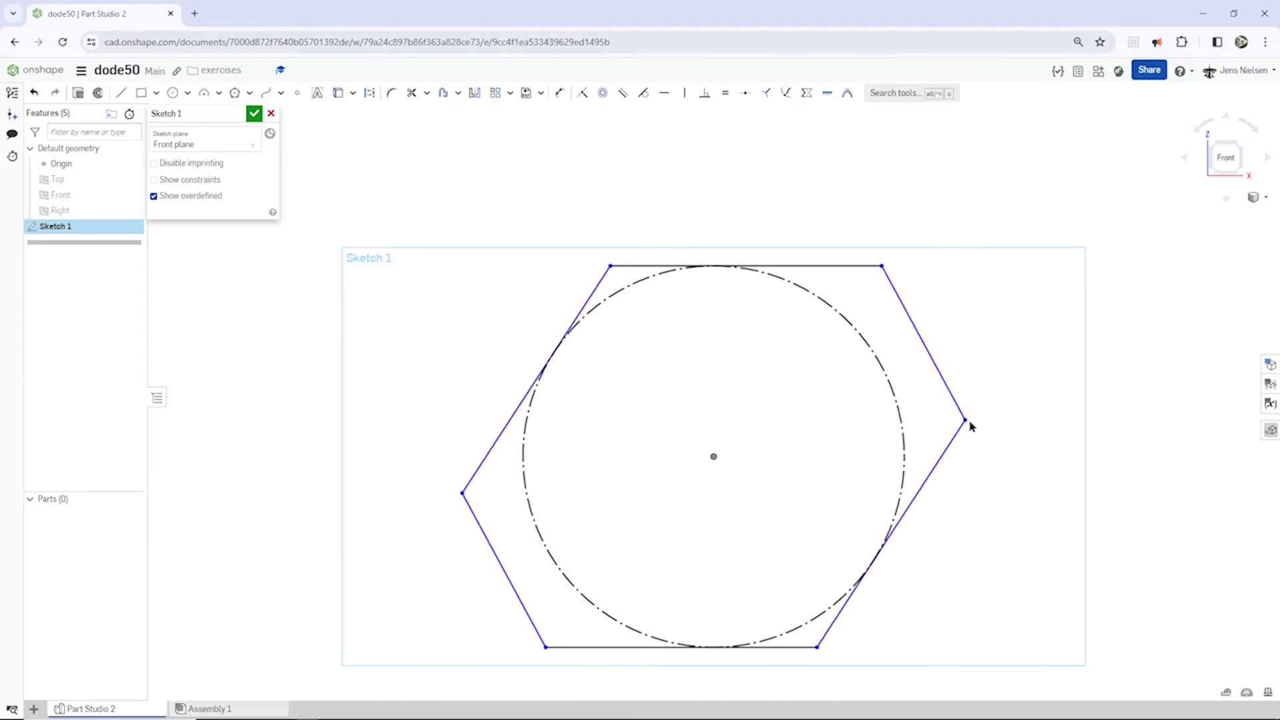
left_click_drag(958, 424, 1061, 408)
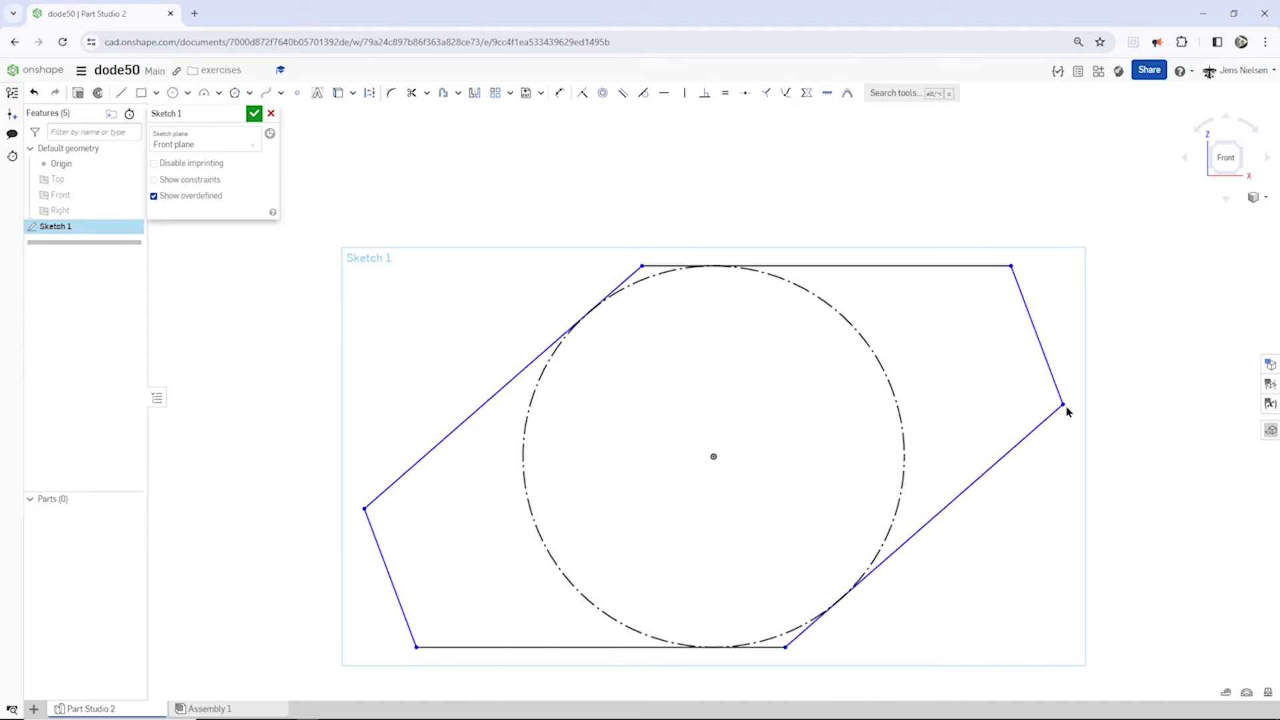
left_click_drag(1061, 408, 950, 432)
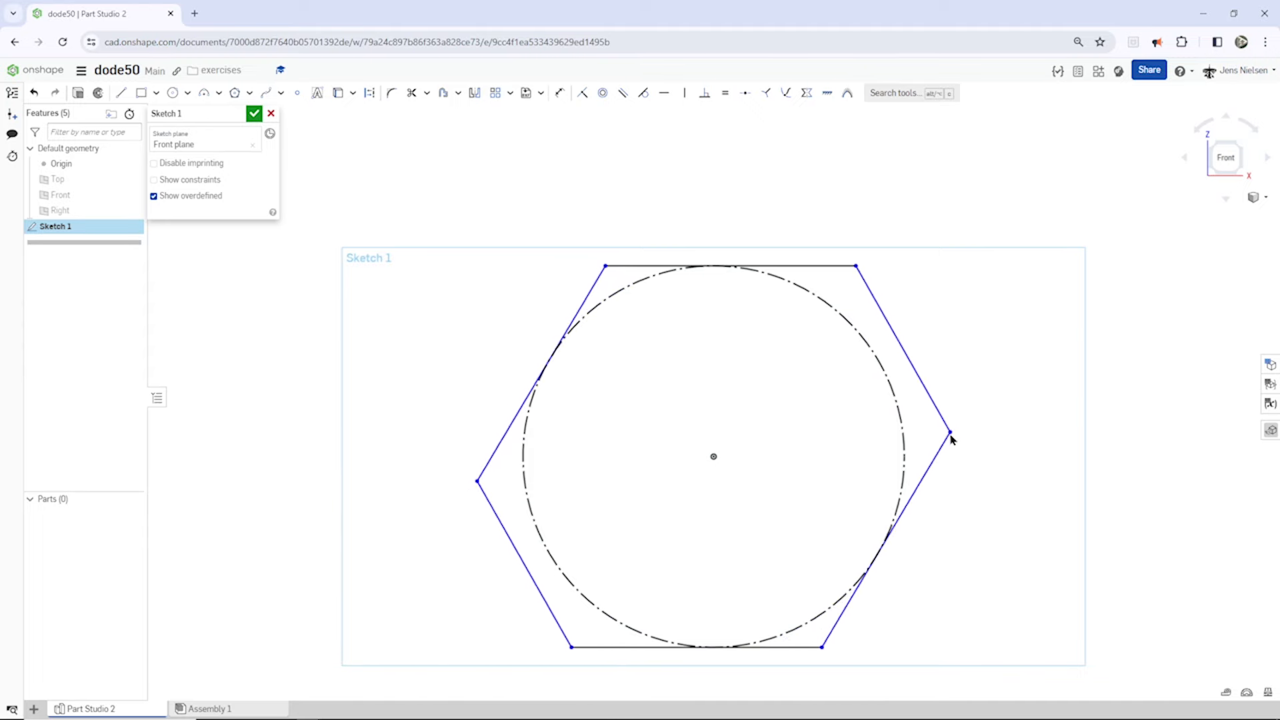
left_click_drag(949, 432, 931, 453)
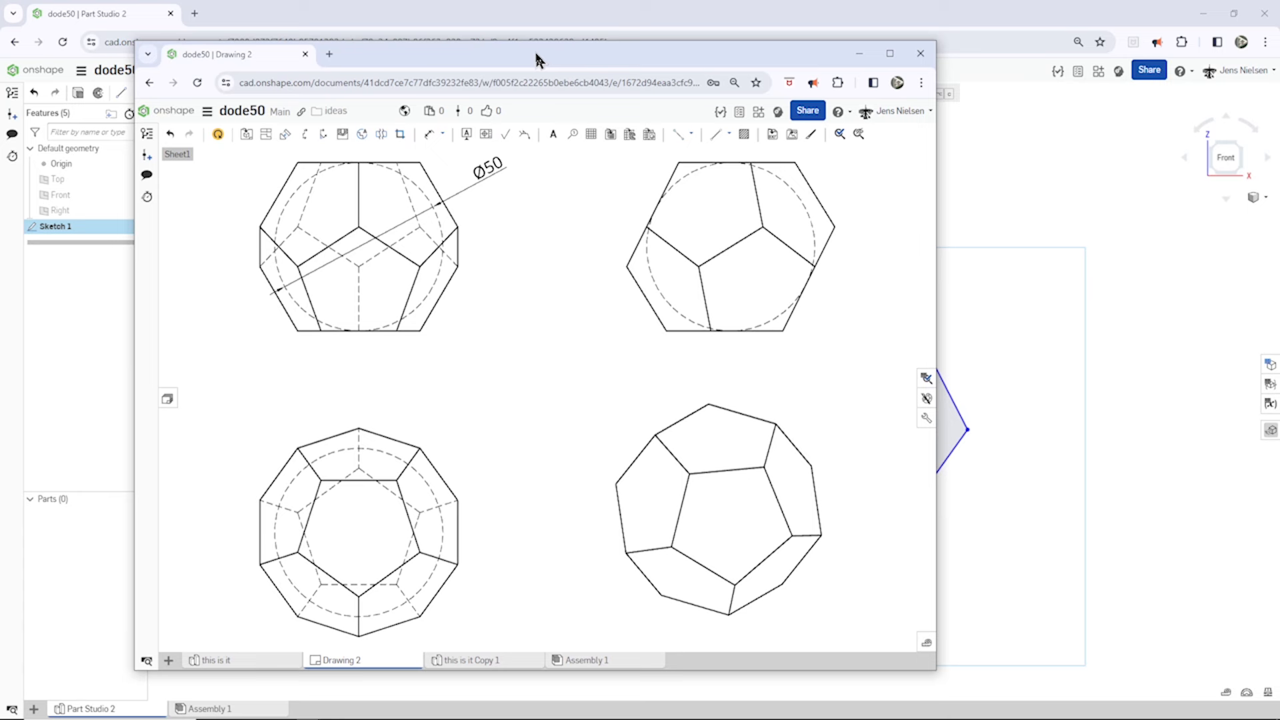
Pick the side view of the dodecahedron in the reference drawing for comparison
left_click(729, 246)
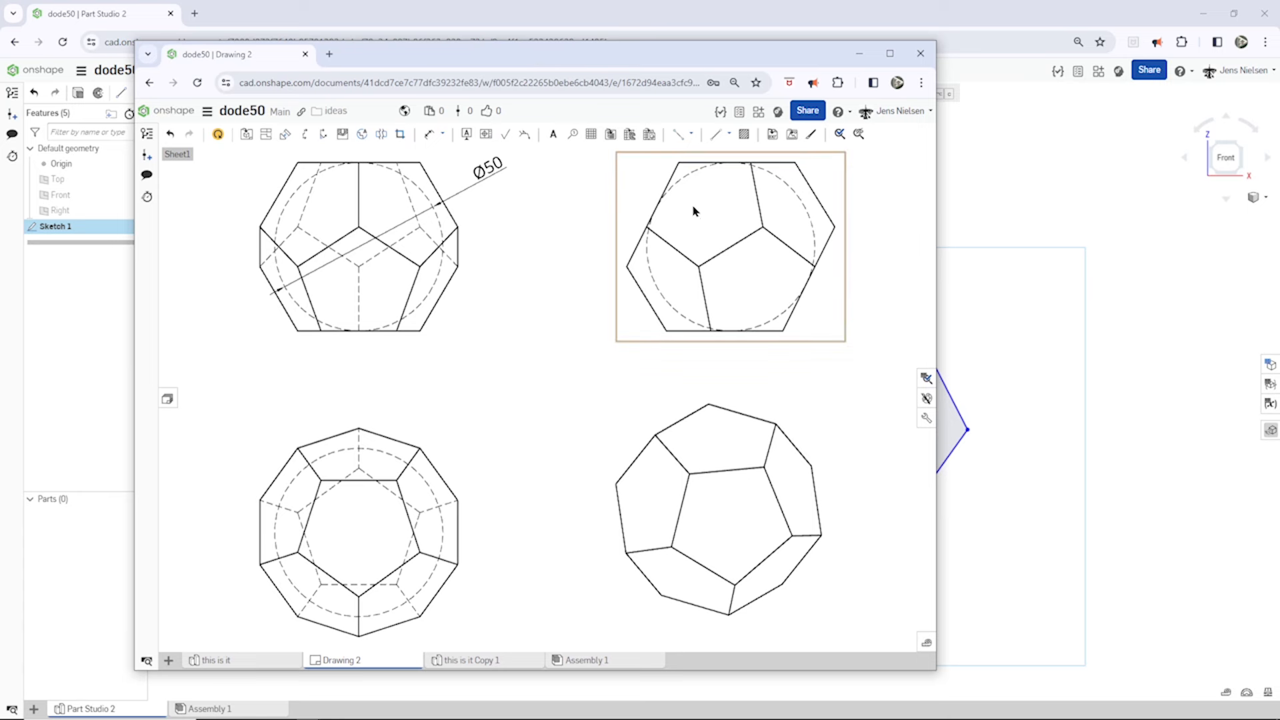
mouse_move(642, 282)
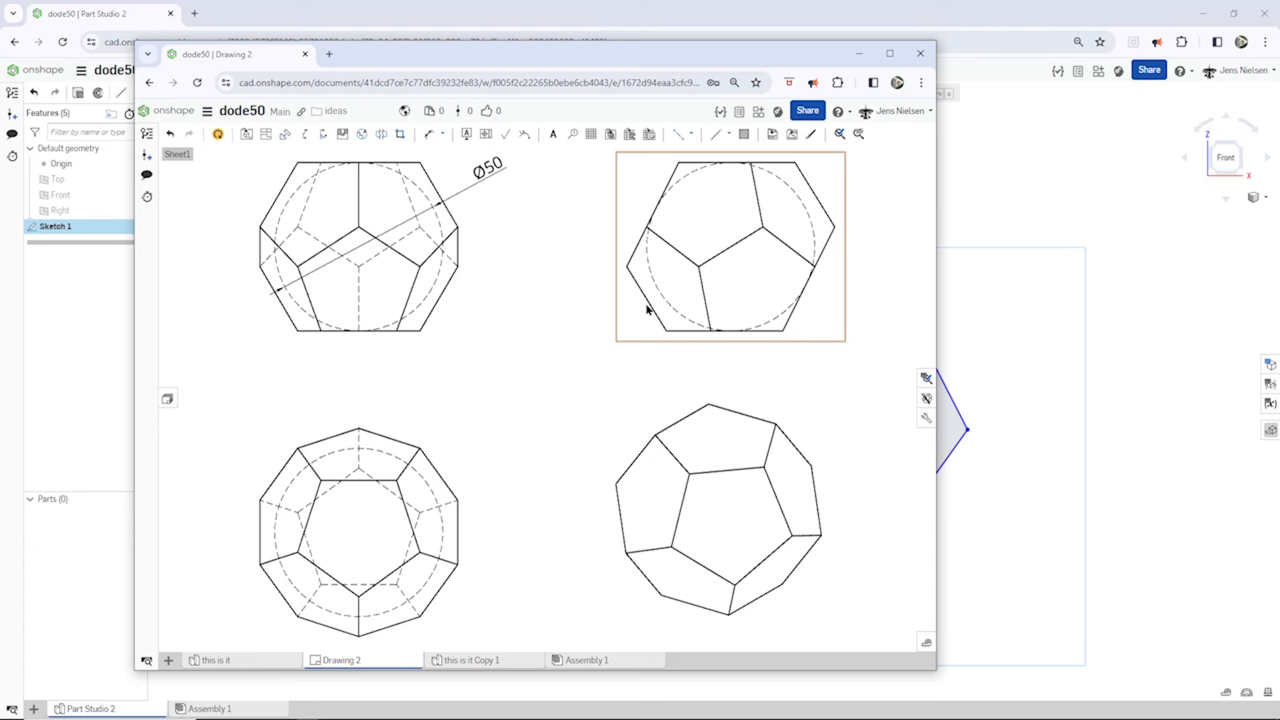
mouse_move(736, 206)
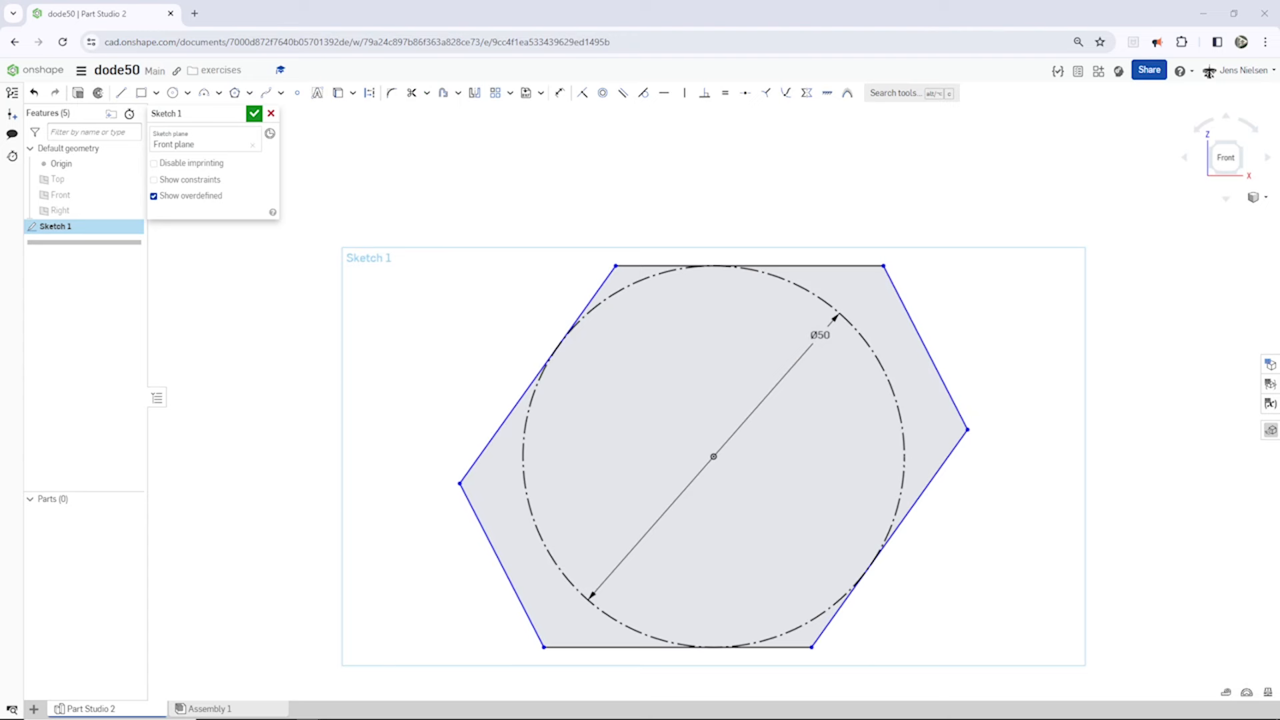
mouse_move(577, 159)
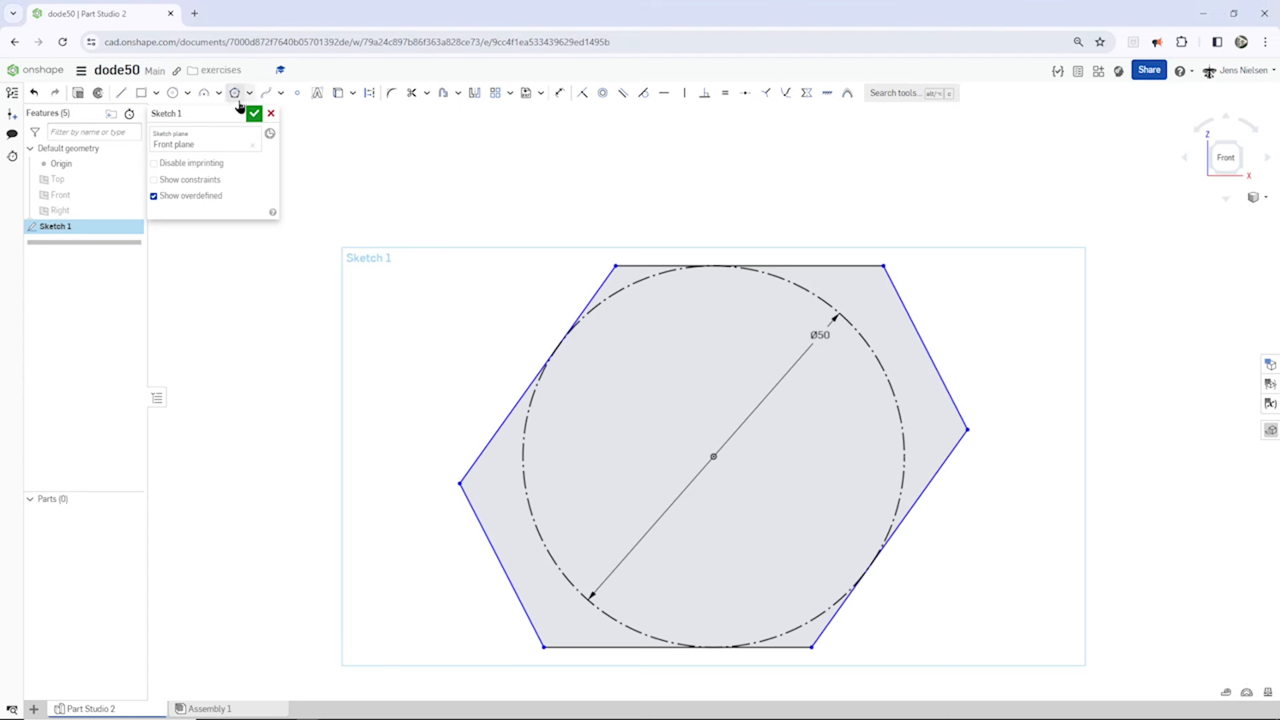
mouse_move(234, 96)
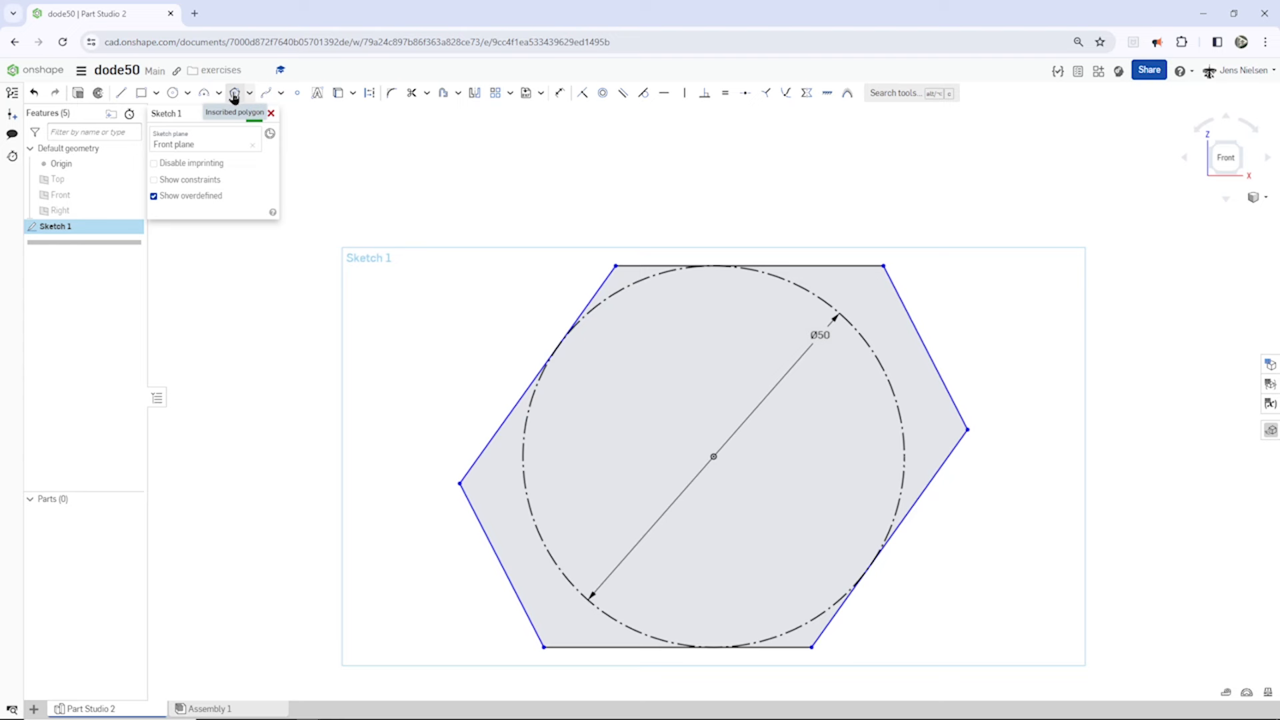
Add an inscribed pentagon on the top edge with Vertical and Equal edge constraints
left_click(235, 92)
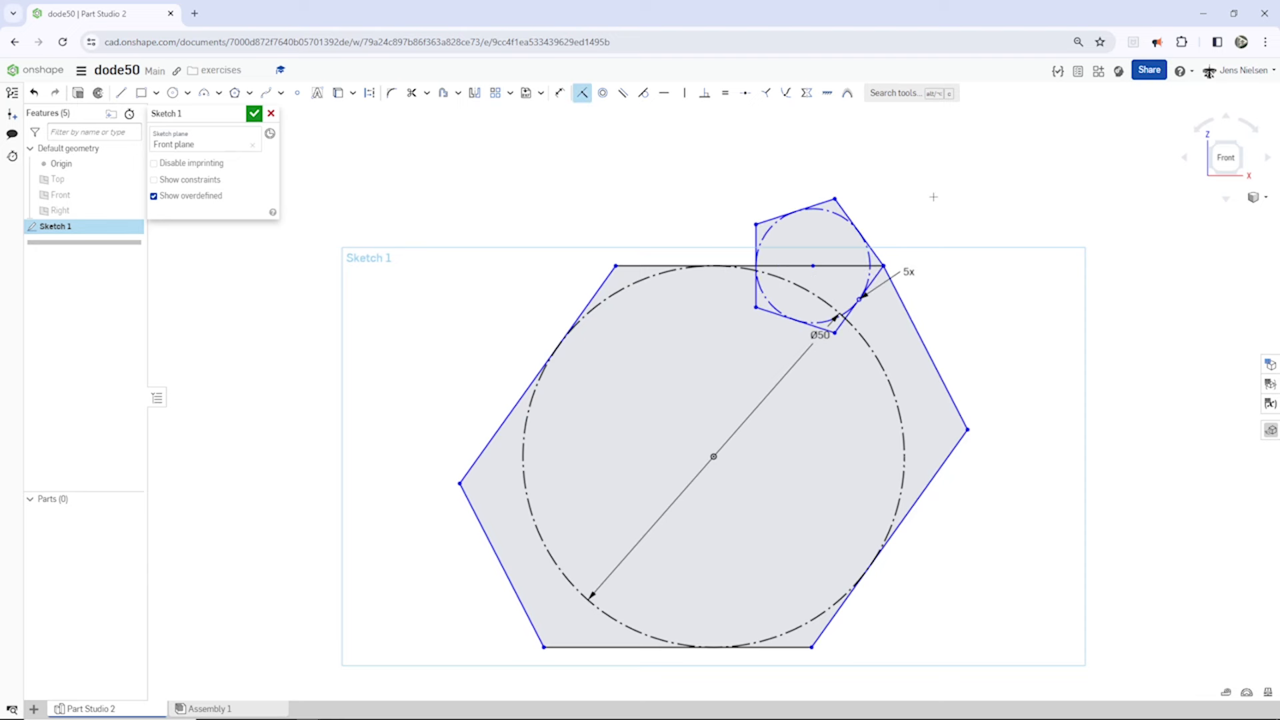
mouse_move(684, 92)
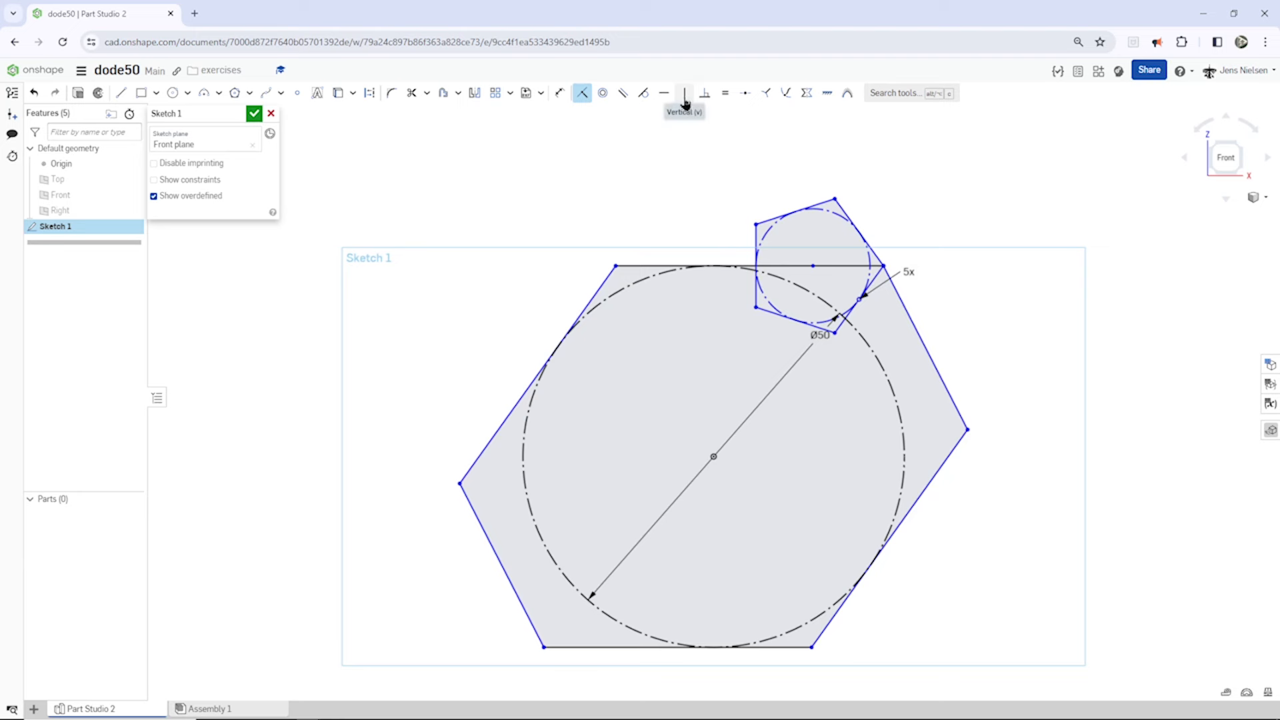
left_click(684, 92)
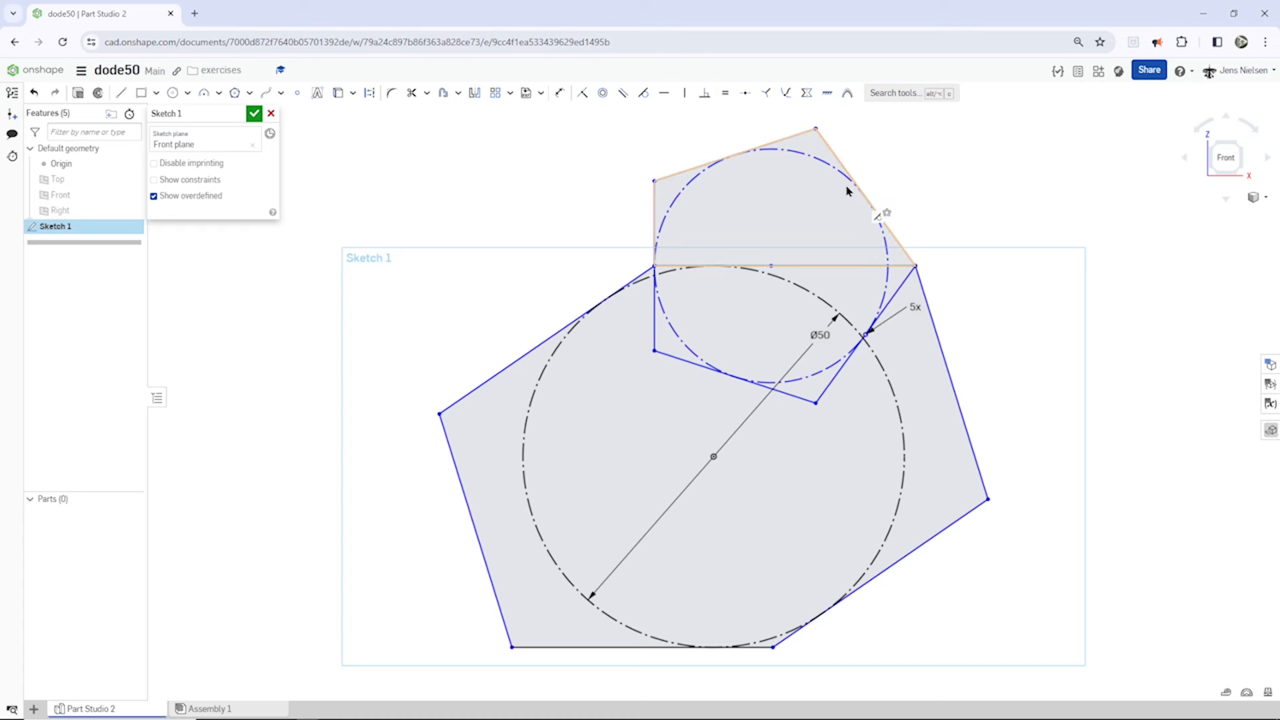
mouse_move(857, 223)
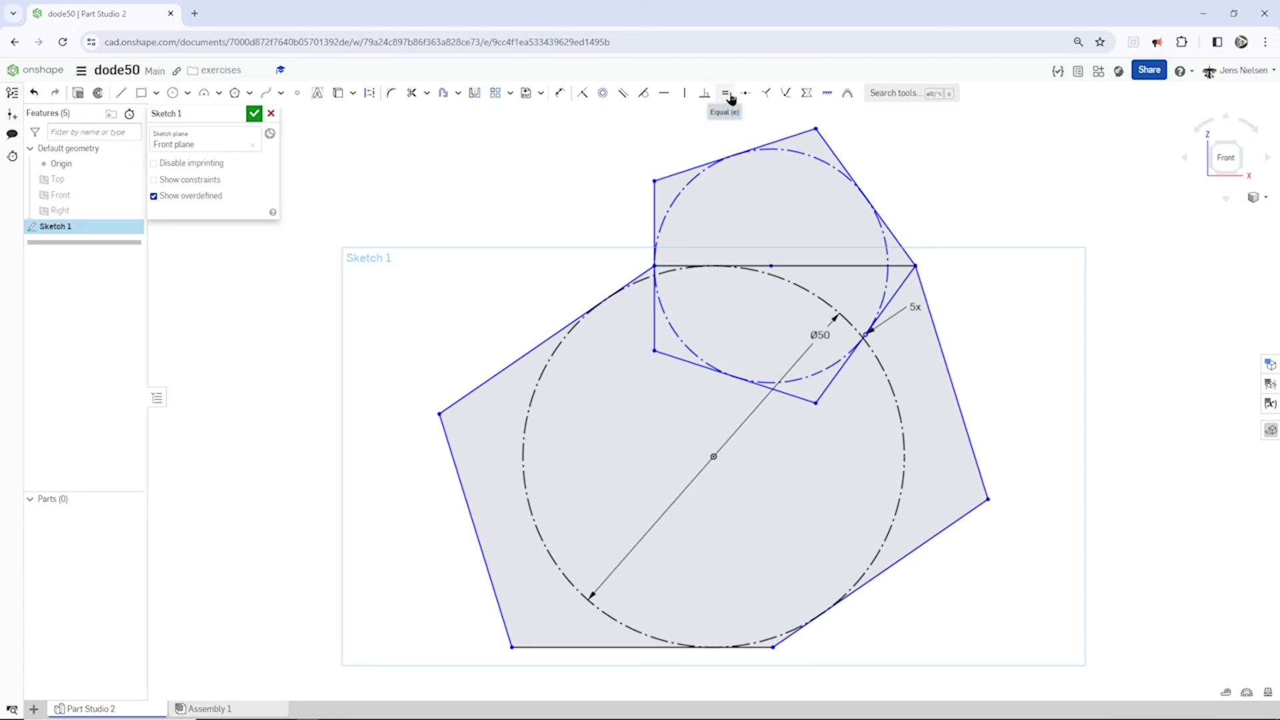
left_click(784, 267)
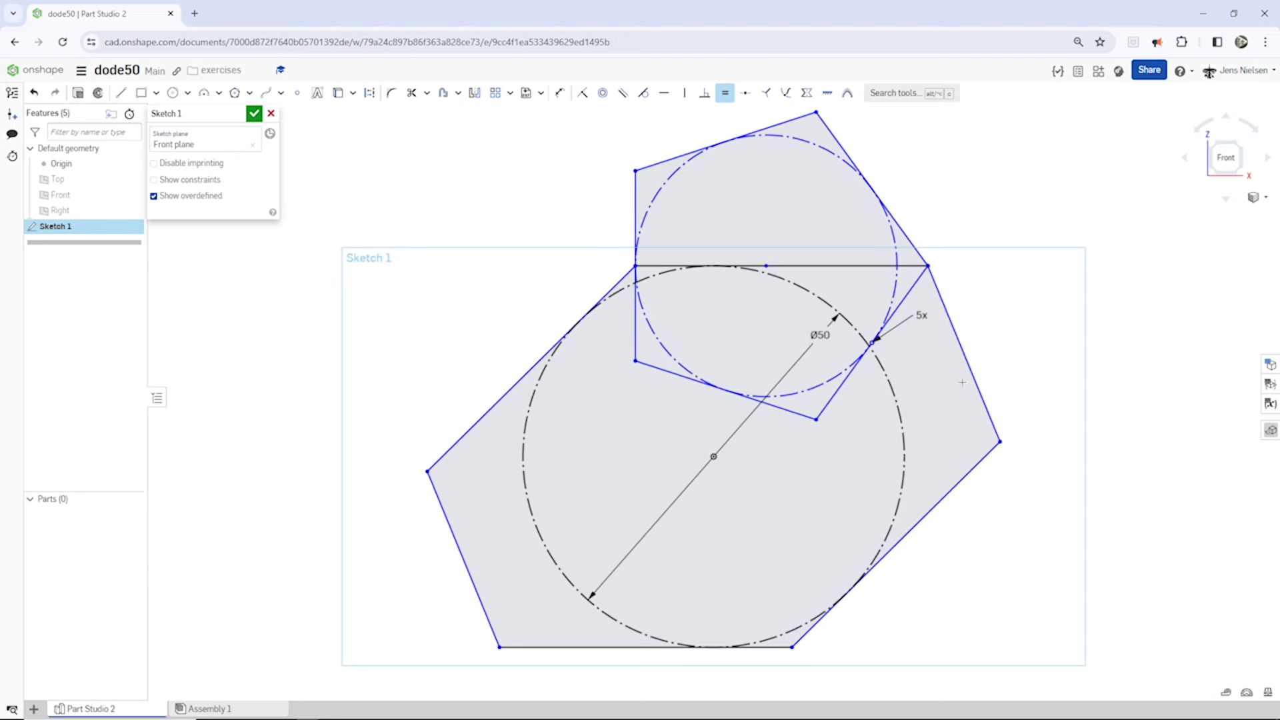
mouse_move(1022, 322)
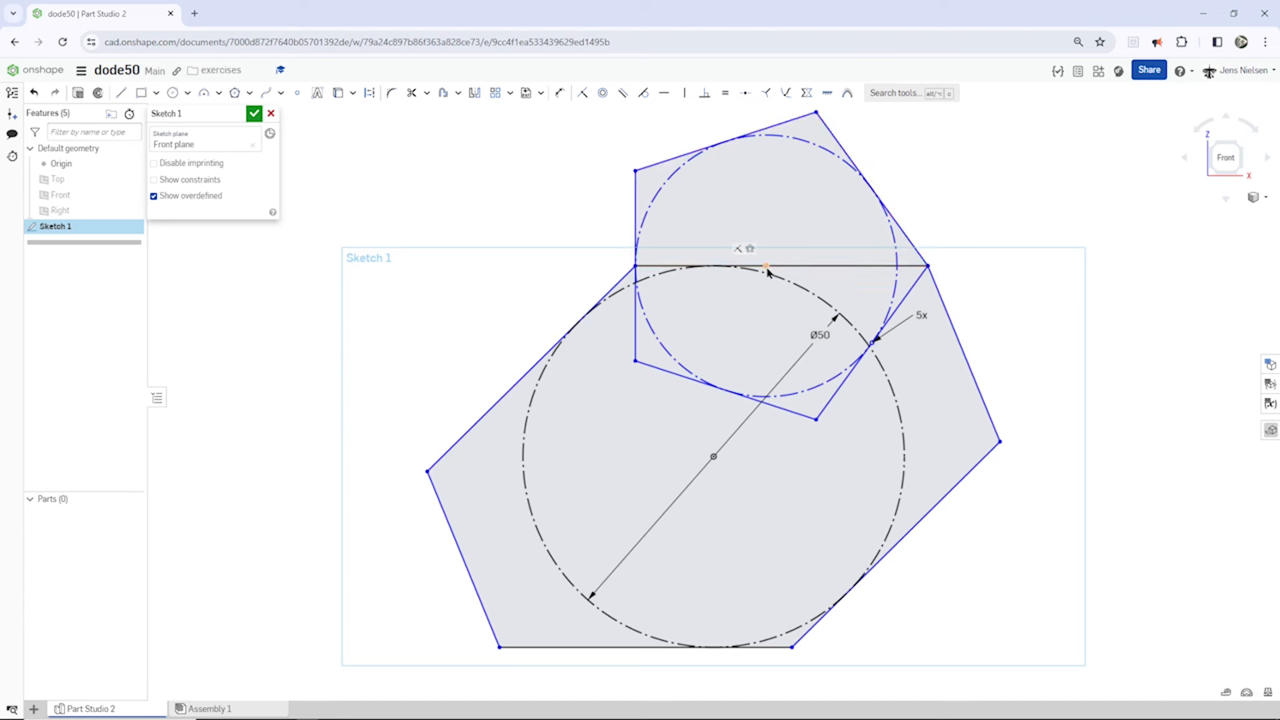
mouse_move(712, 132)
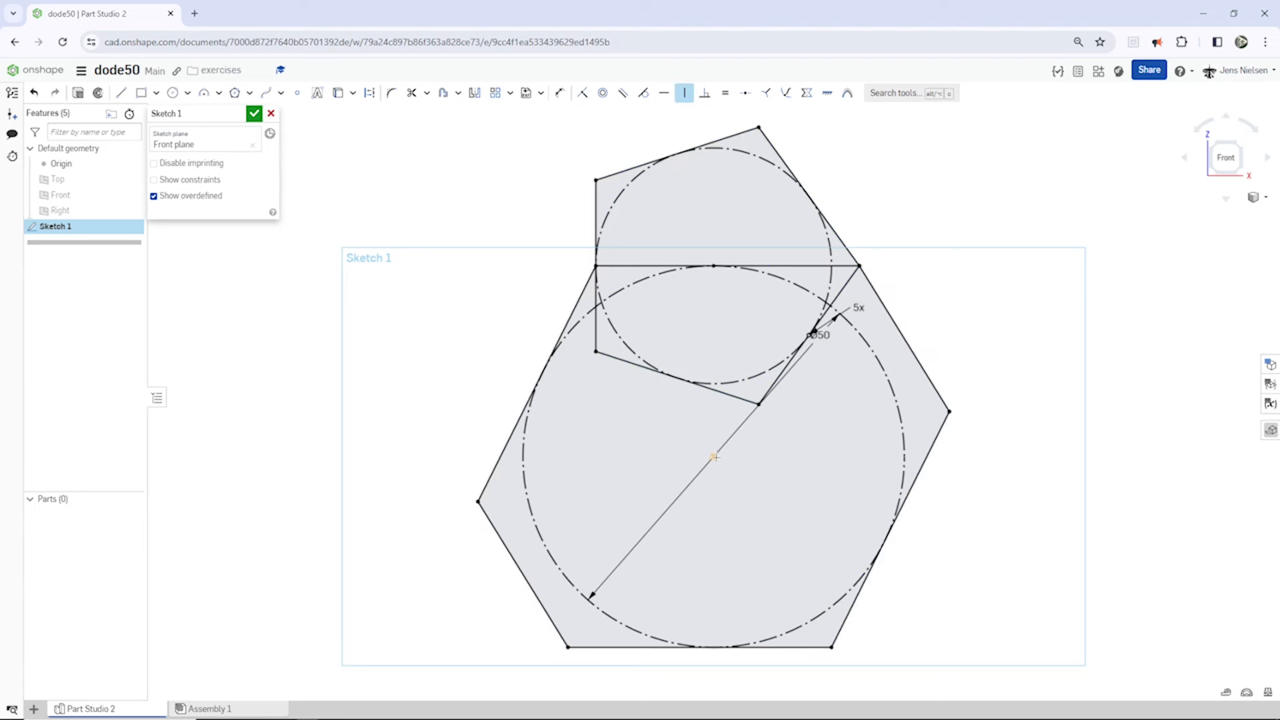
mouse_move(969, 301)
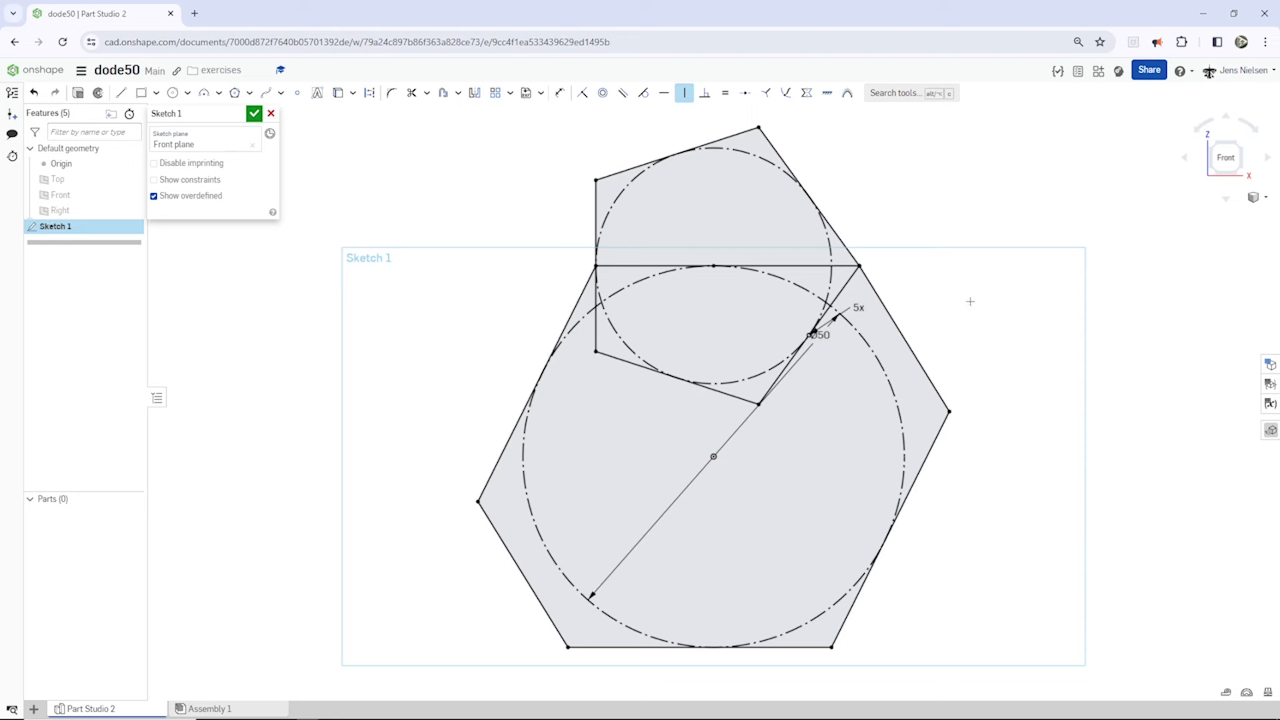
key("Escape")
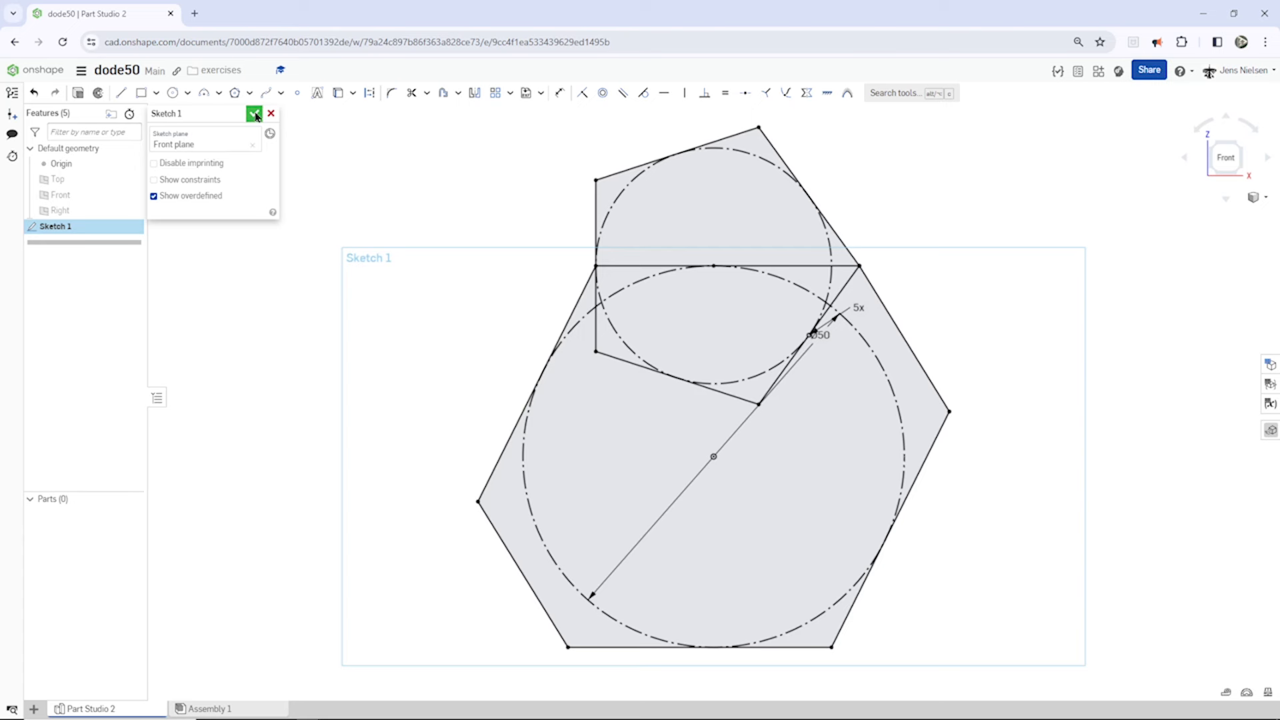
Accept Sketch 1 with both constrained polygons and their construction circles
left_click(255, 114)
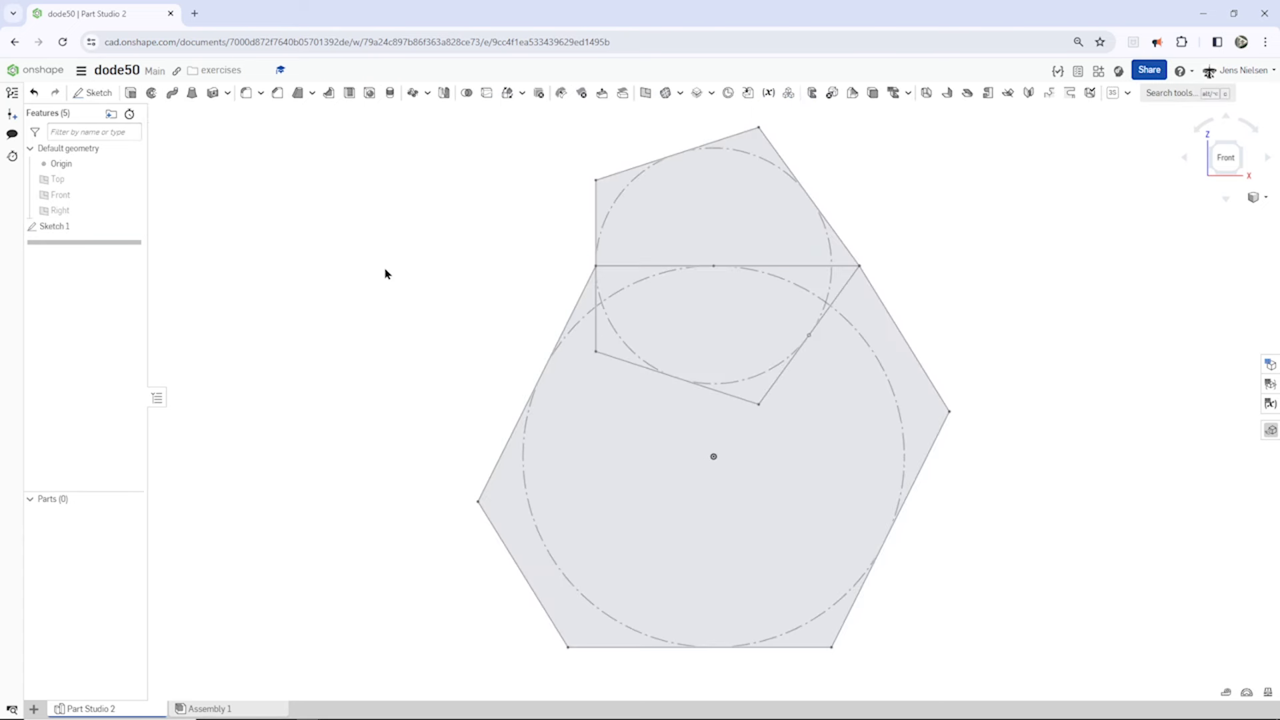
Create Plane 1 by line-angle through the lower-right pentagon edge at 90° to Front
left_click(644, 92)
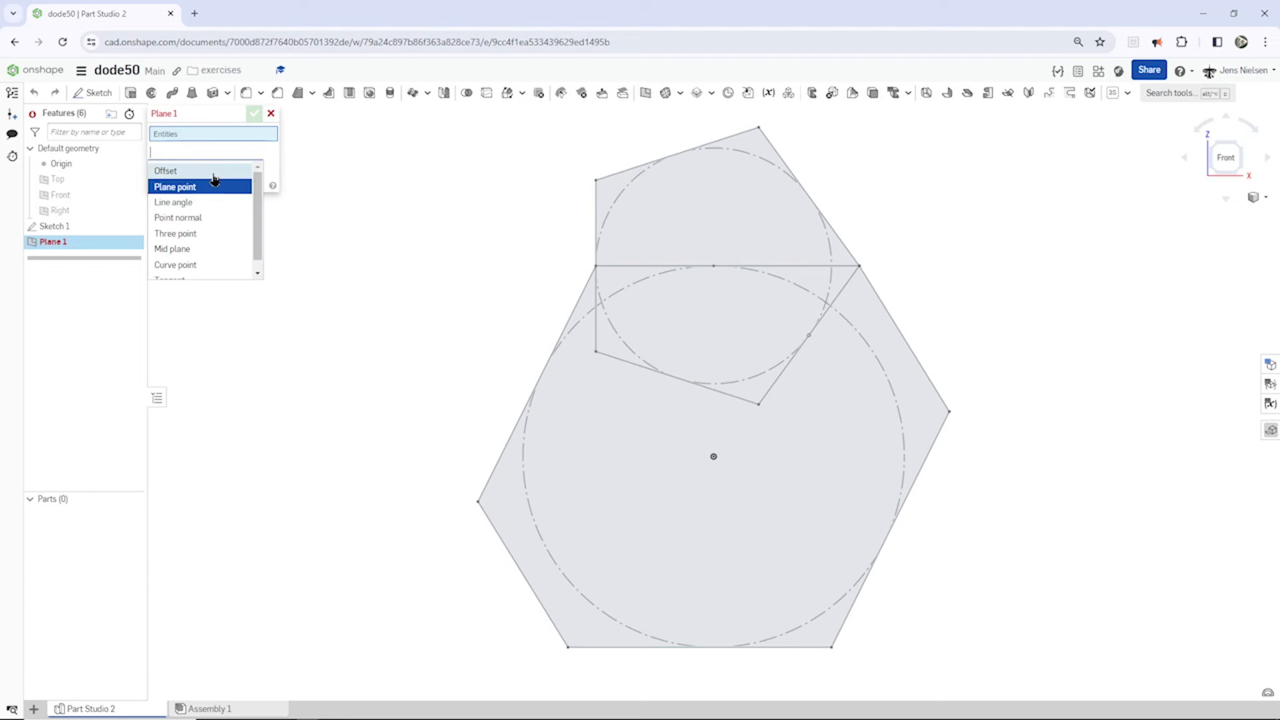
left_click(172, 201)
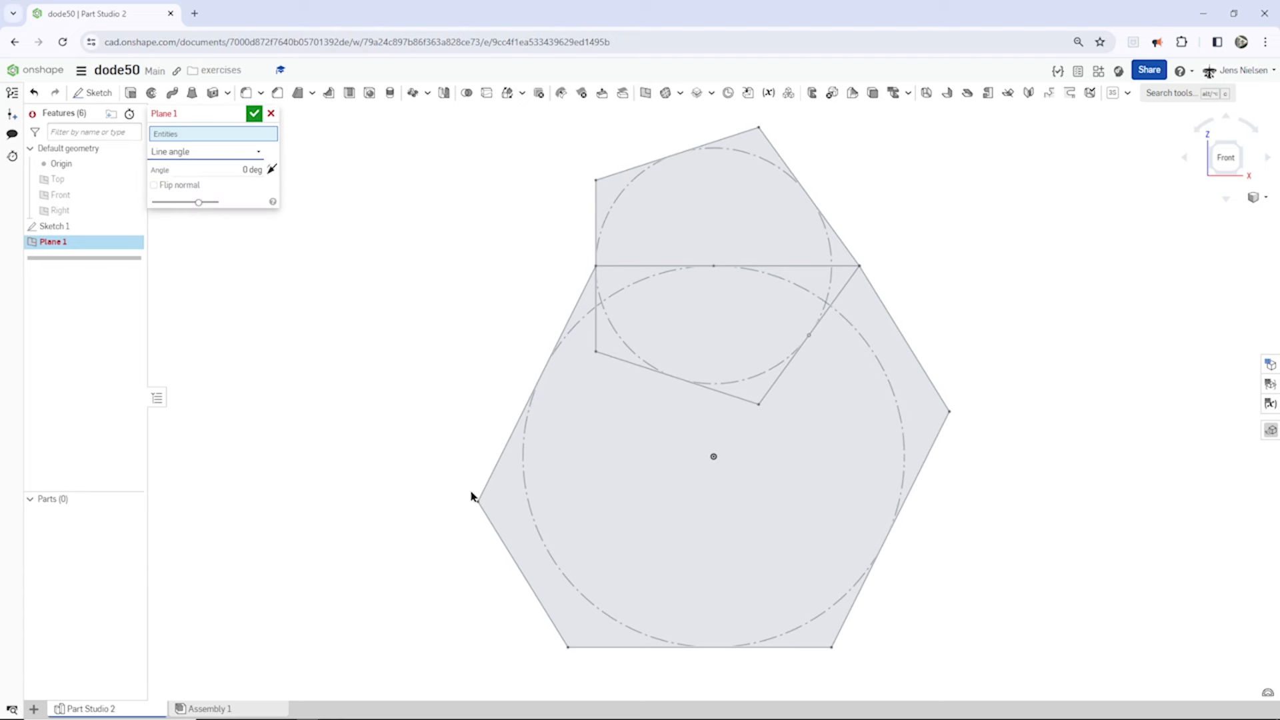
left_click(914, 531)
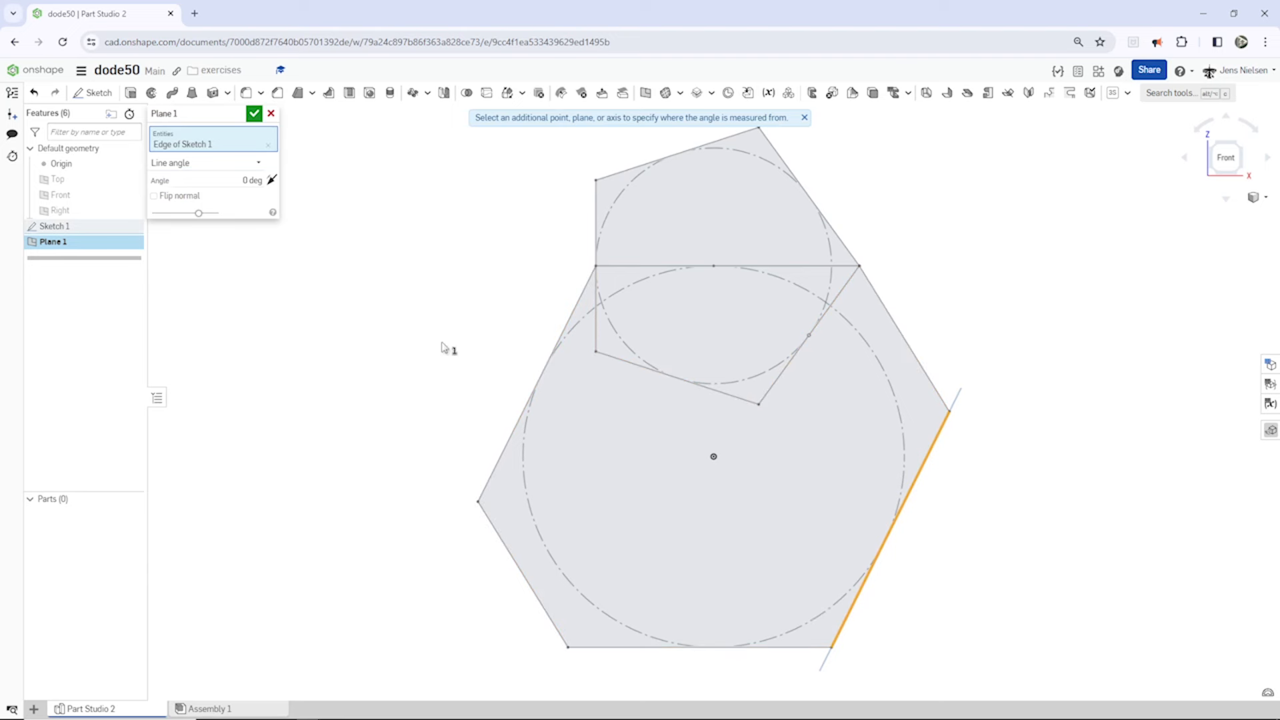
mouse_move(269, 230)
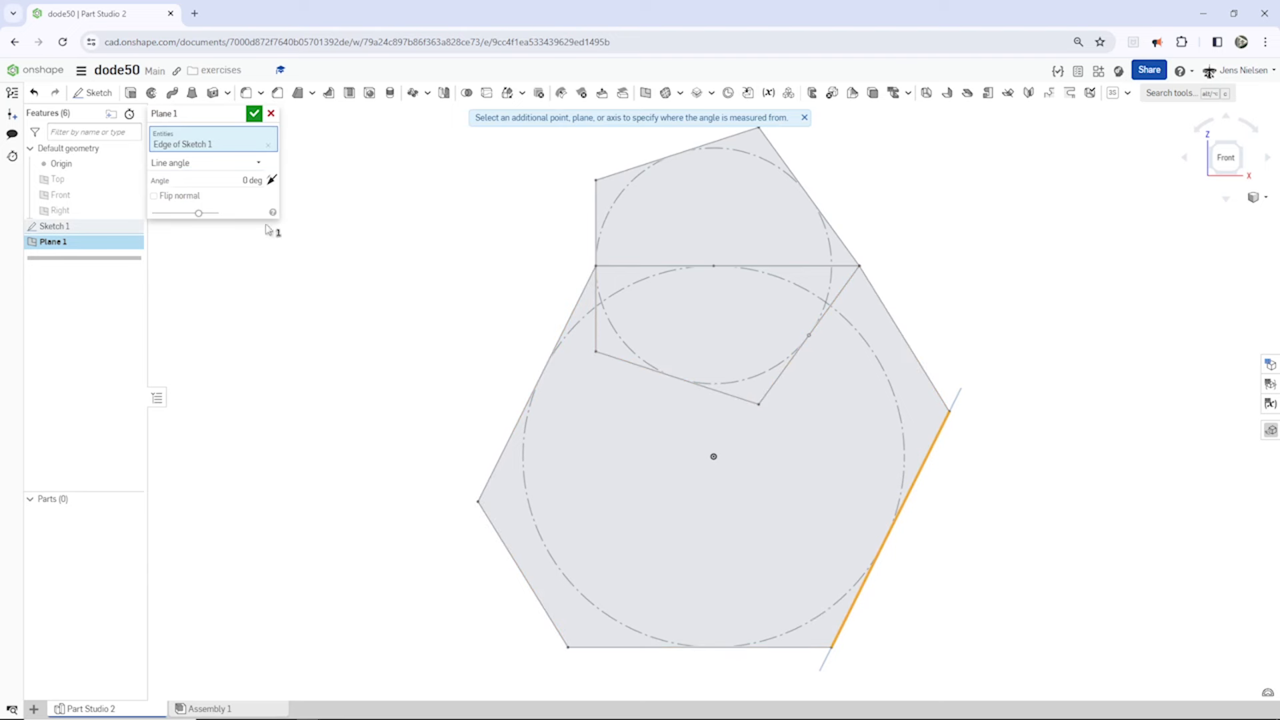
left_click(58, 195)
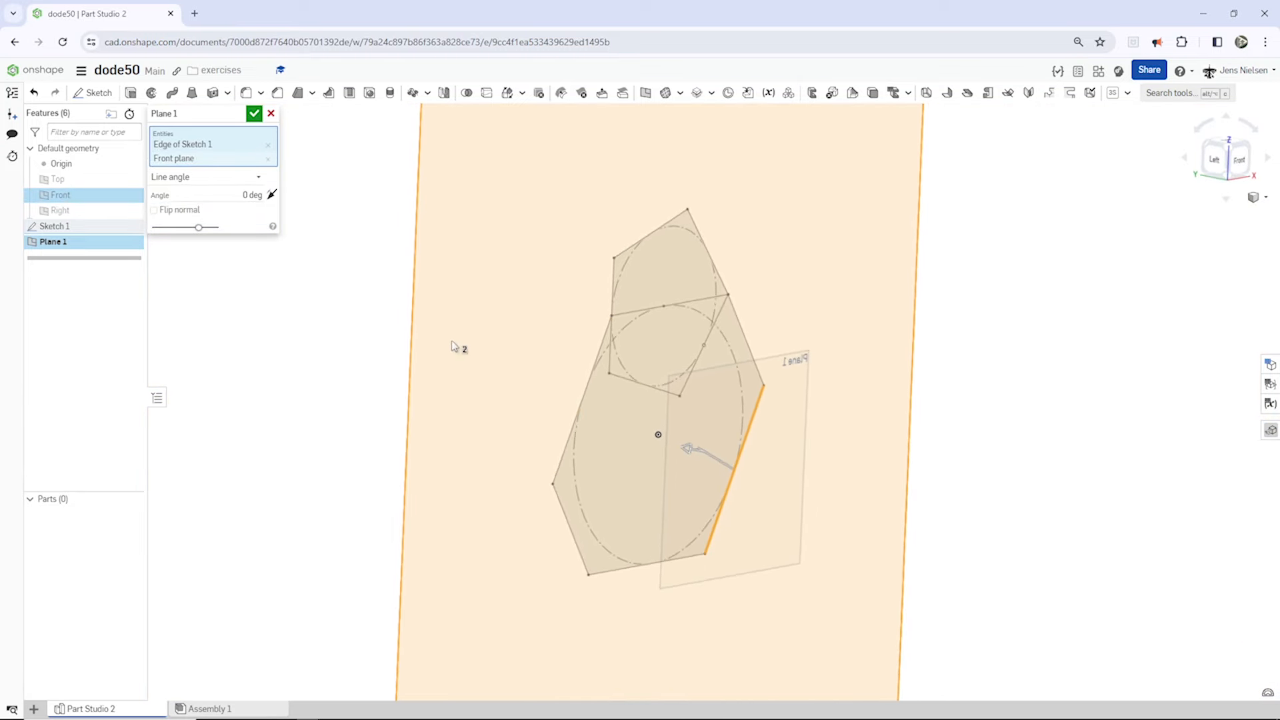
left_click(252, 195)
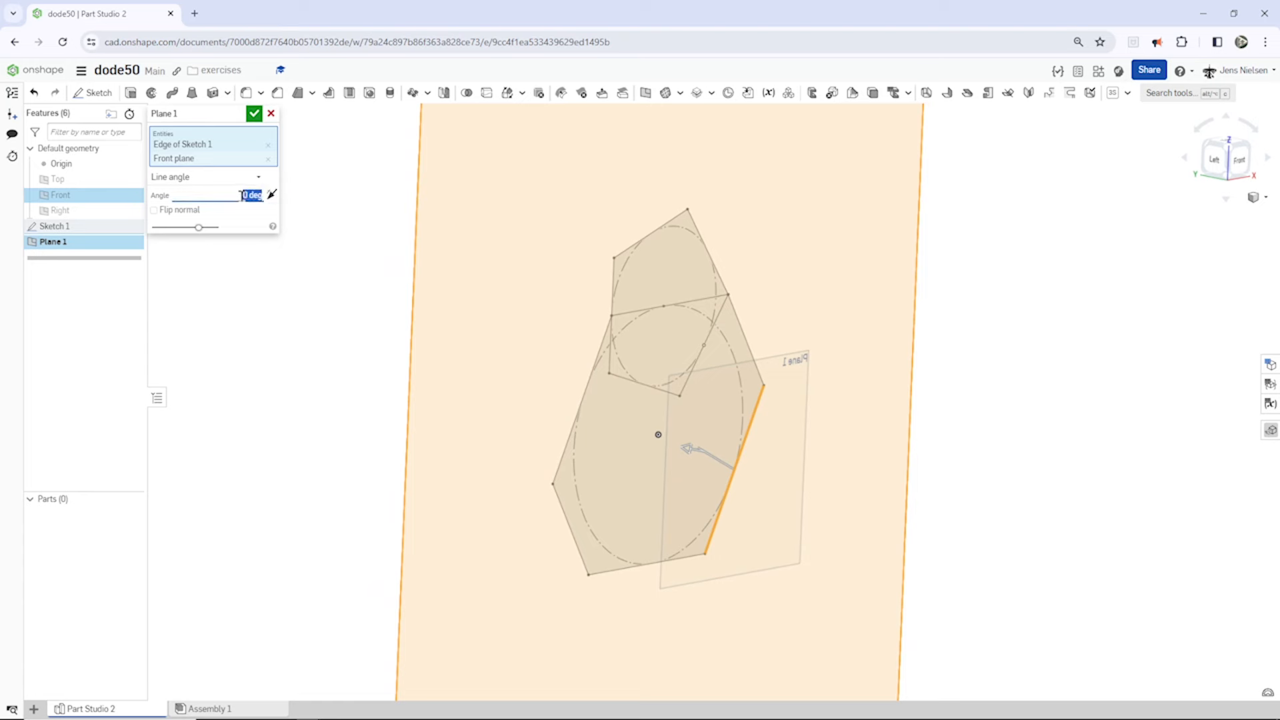
type("90")
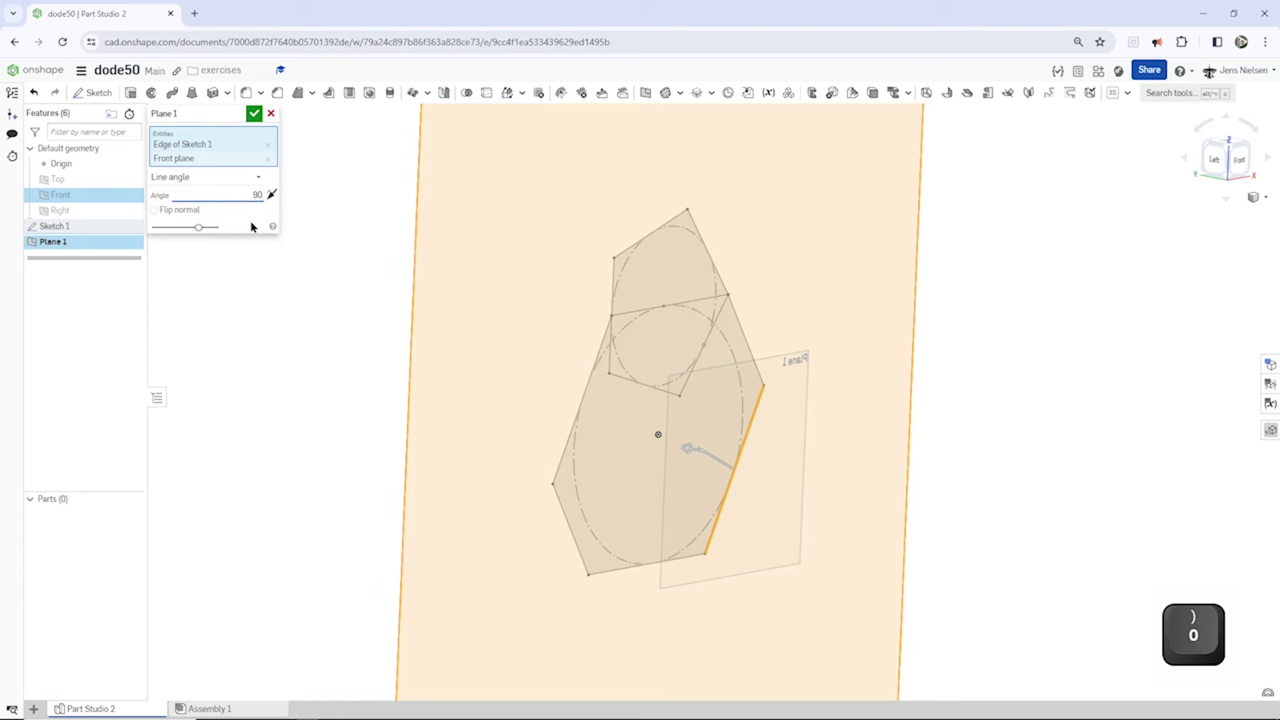
left_click(254, 114)
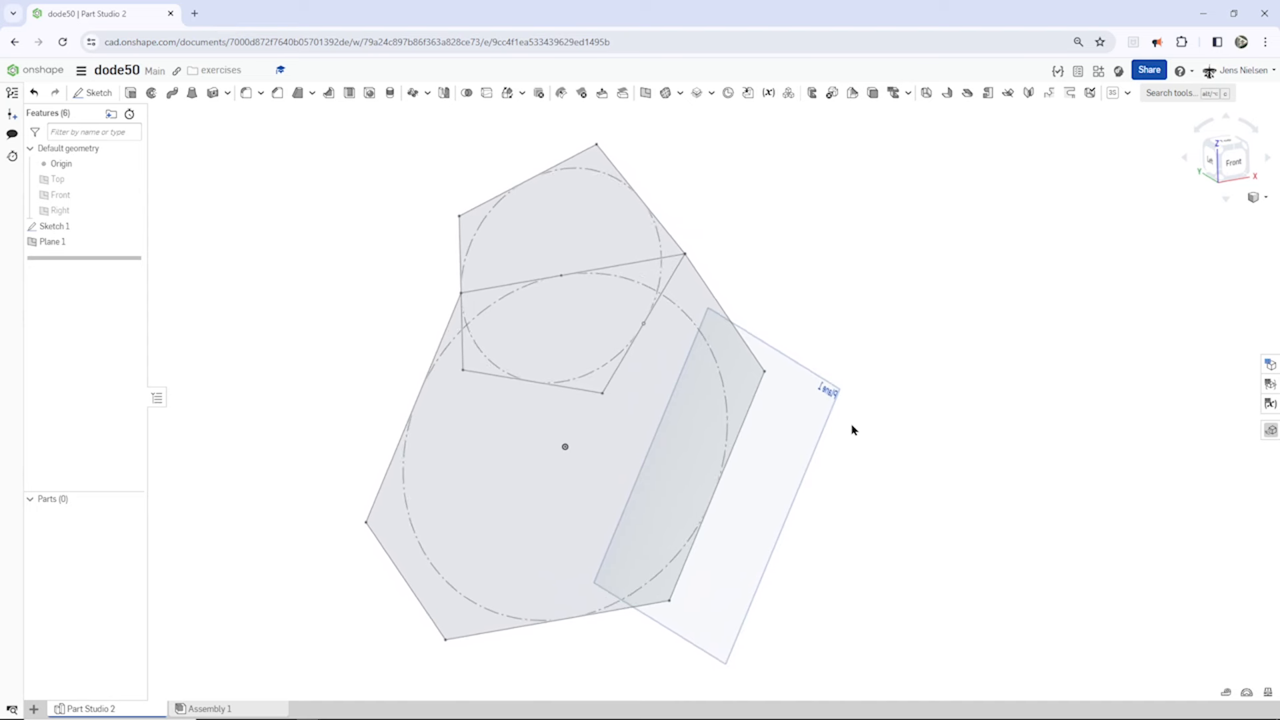
key("s")
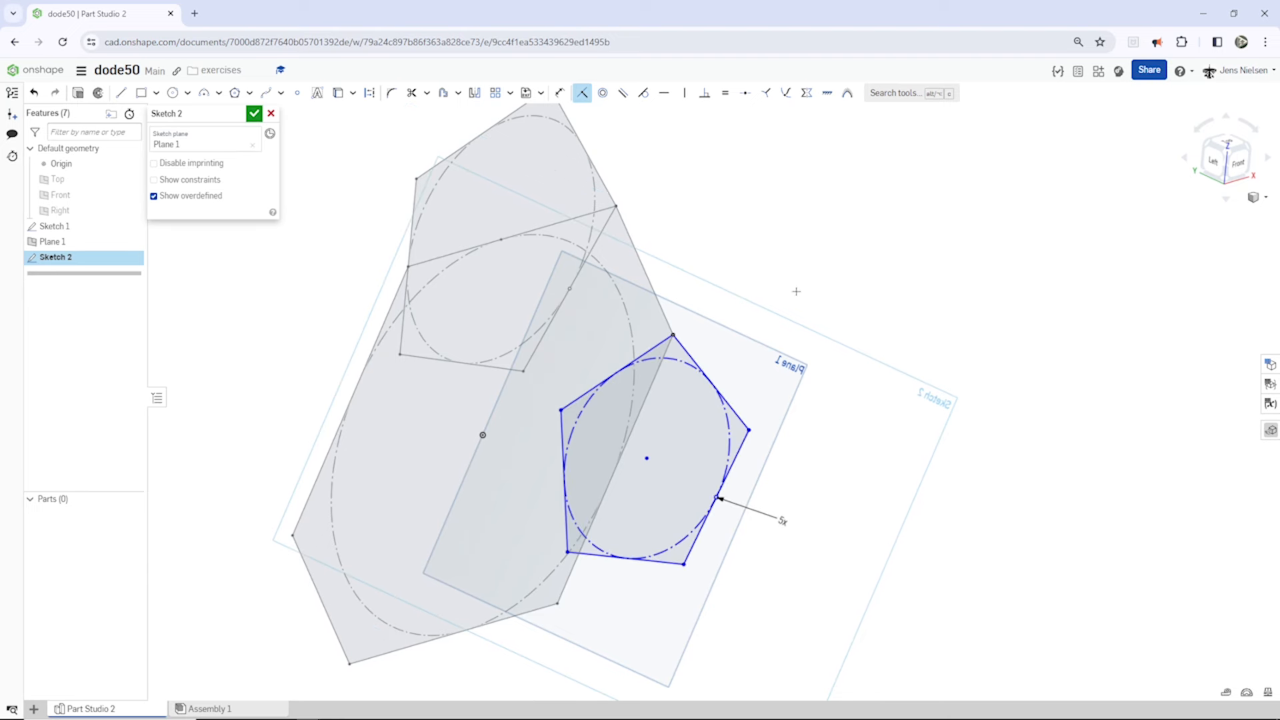
mouse_move(744, 92)
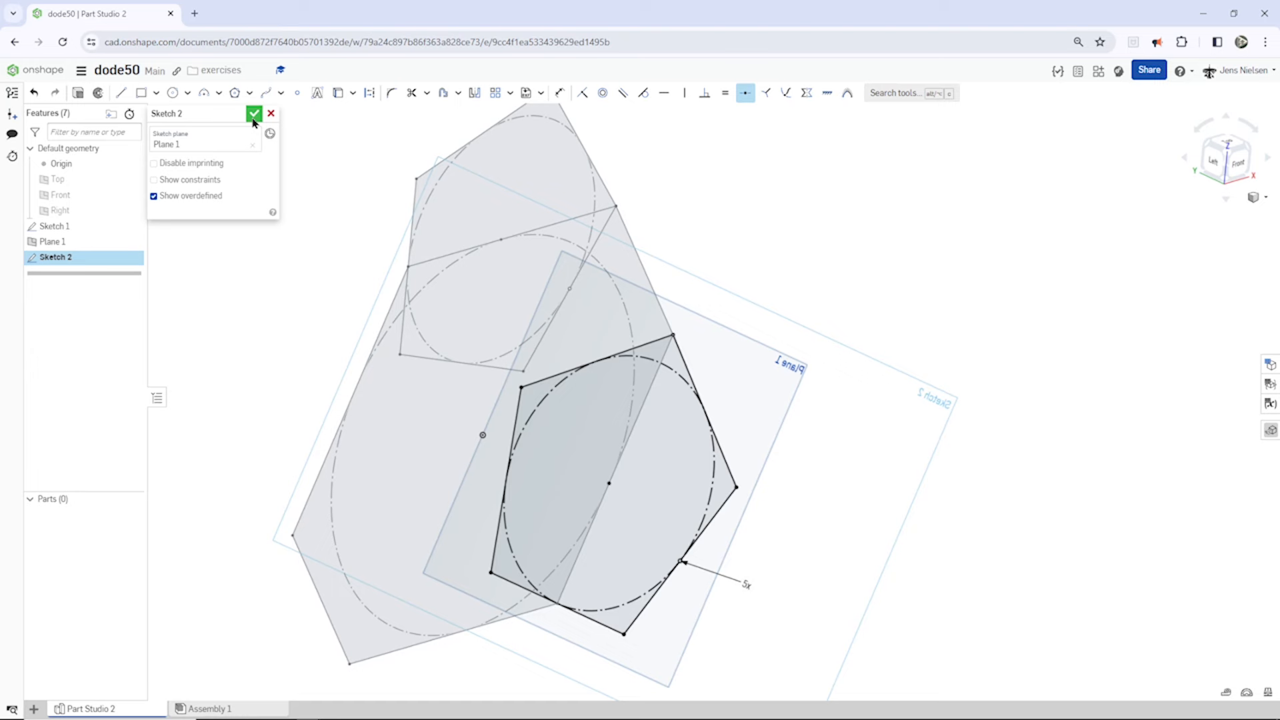
Accept Sketch 2 with its inscribed pentagon and circle on Plane 1
left_click(255, 112)
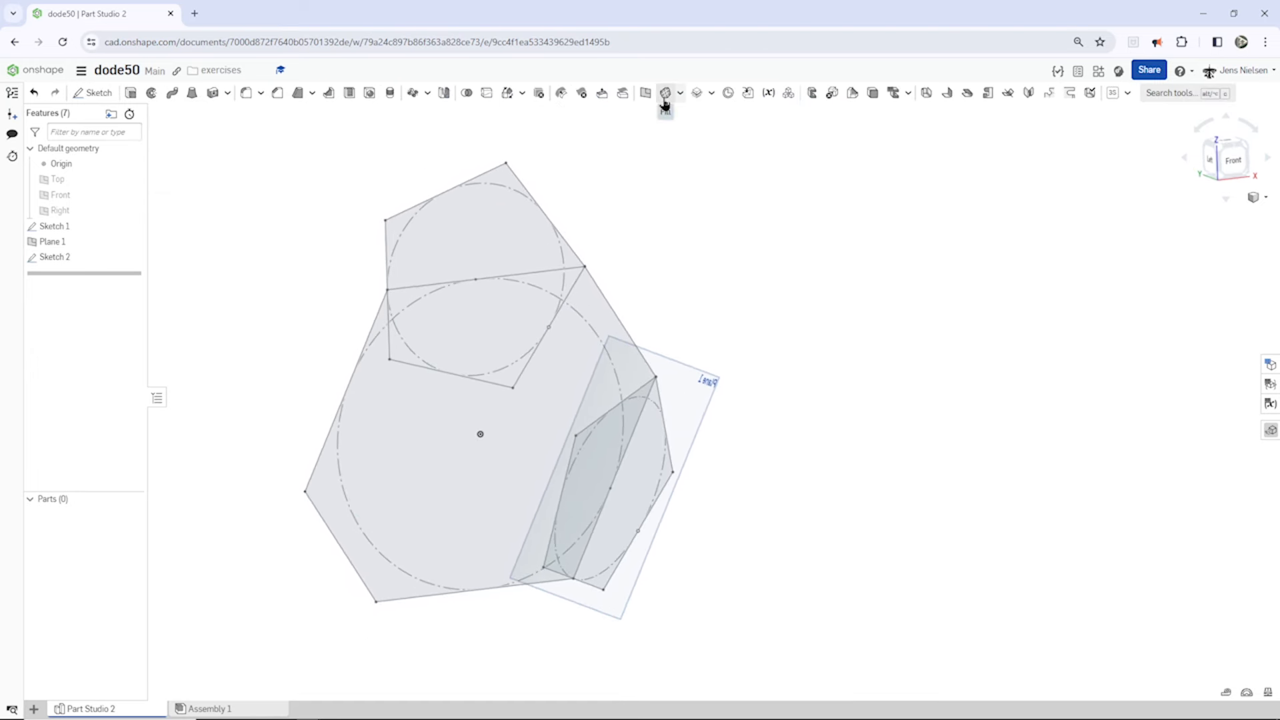
Fill the five Sketch 2 pentagon edges as a surface, then hide all planes
left_click(664, 92)
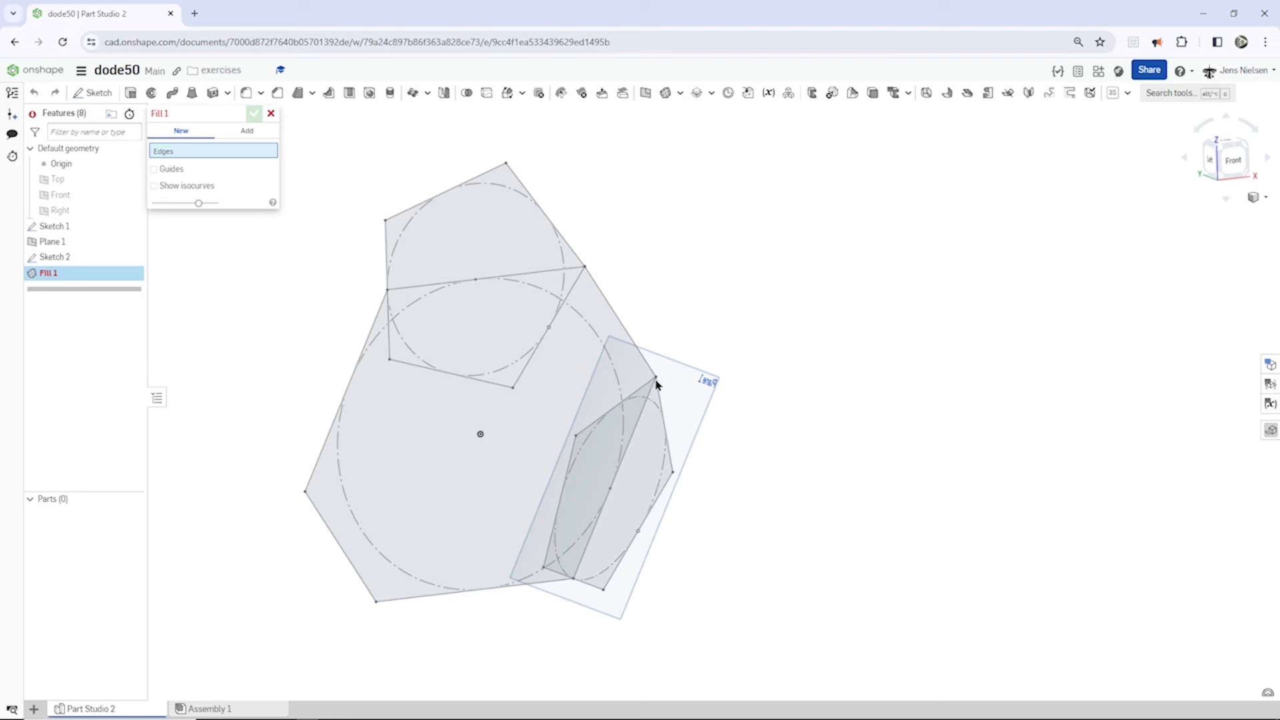
left_click(655, 377)
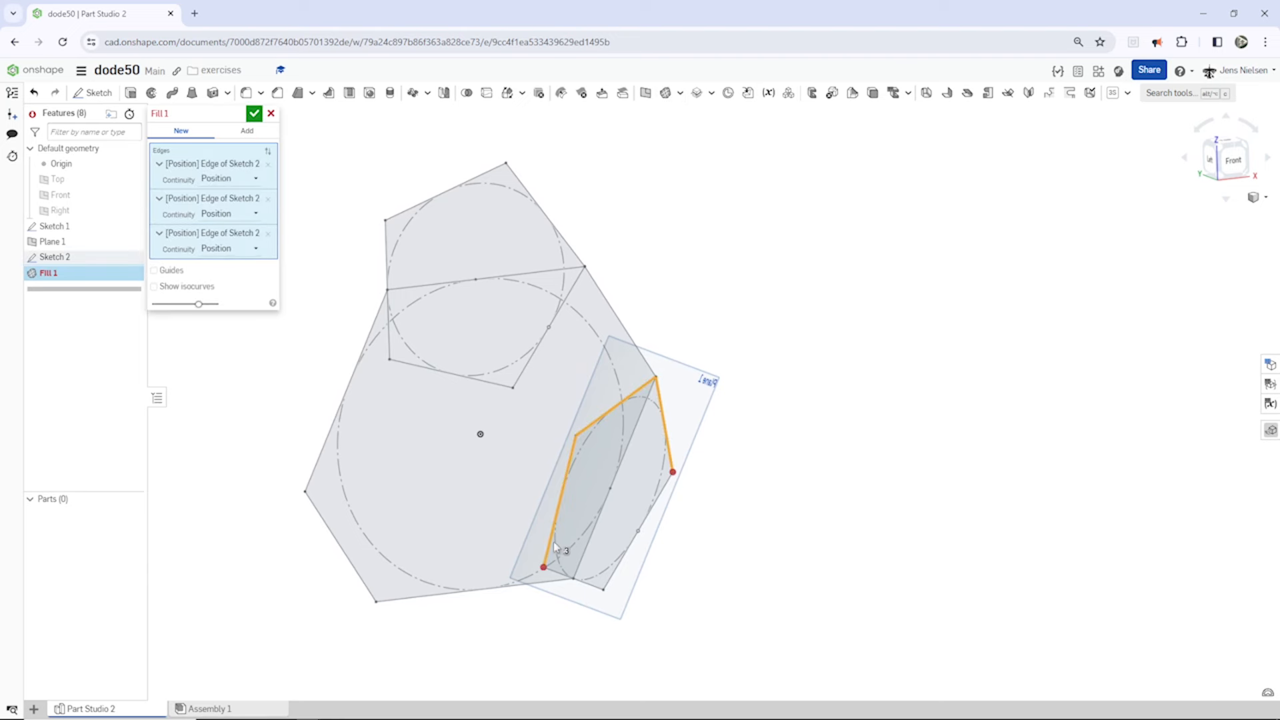
left_click(627, 570)
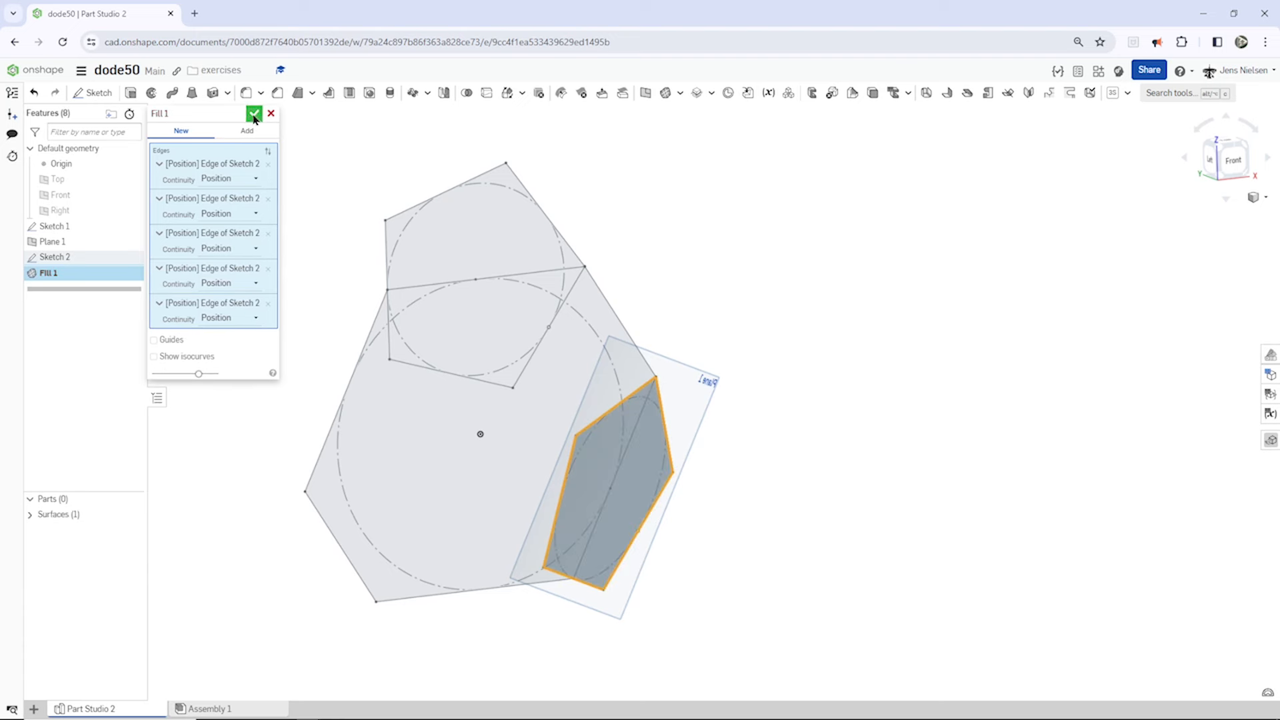
left_click(254, 112)
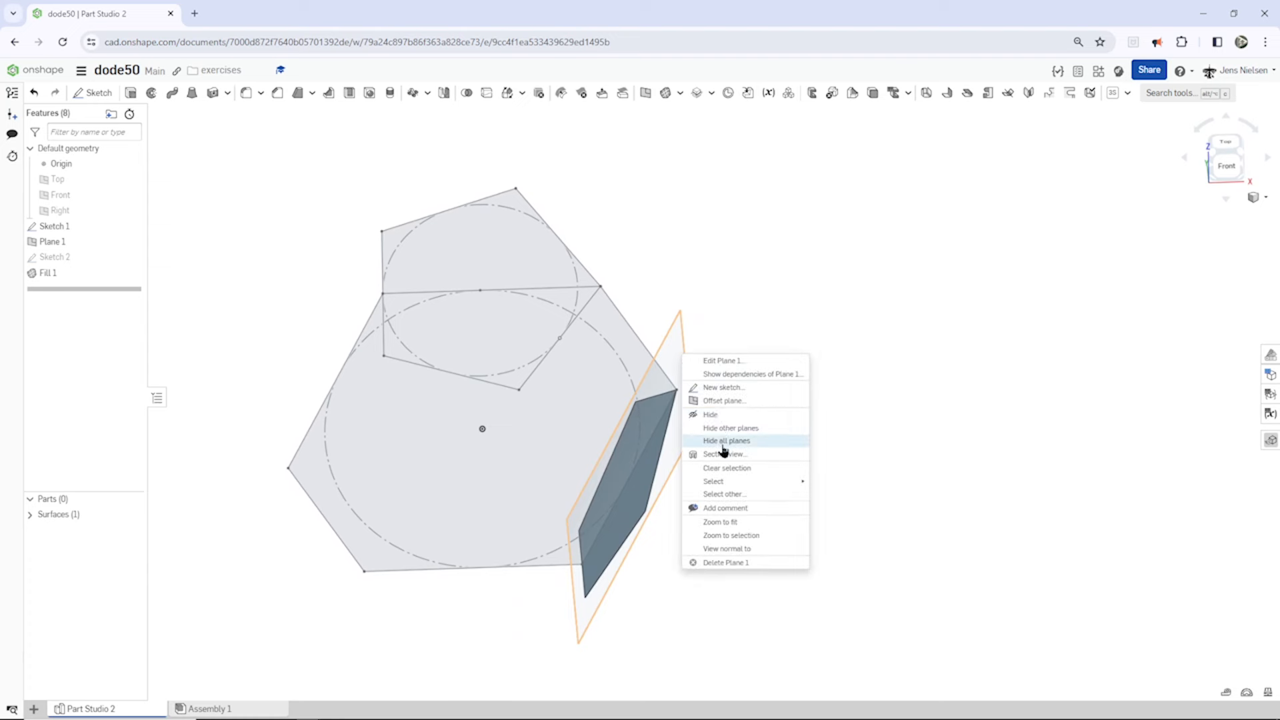
left_click(725, 440)
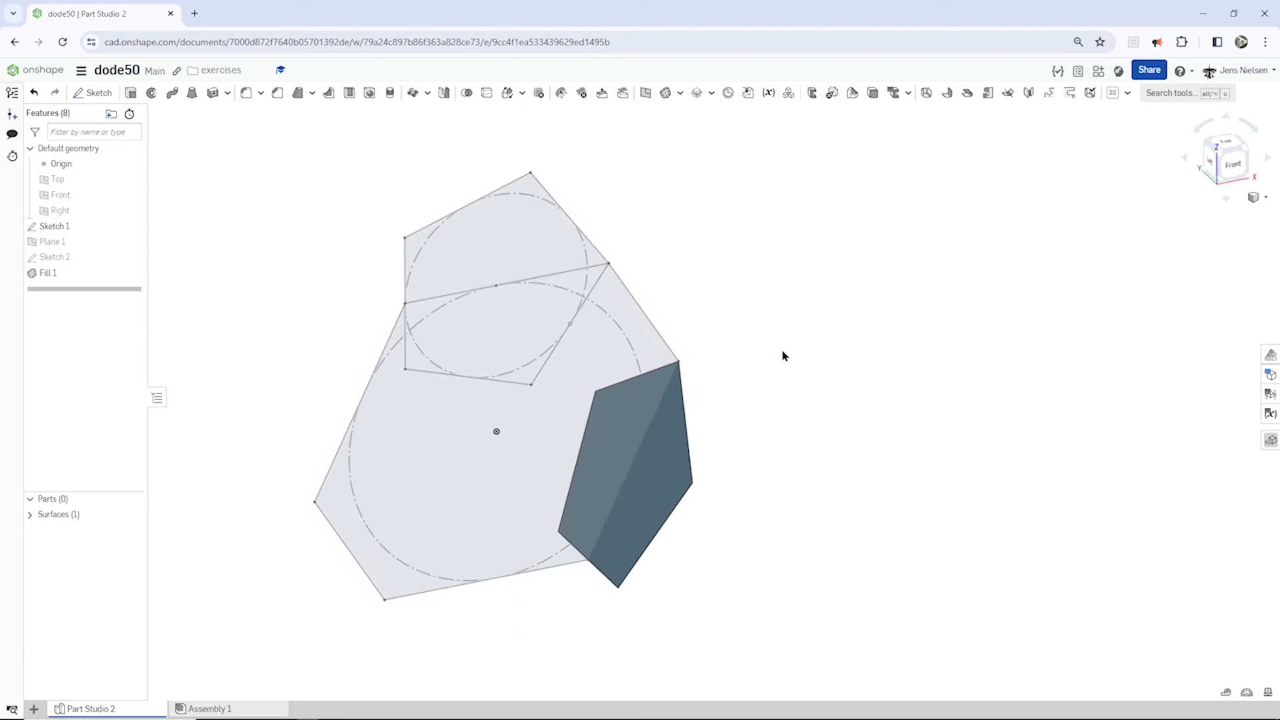
left_click(710, 92)
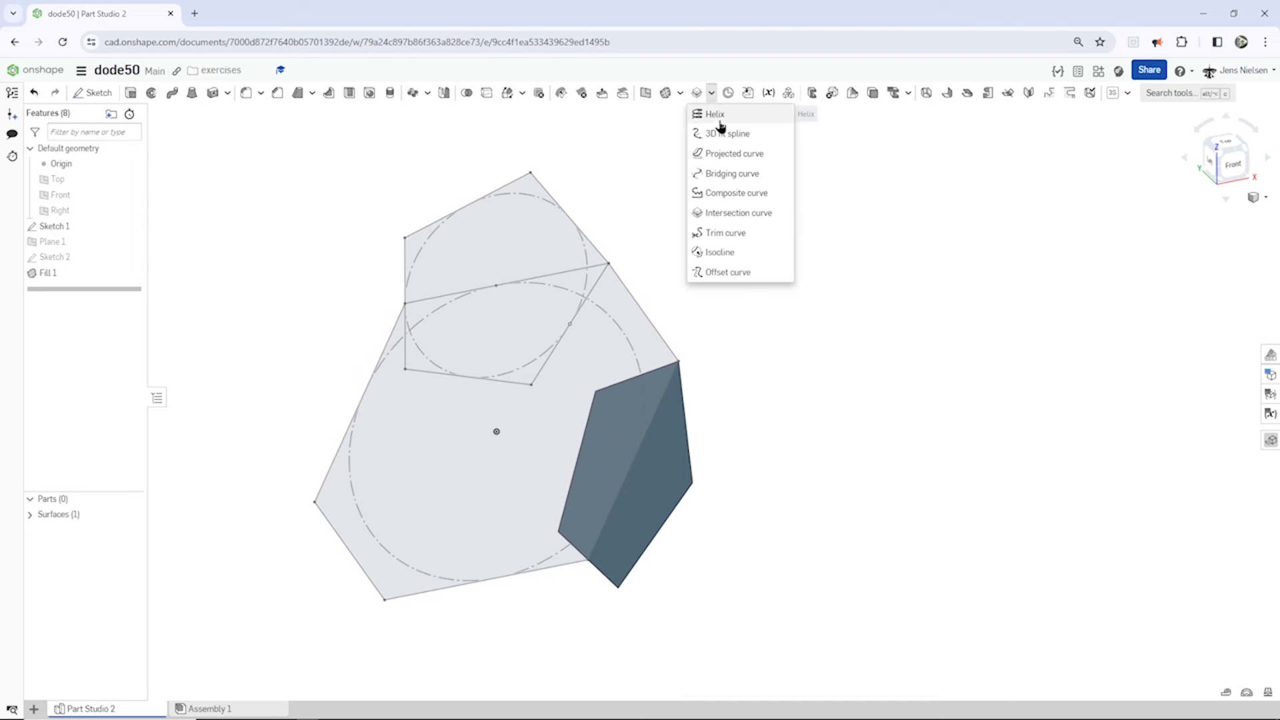
Create Intersection curve 1 from the Front and Right planes as a vertical axis
left_click(738, 212)
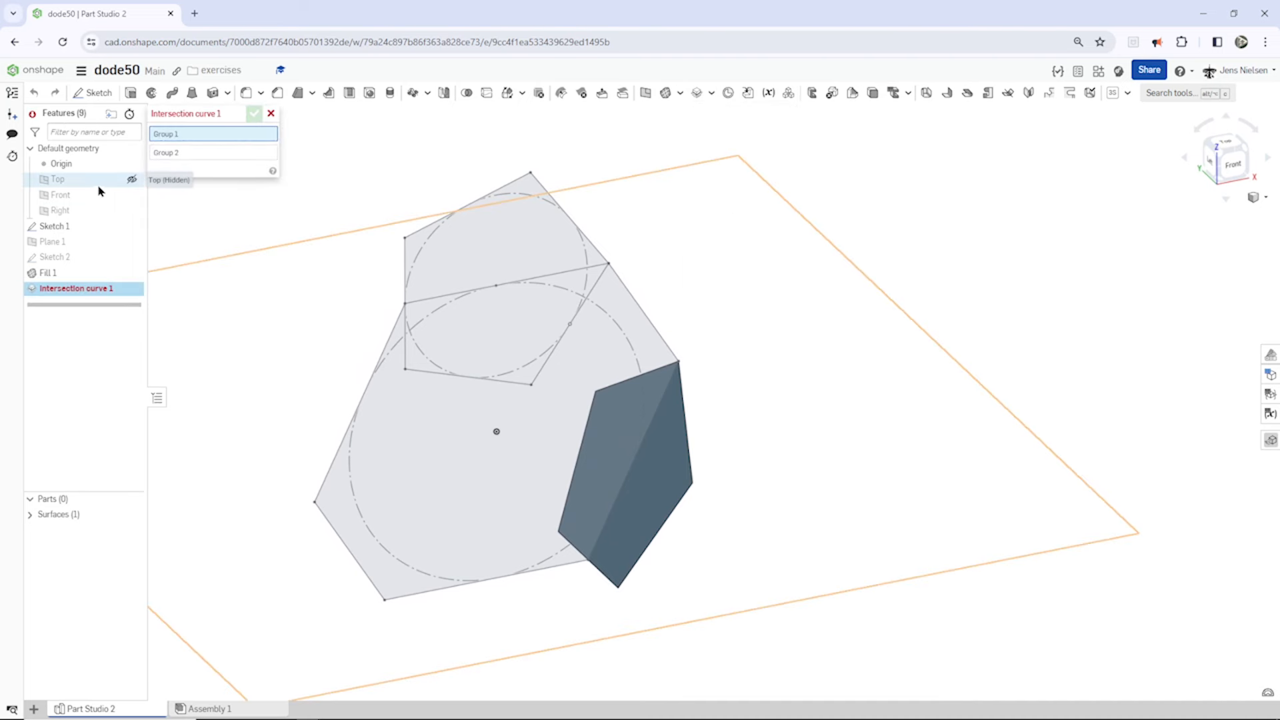
left_click(60, 194)
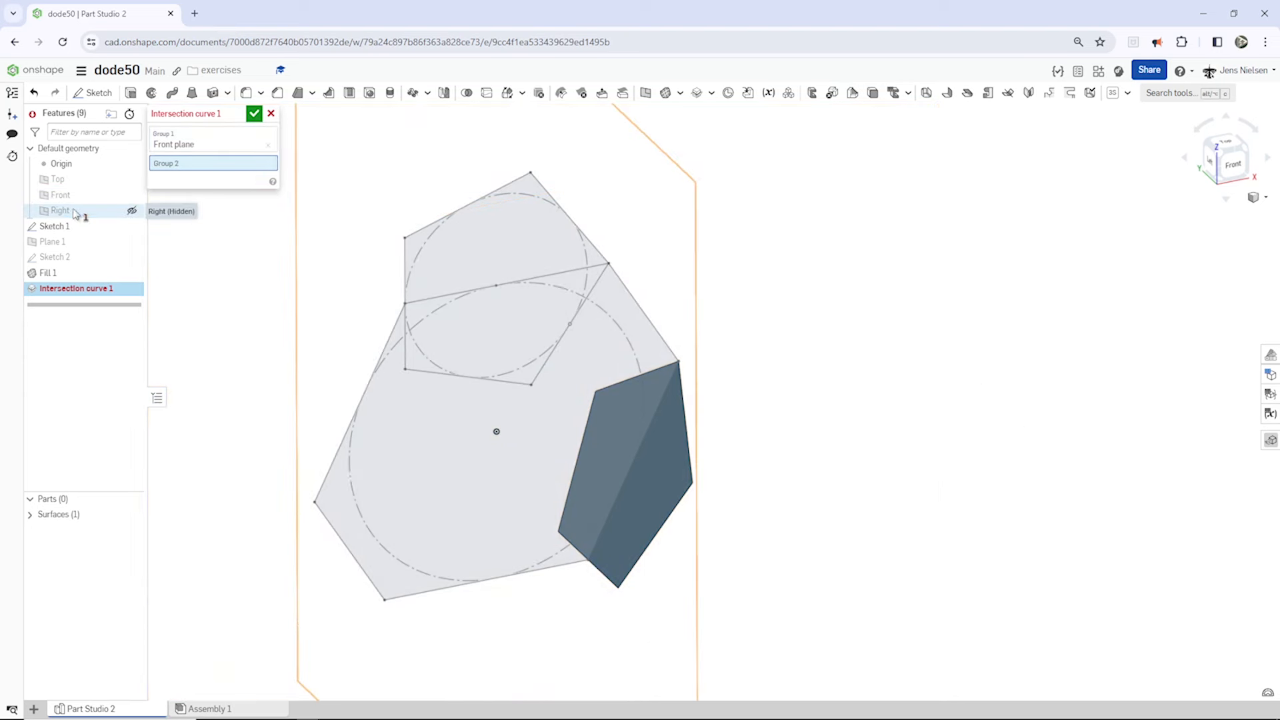
left_click(255, 112)
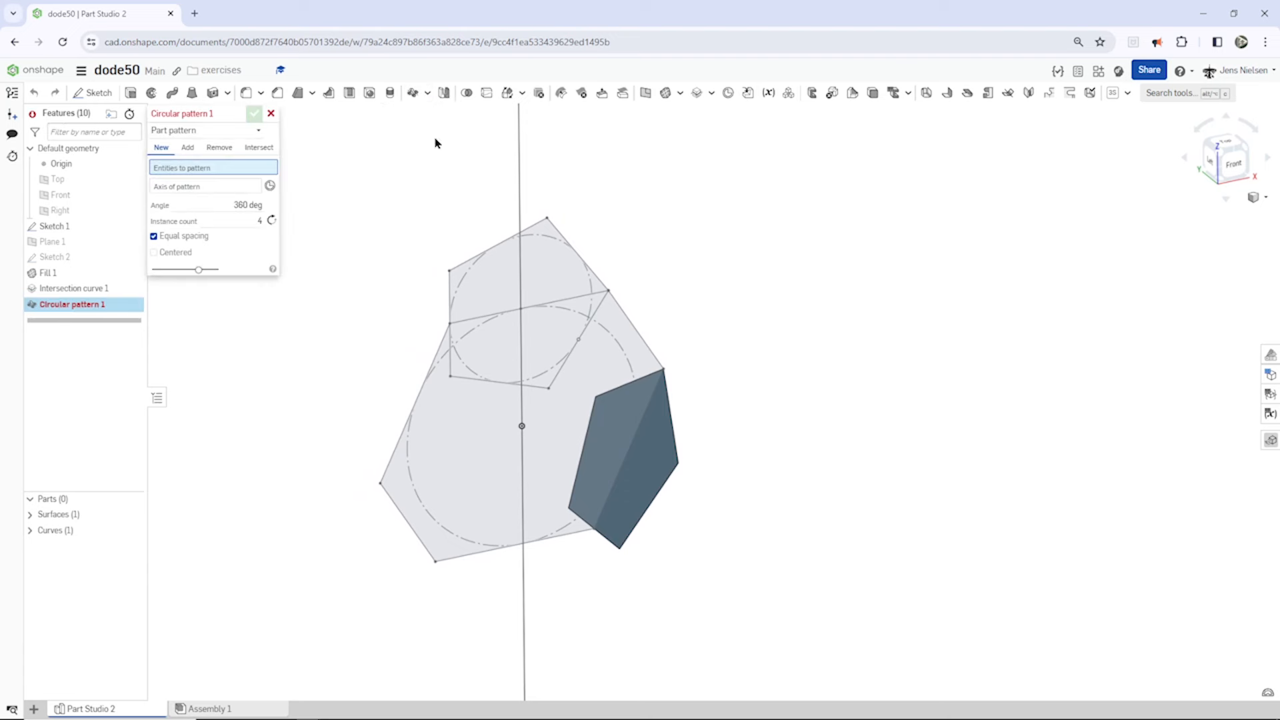
Circular-pattern the filled pentagon face 5 times around the vertical axis
left_click(620, 457)
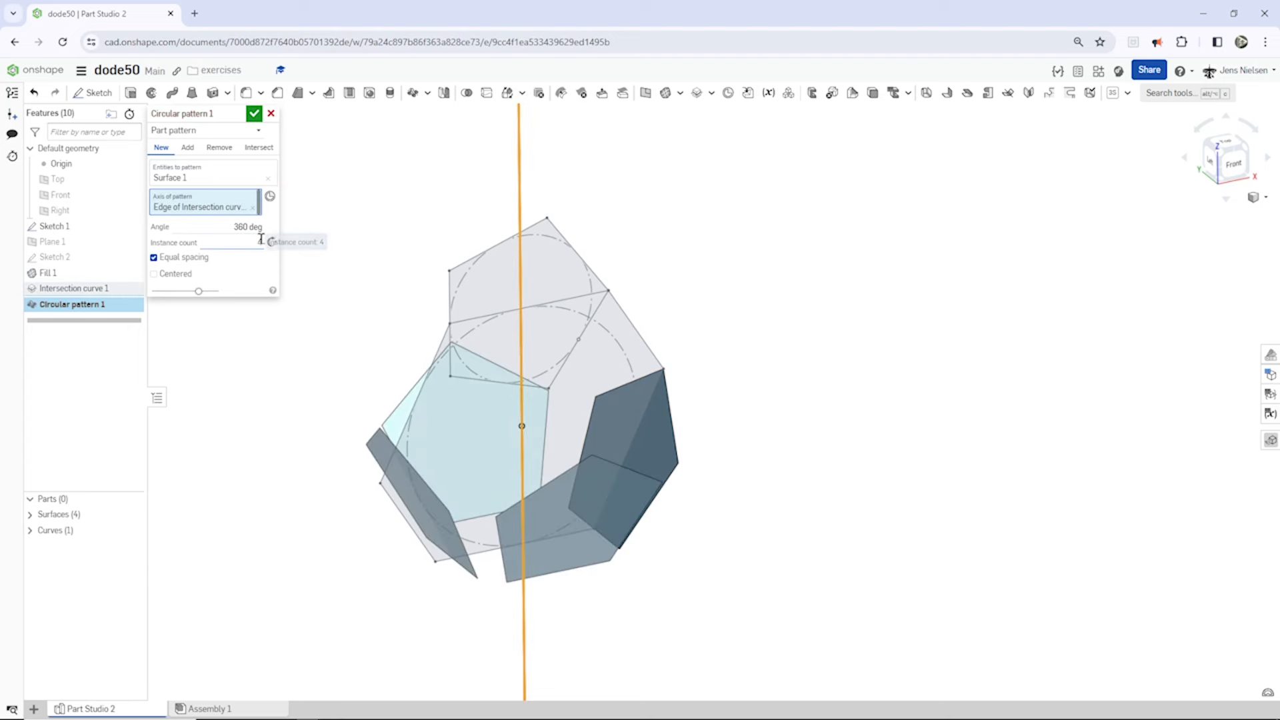
type("5")
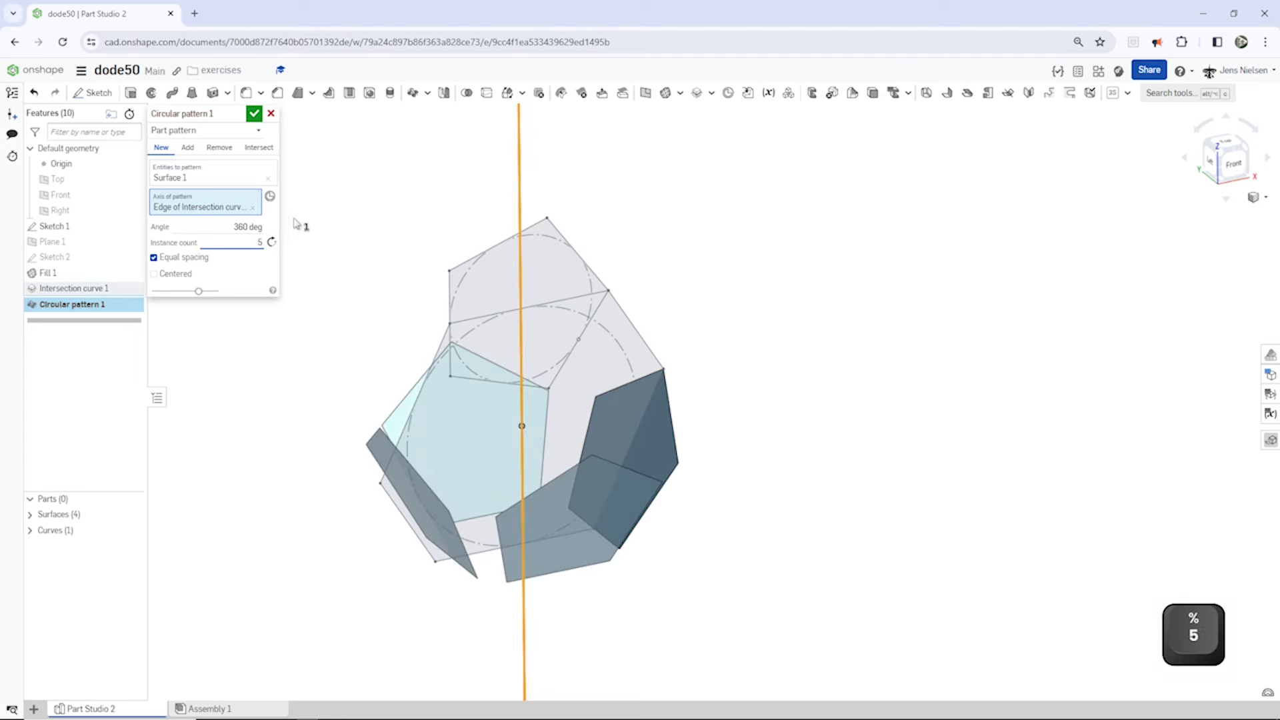
left_click(253, 114)
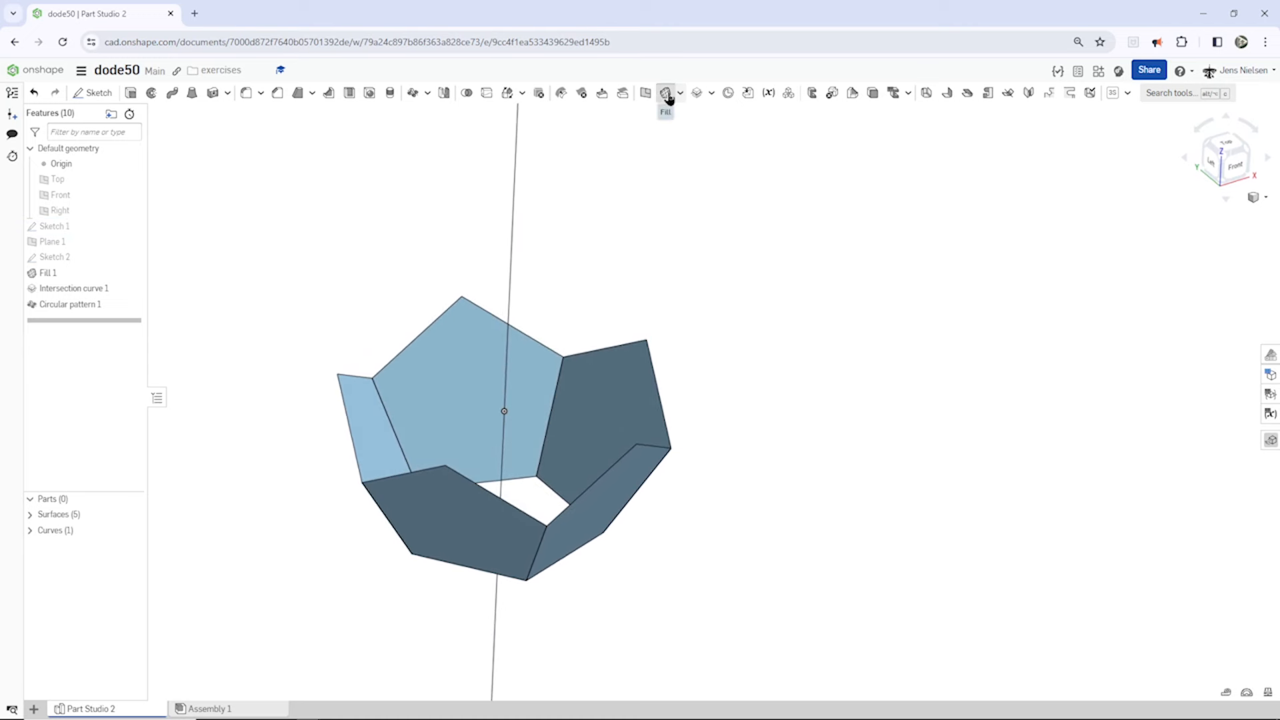
Fill the bottom pentagonal opening of the ring, merged with all faces (Fill 2)
left_click(666, 92)
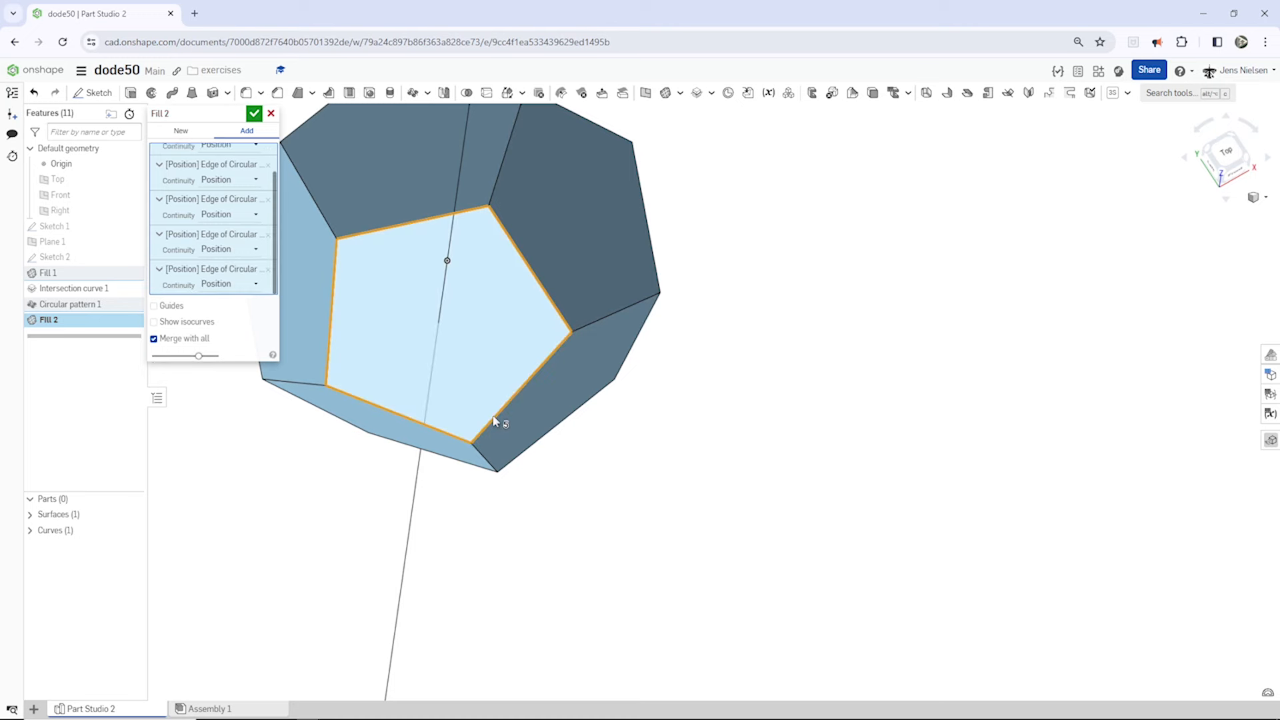
left_click(254, 112)
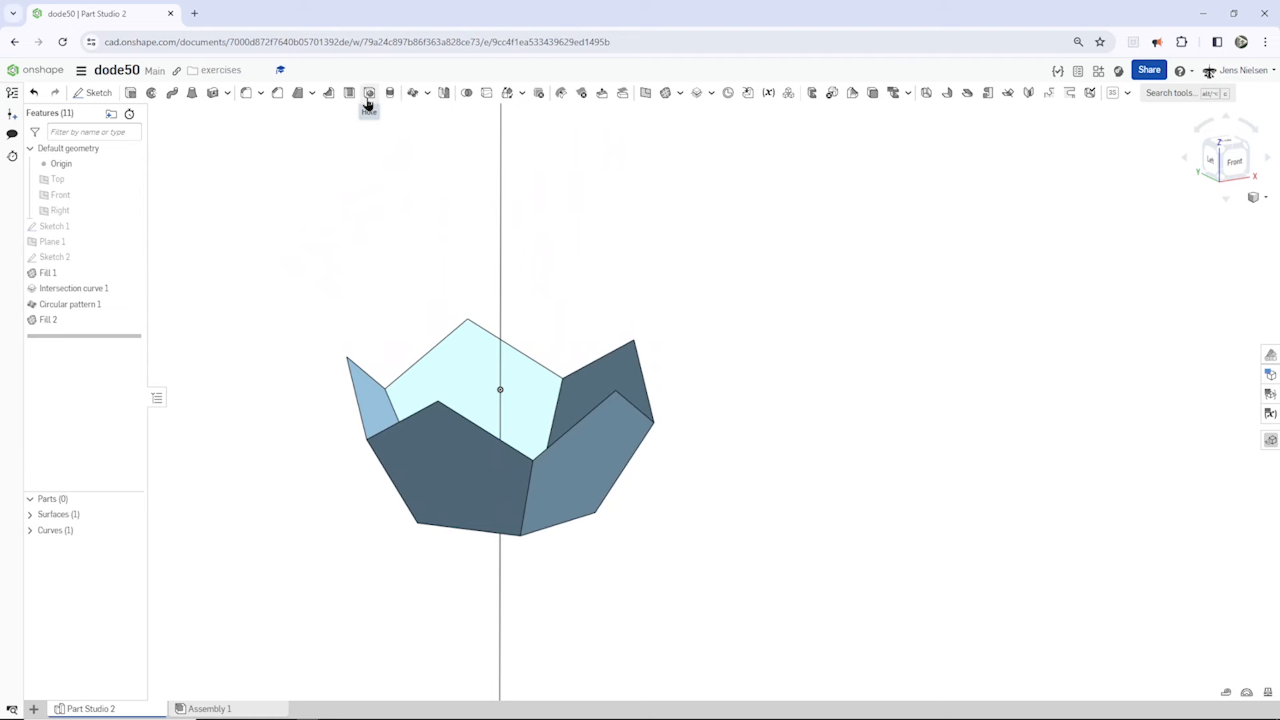
left_click(368, 92)
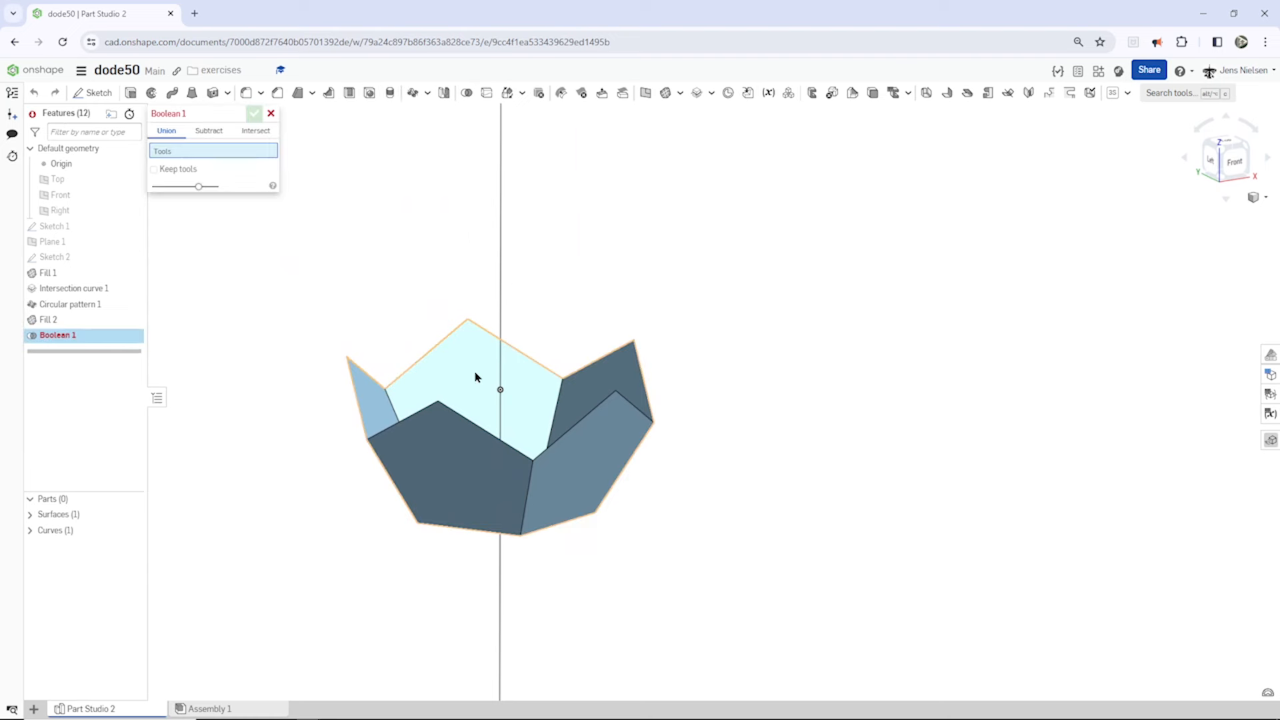
left_click(465, 359)
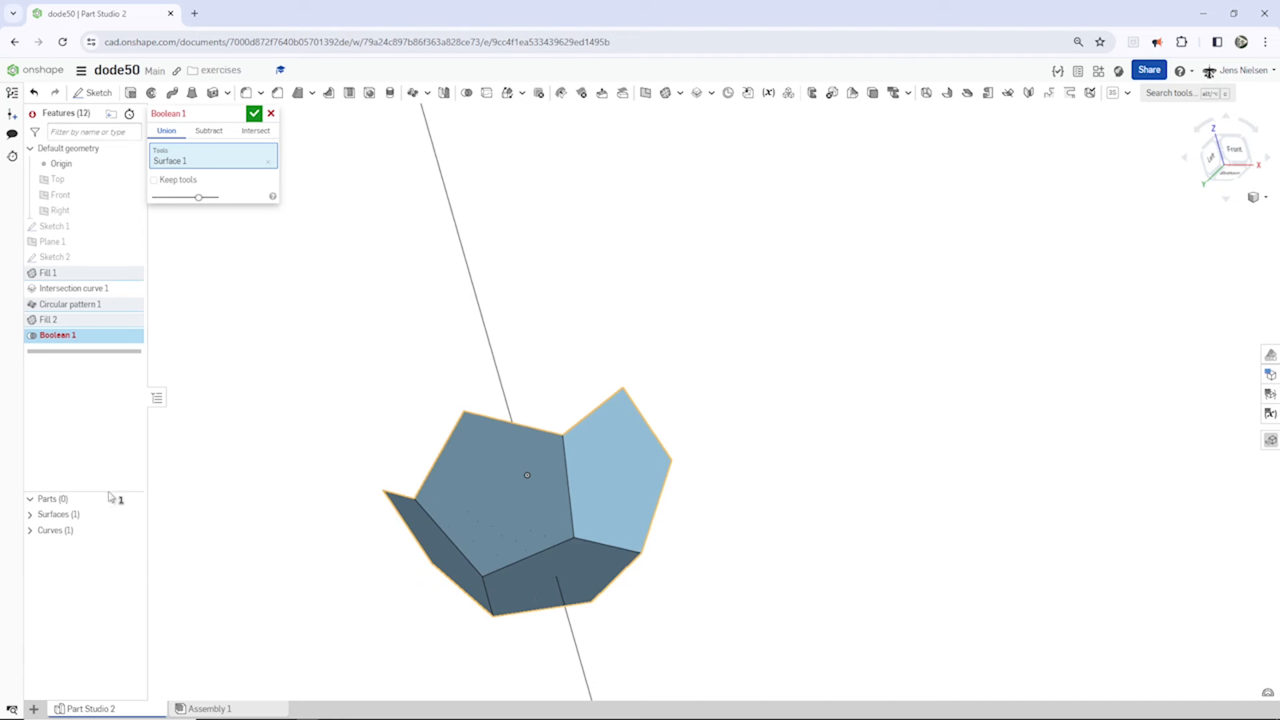
left_click(271, 114)
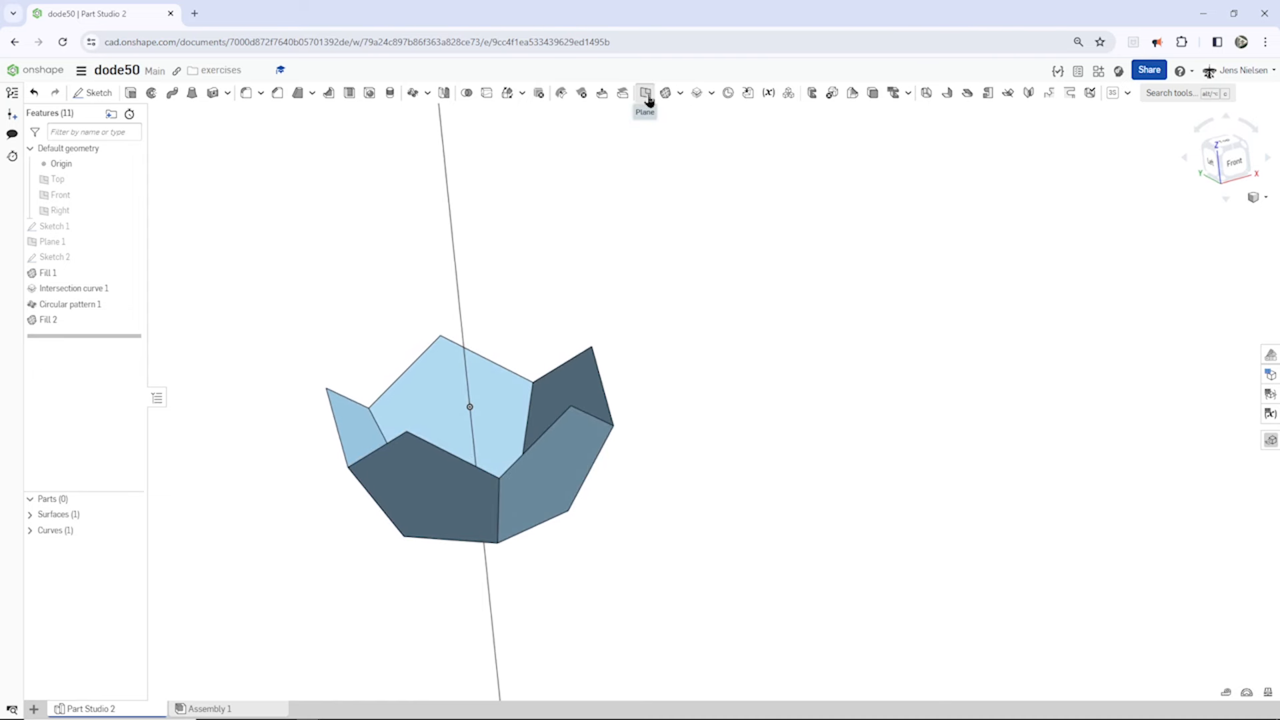
Create Plane 2 as a plane-point plane through the Fill 2 face and an upper rim point
left_click(644, 92)
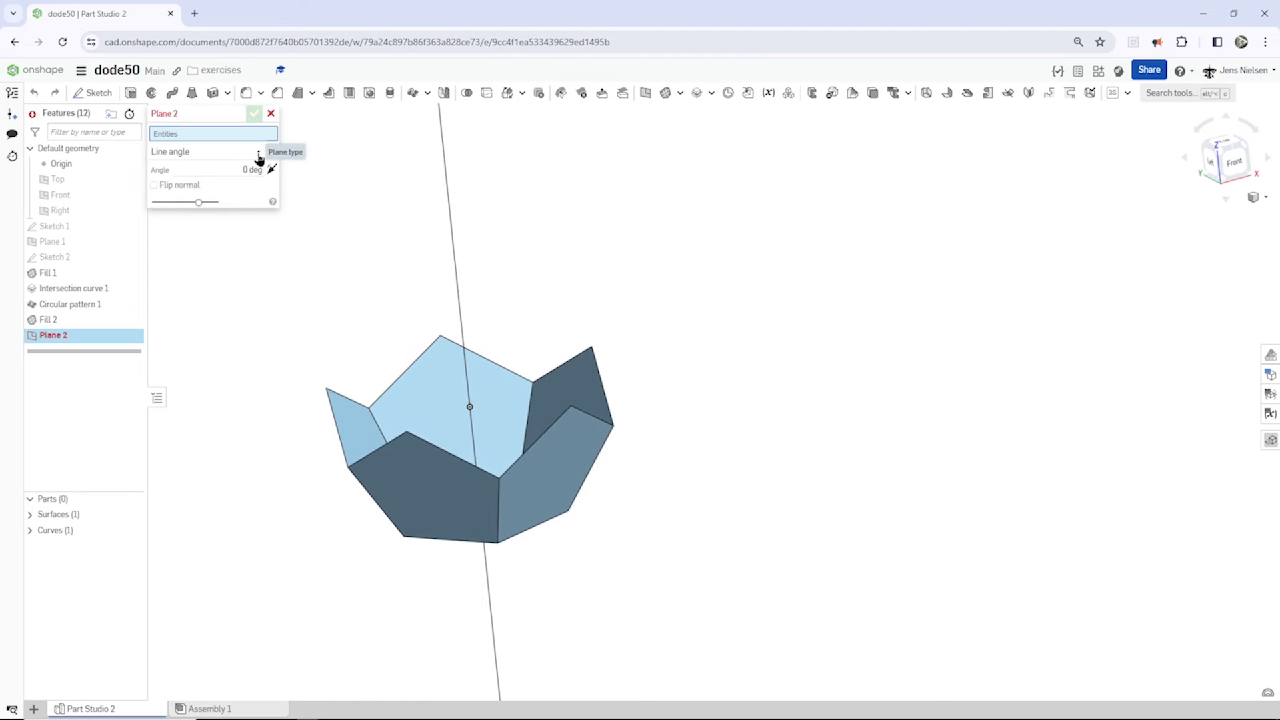
left_click(257, 151)
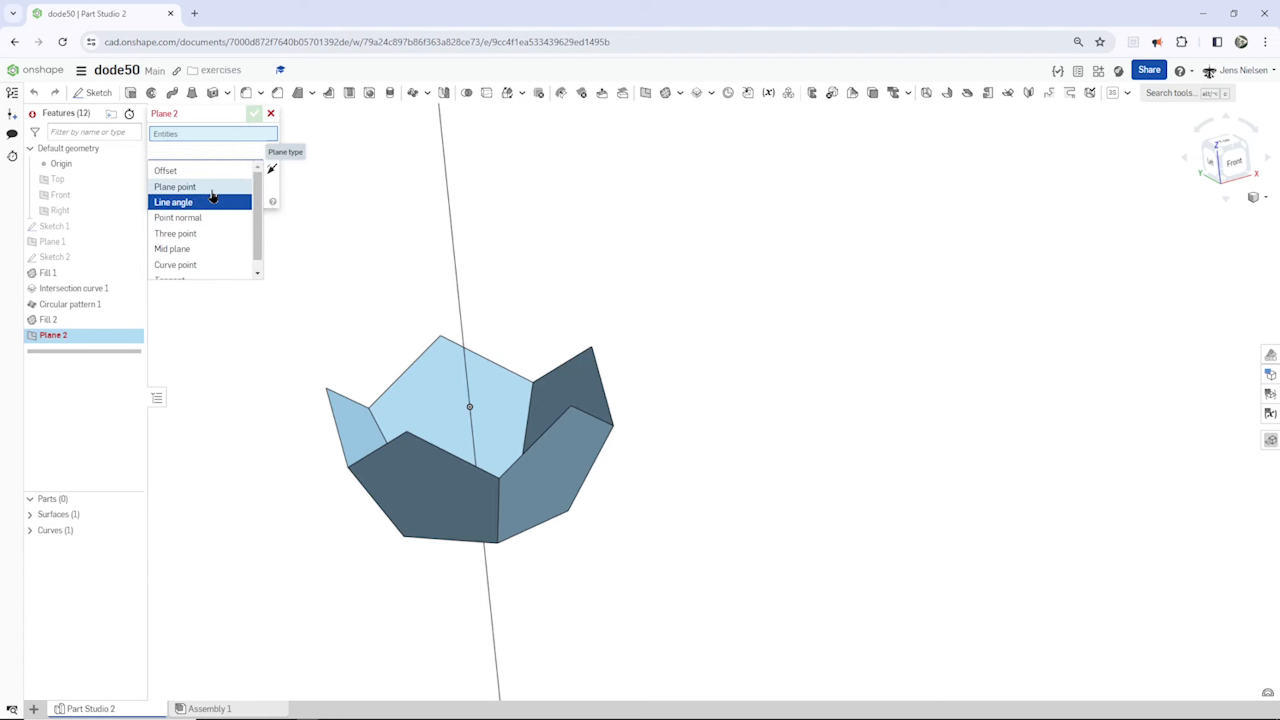
left_click(175, 186)
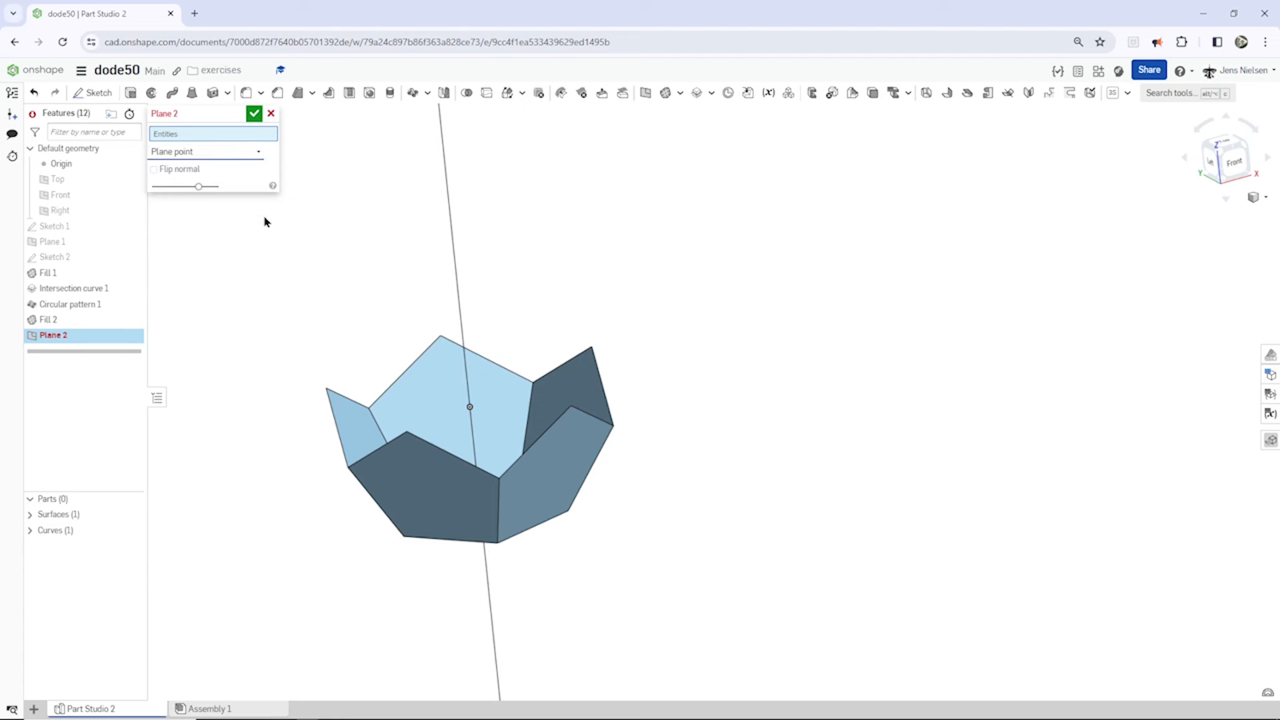
left_click(503, 441)
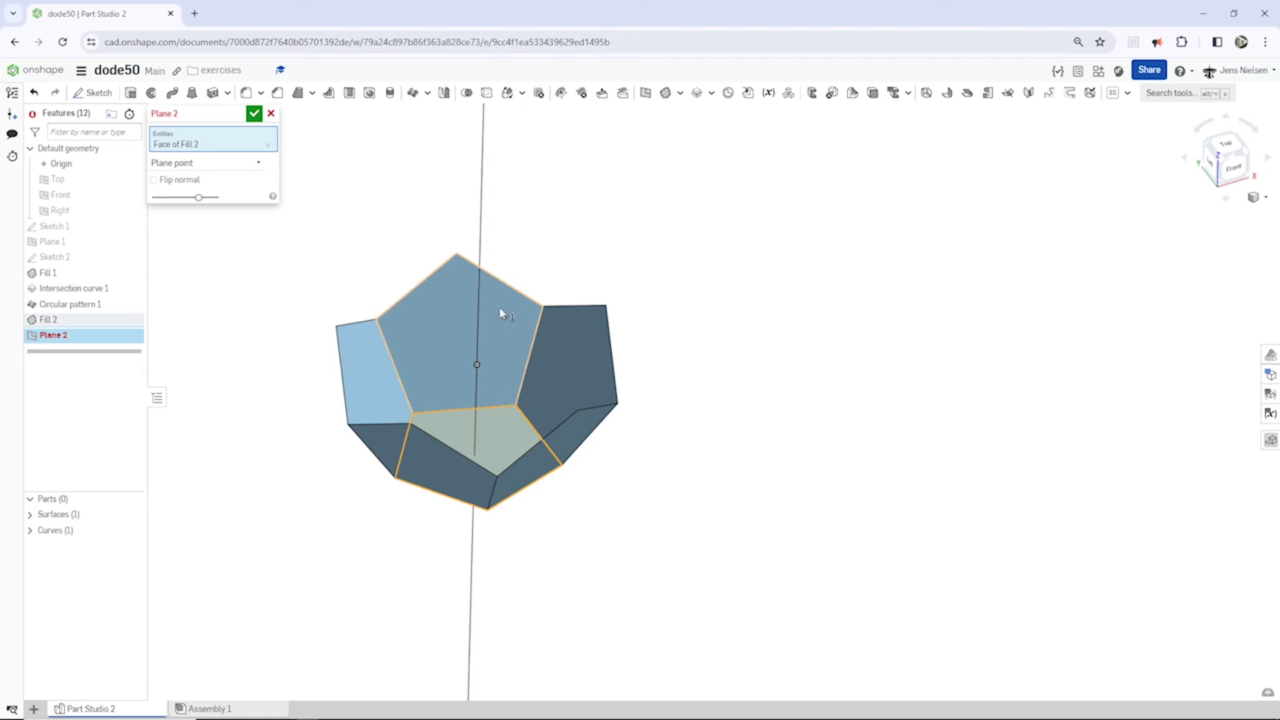
left_click(500, 281)
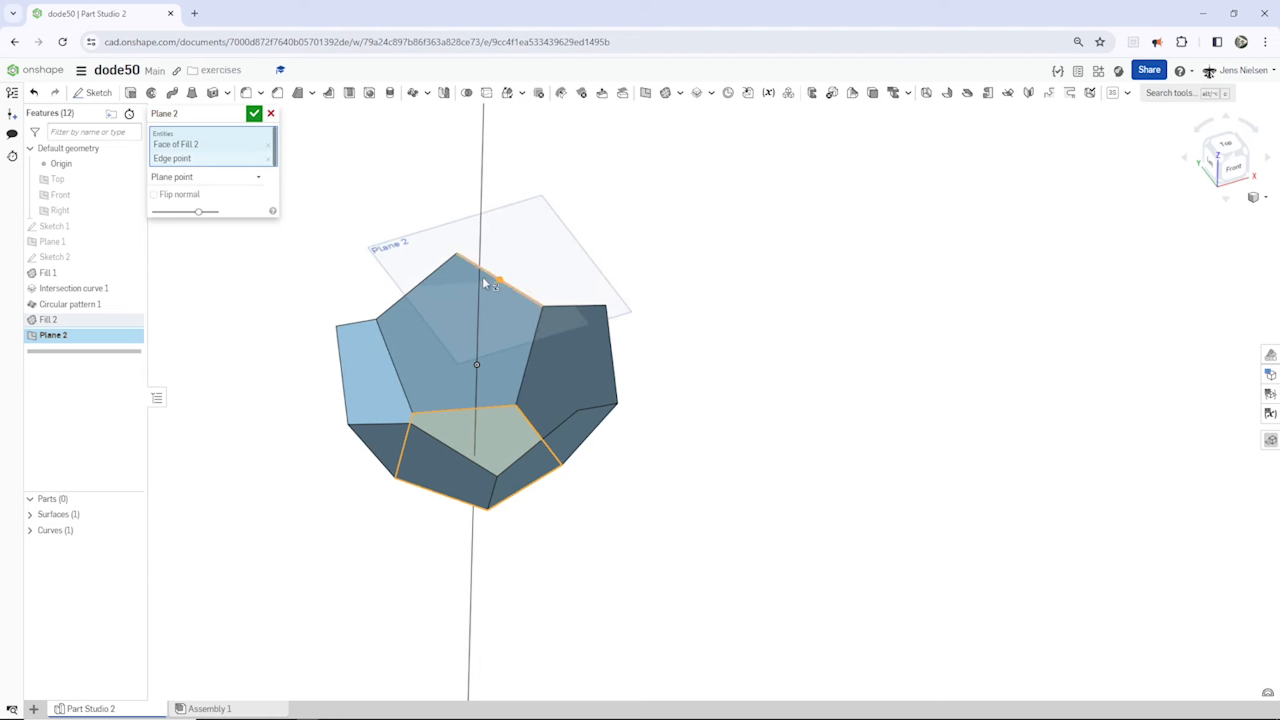
left_click(253, 113)
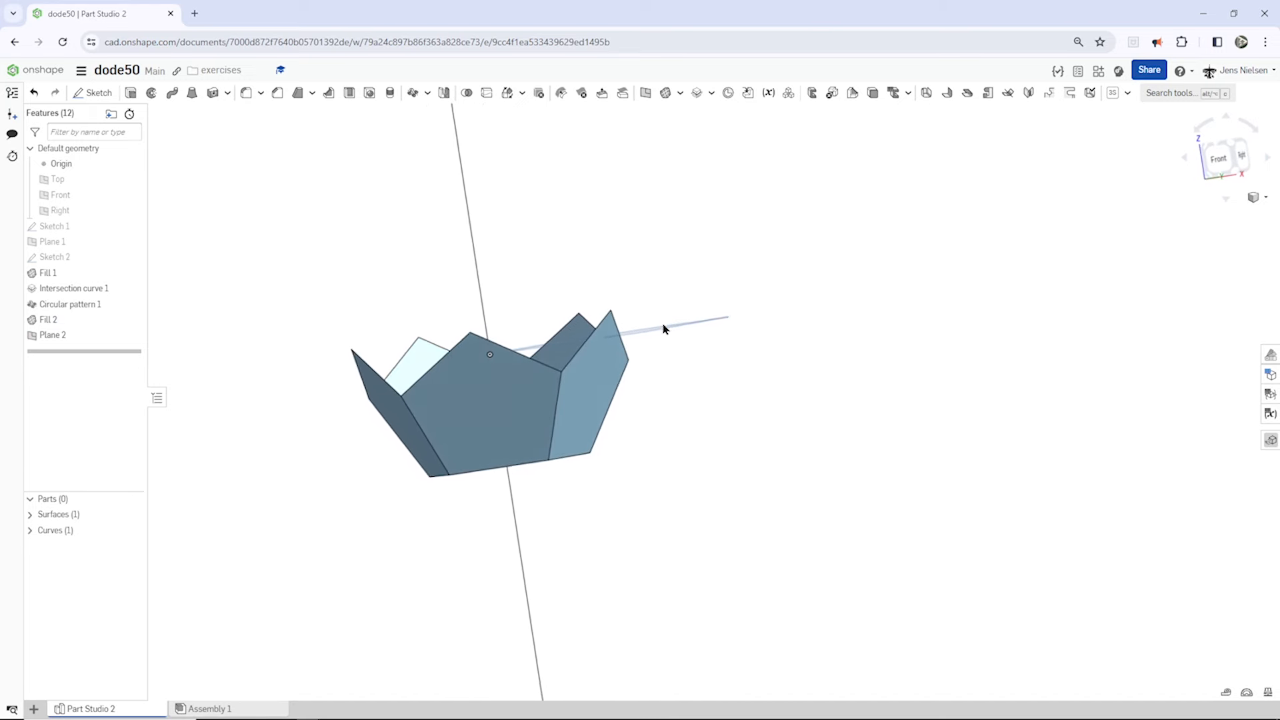
left_click_drag(661, 327, 559, 334)
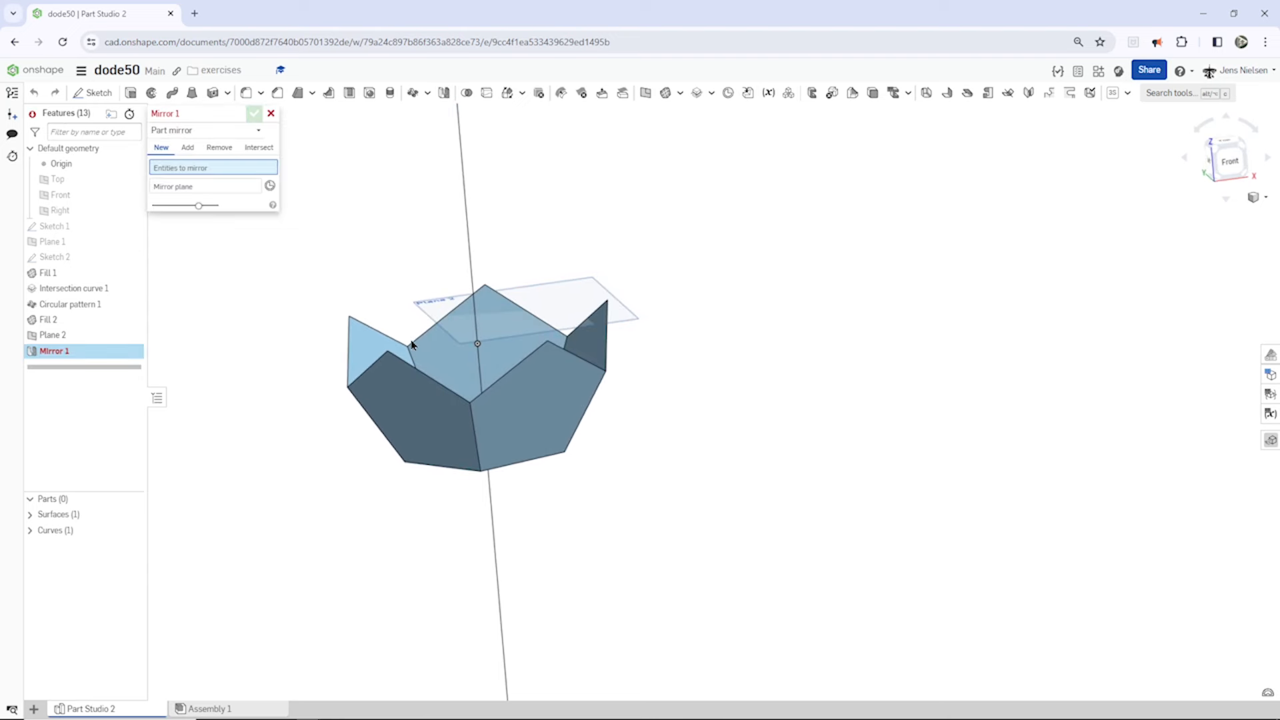
Mirror Surface 1 across Plane 2 to form the upper half of the shell
left_click(410, 344)
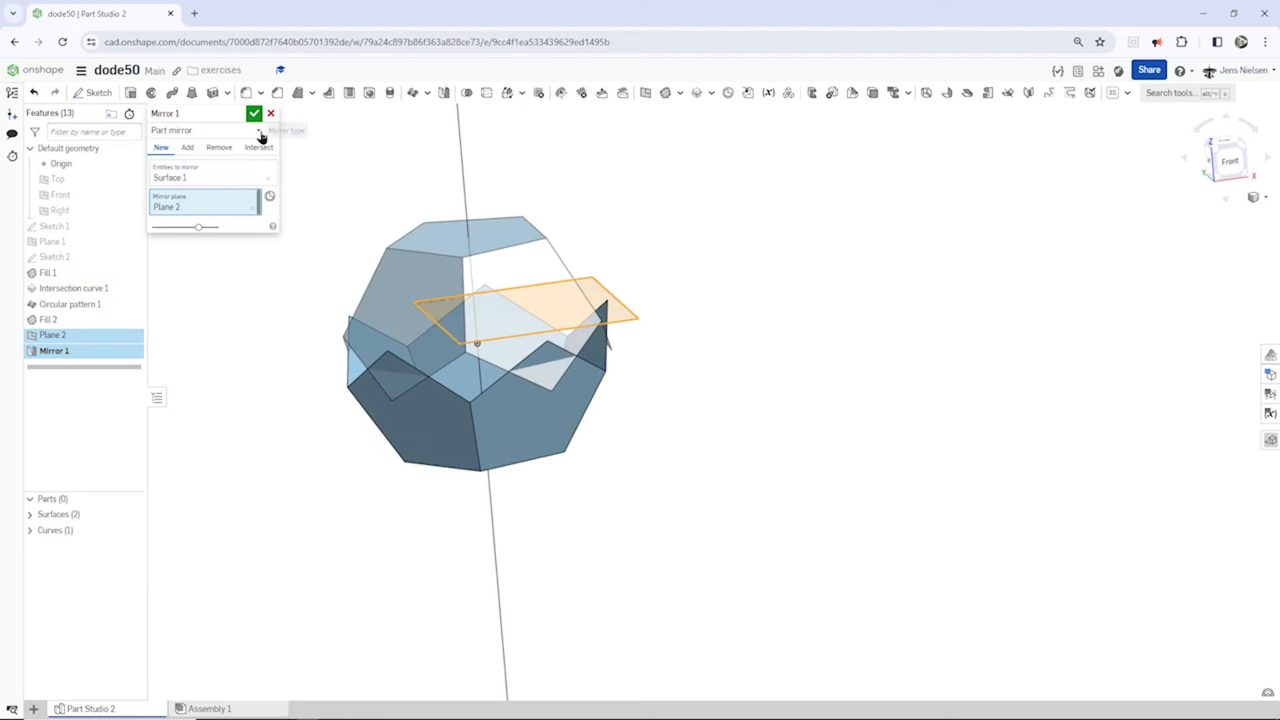
left_click(253, 113)
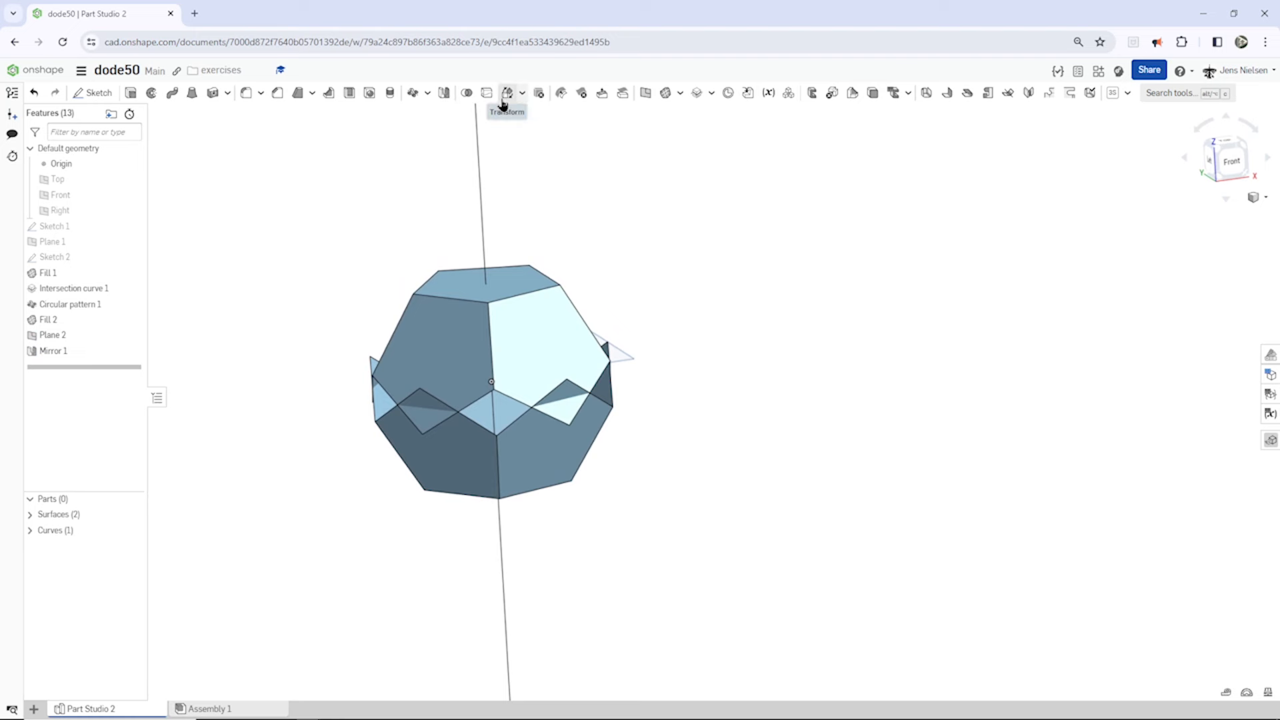
Rotate Surface 2 by 36 deg about the intersection-curve axis (Transform 1)
left_click(505, 92)
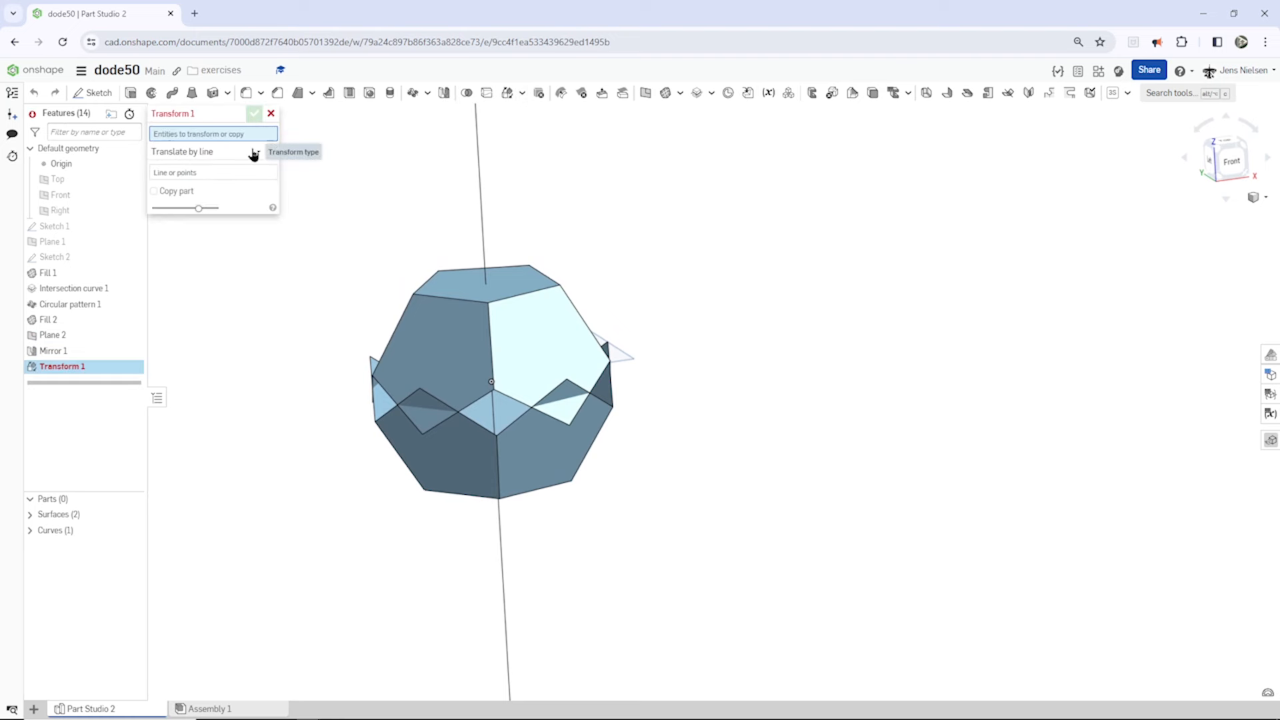
left_click(204, 152)
type("36")
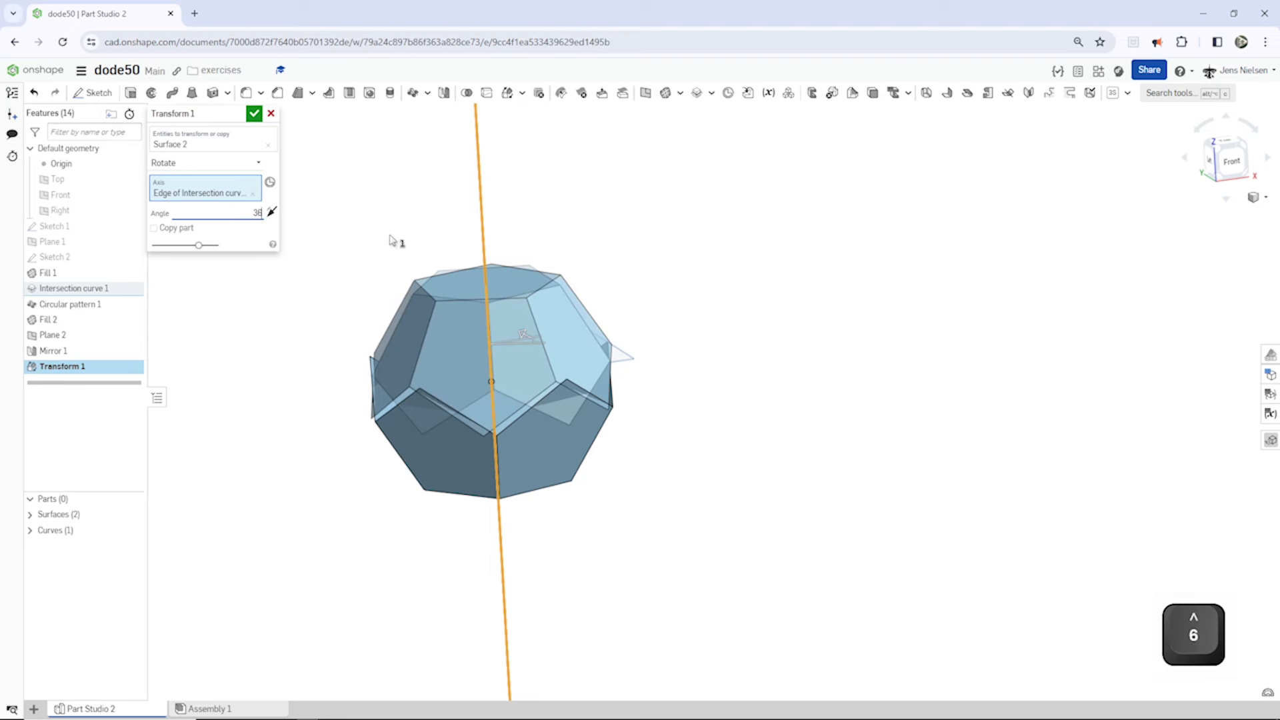
left_click(254, 112)
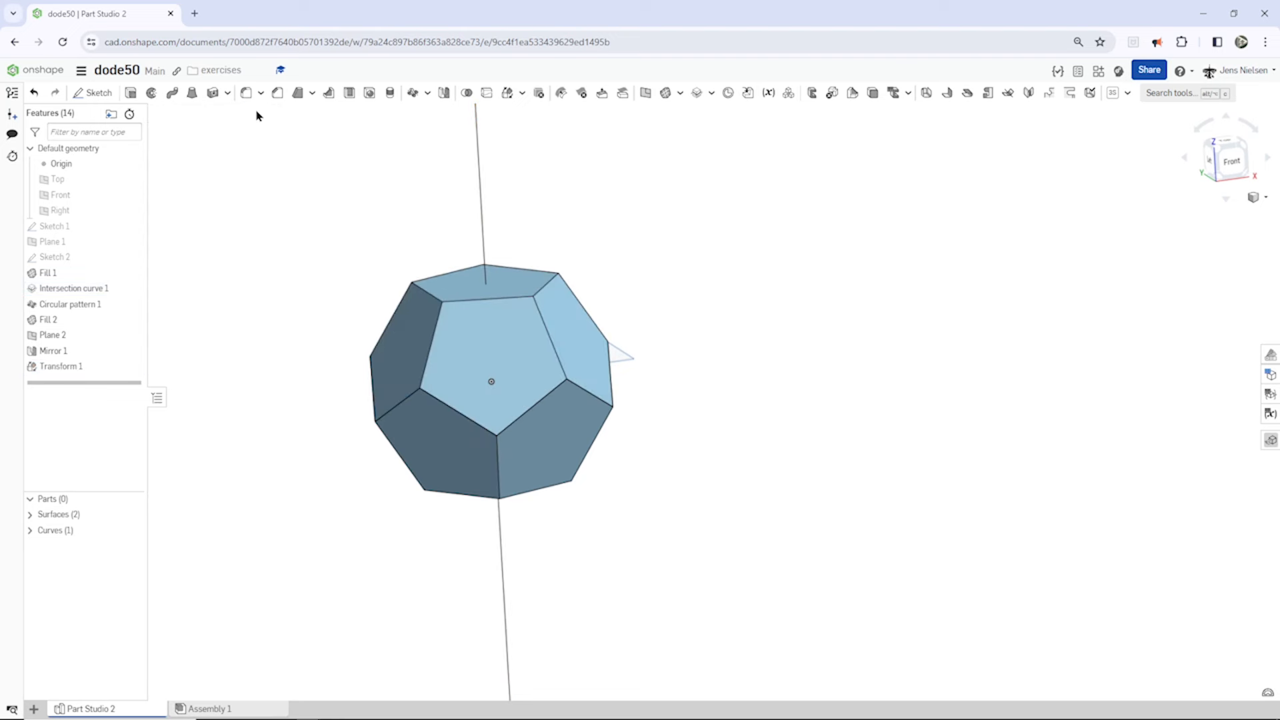
mouse_move(293, 213)
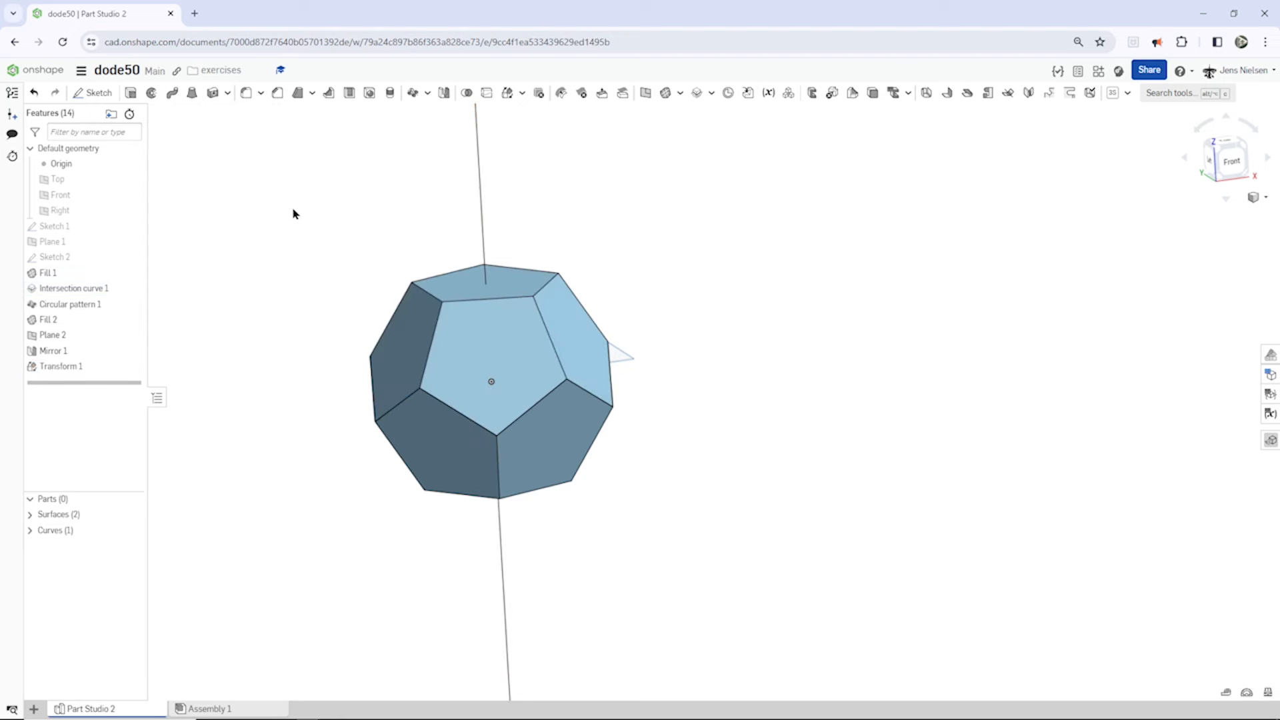
mouse_move(170, 500)
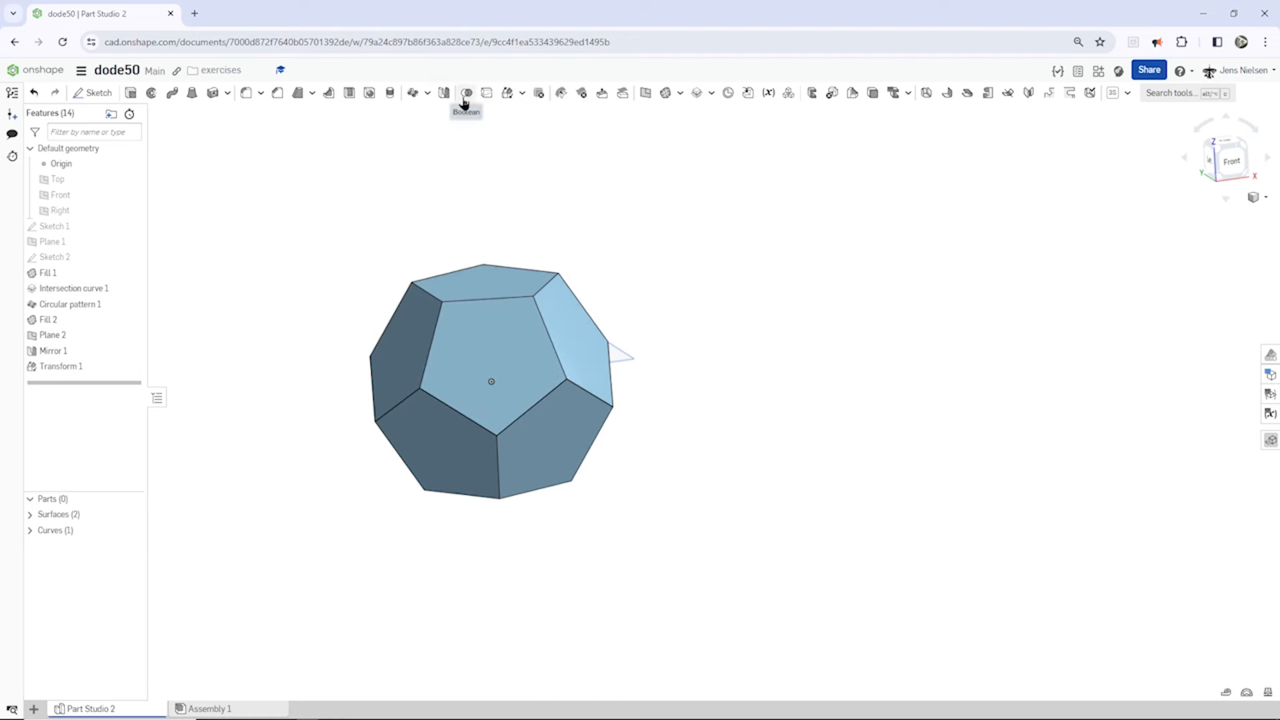
Boolean-union Surface 1 and Surface 2 into a single solid Part 1
left_click(465, 92)
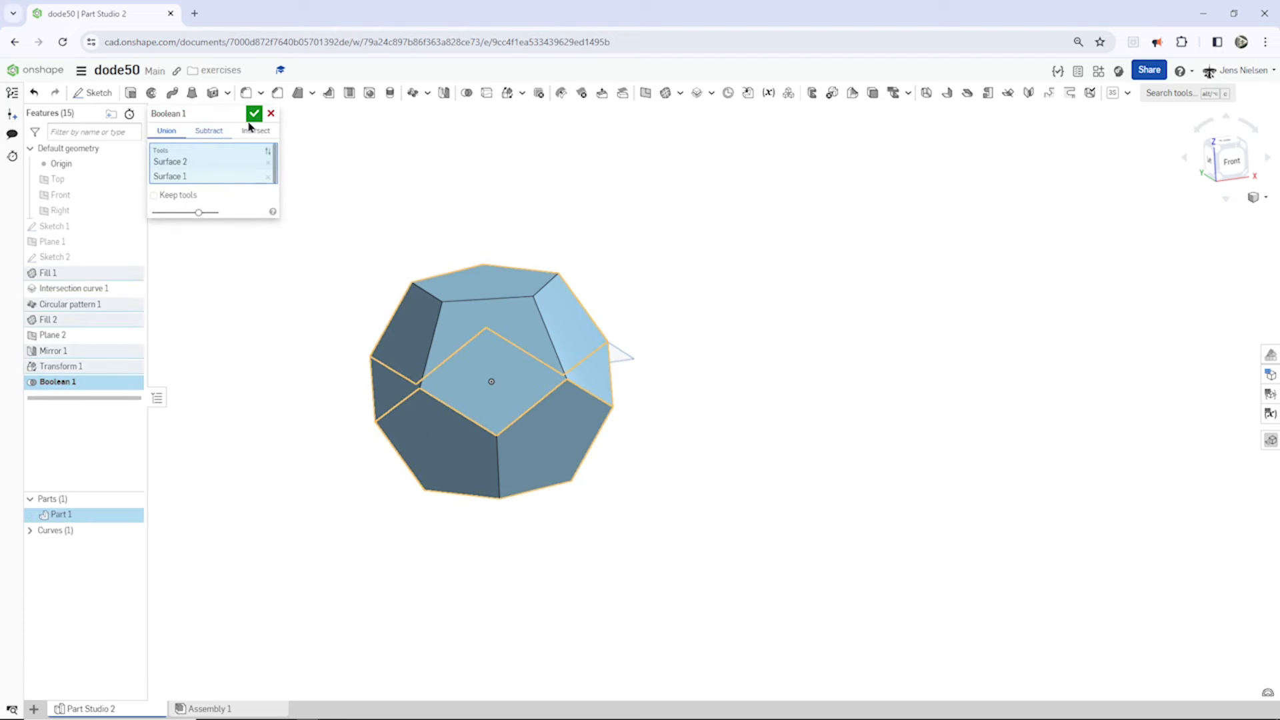
left_click(253, 112)
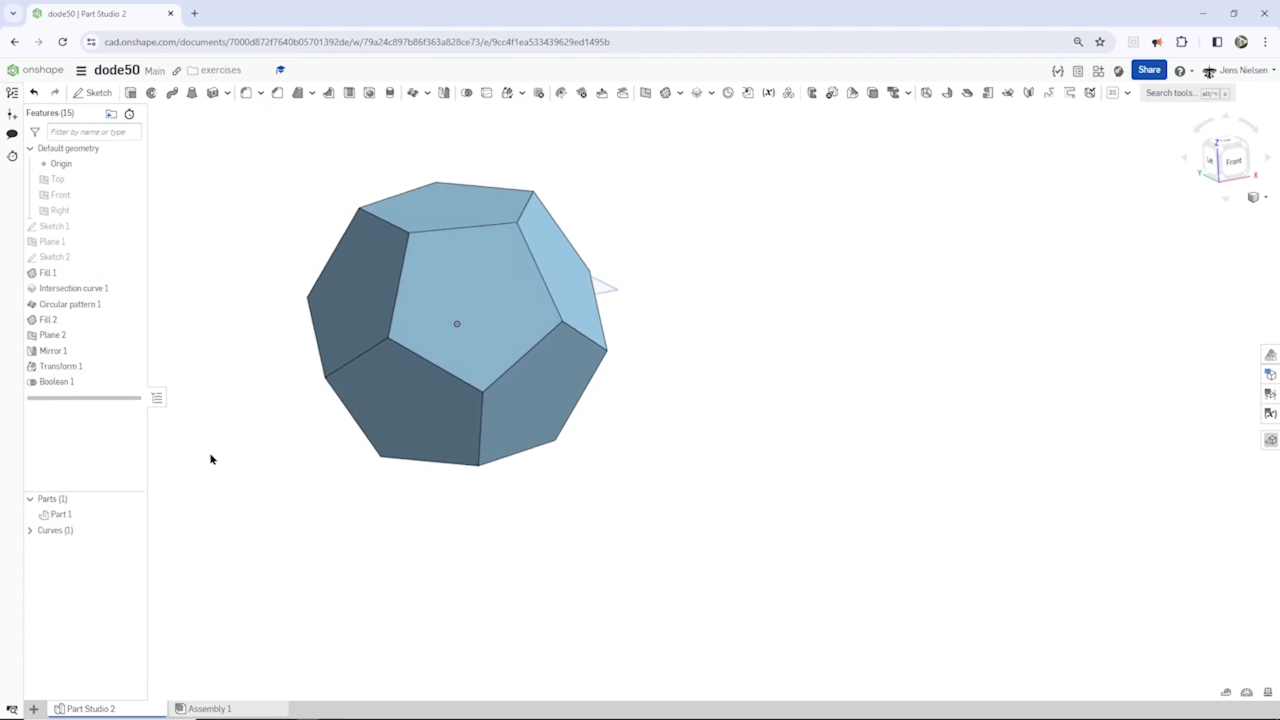
Rename Part 1 to 'dodecahedron'
right_click(60, 515)
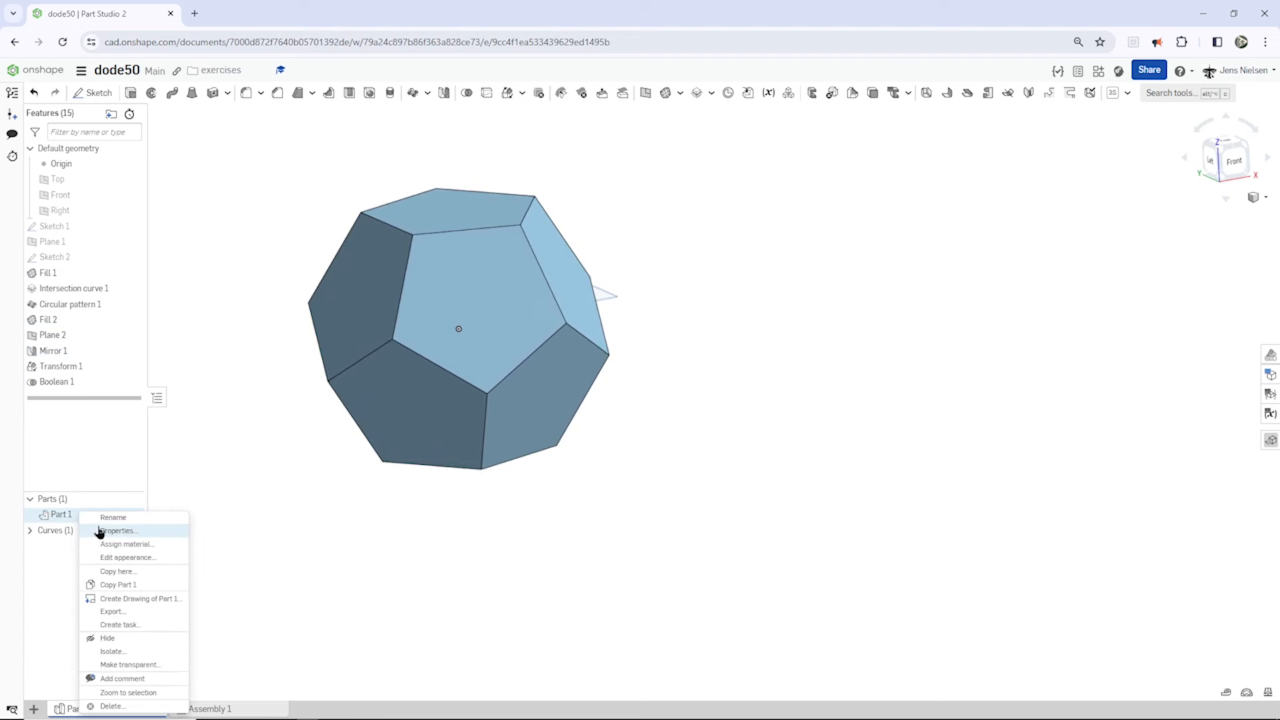
left_click(112, 517)
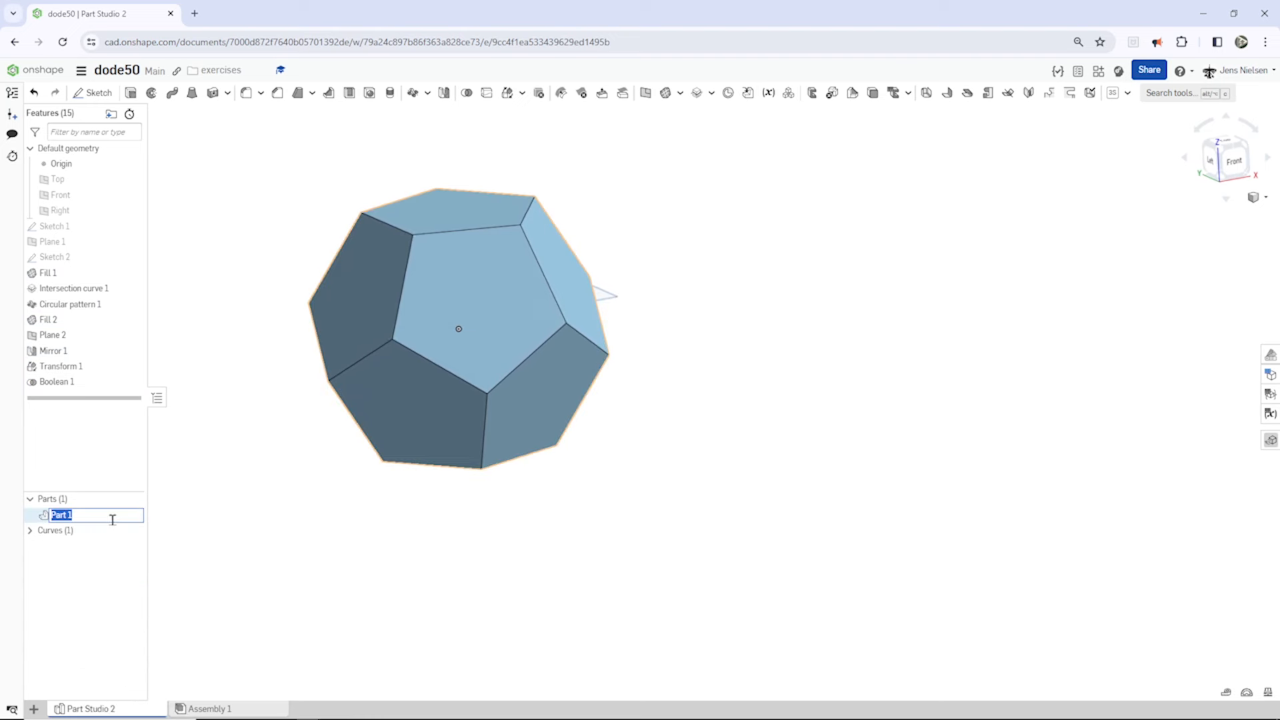
type("dodecahed")
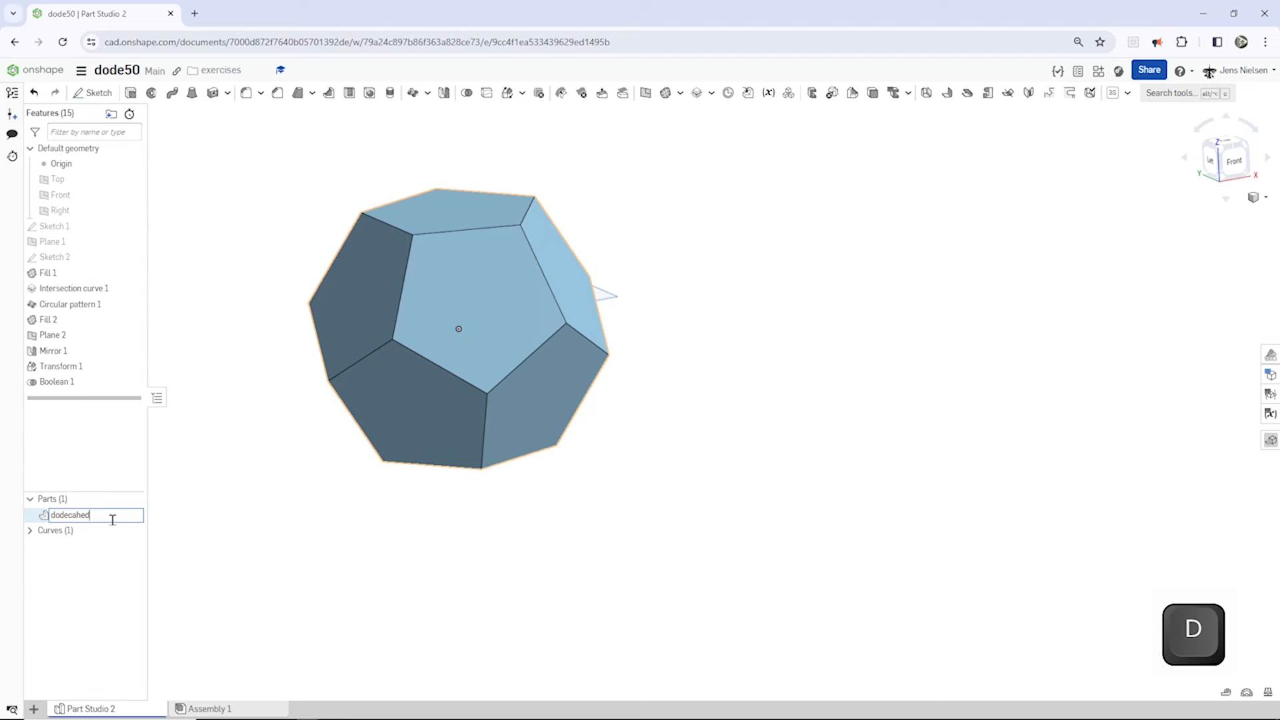
key("enter")
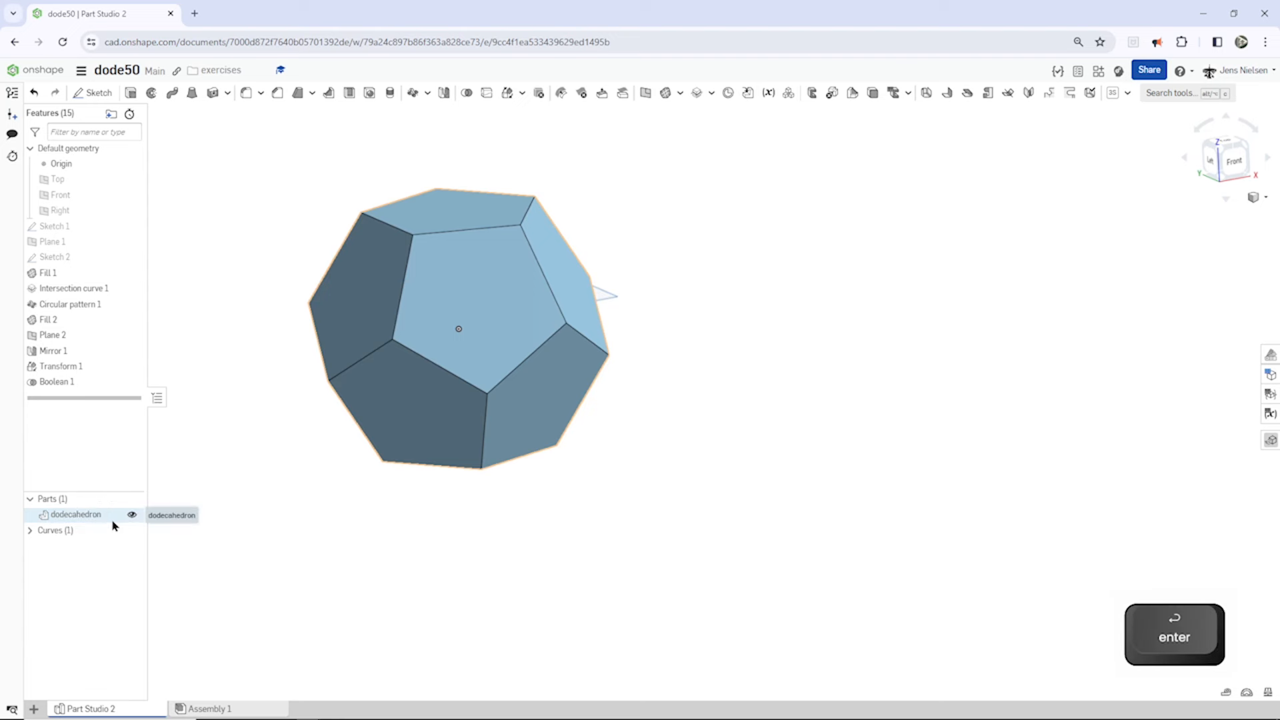
Give the dodecahedron part a purple appearance
right_click(75, 514)
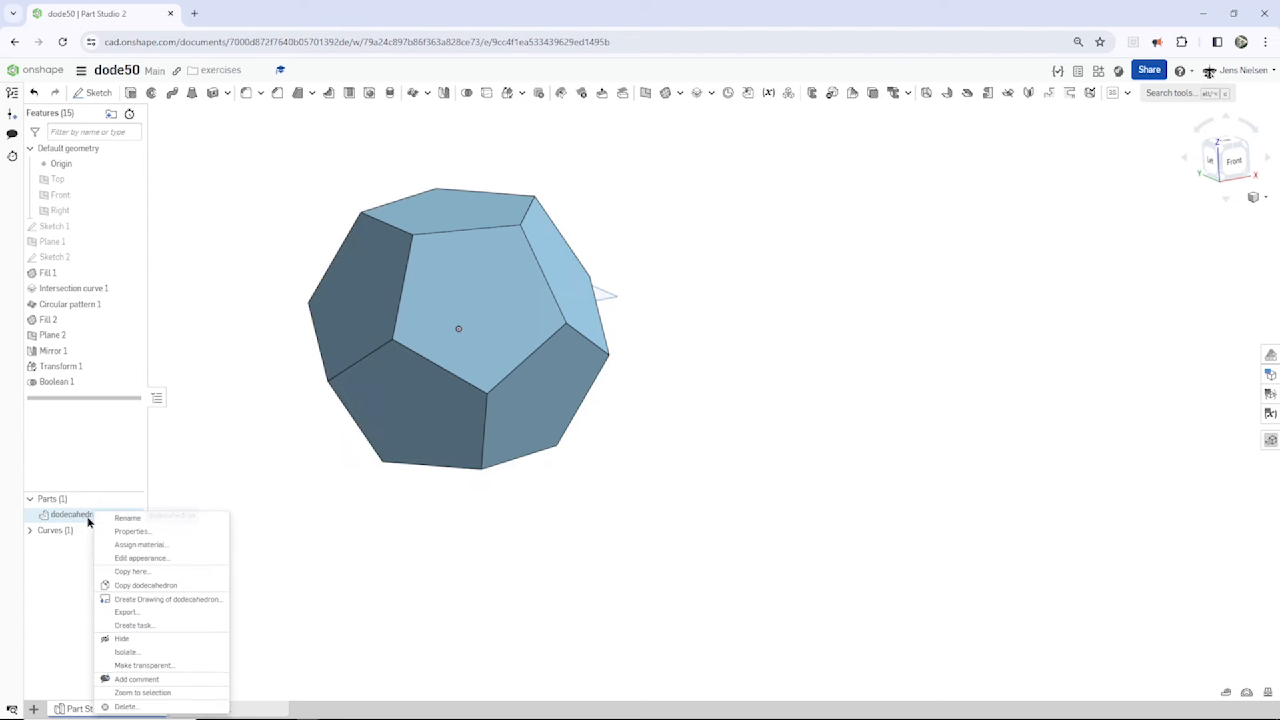
left_click(142, 558)
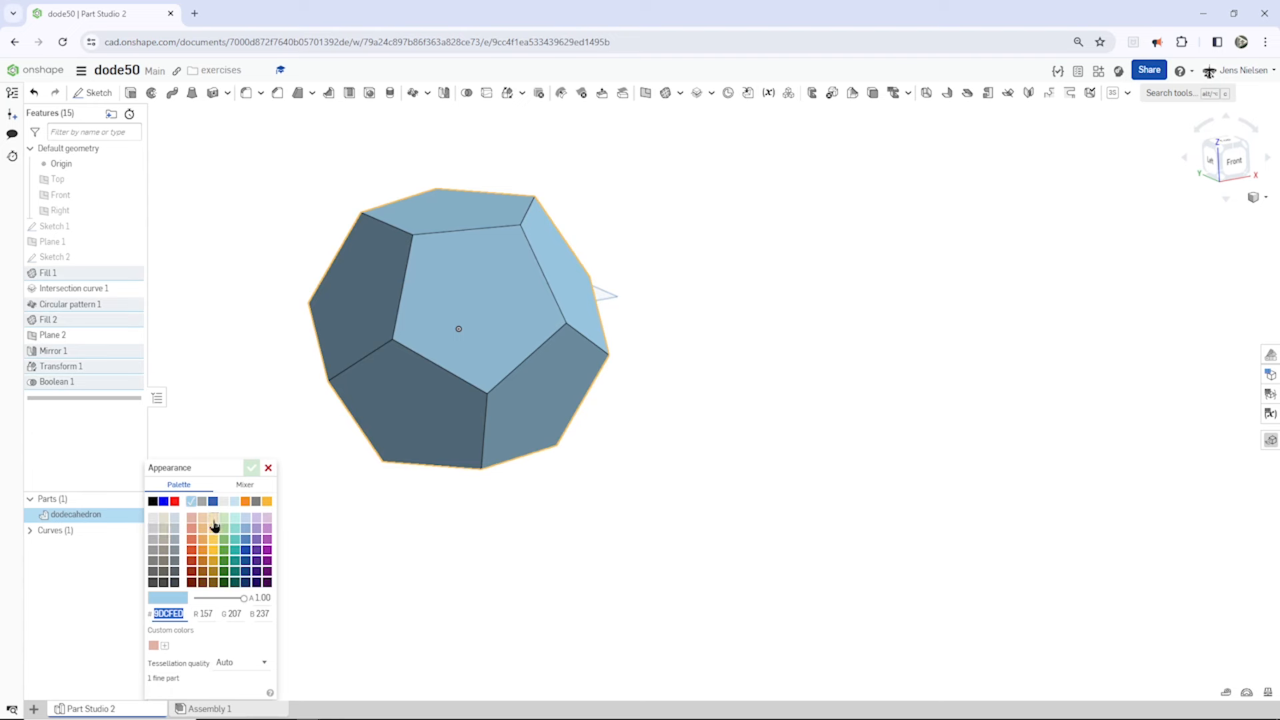
left_click(266, 539)
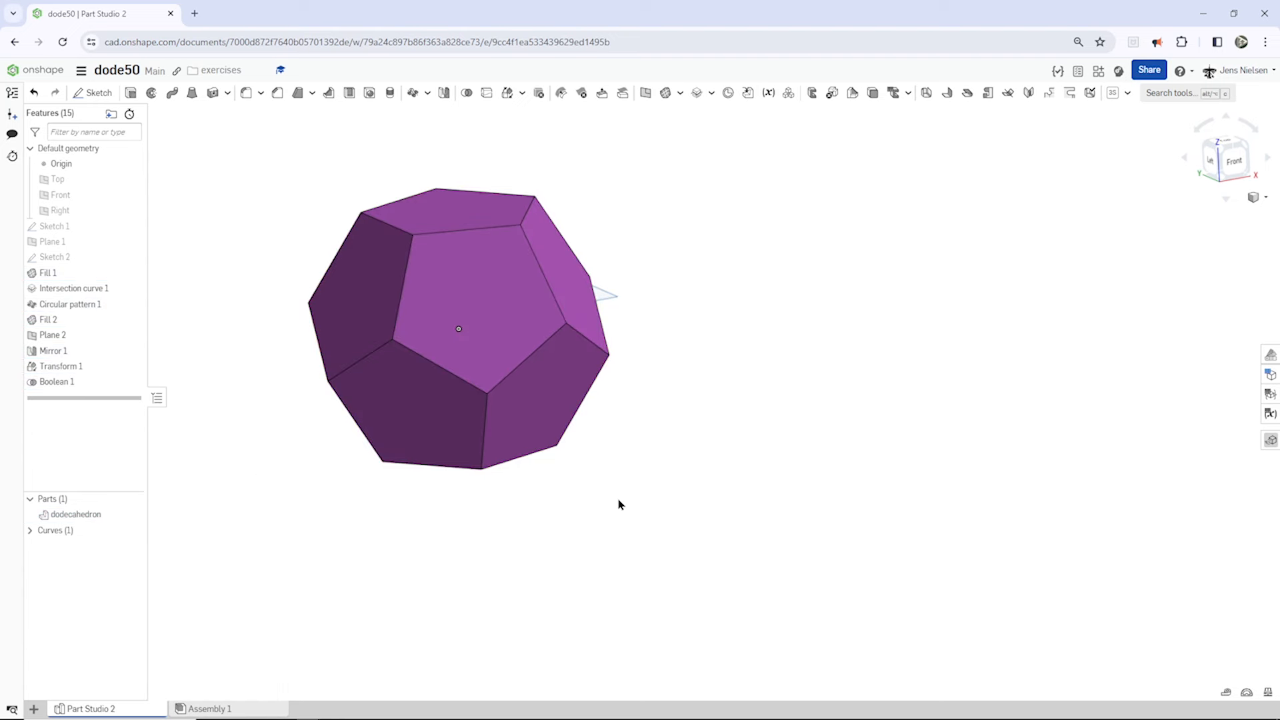
left_click(56, 382)
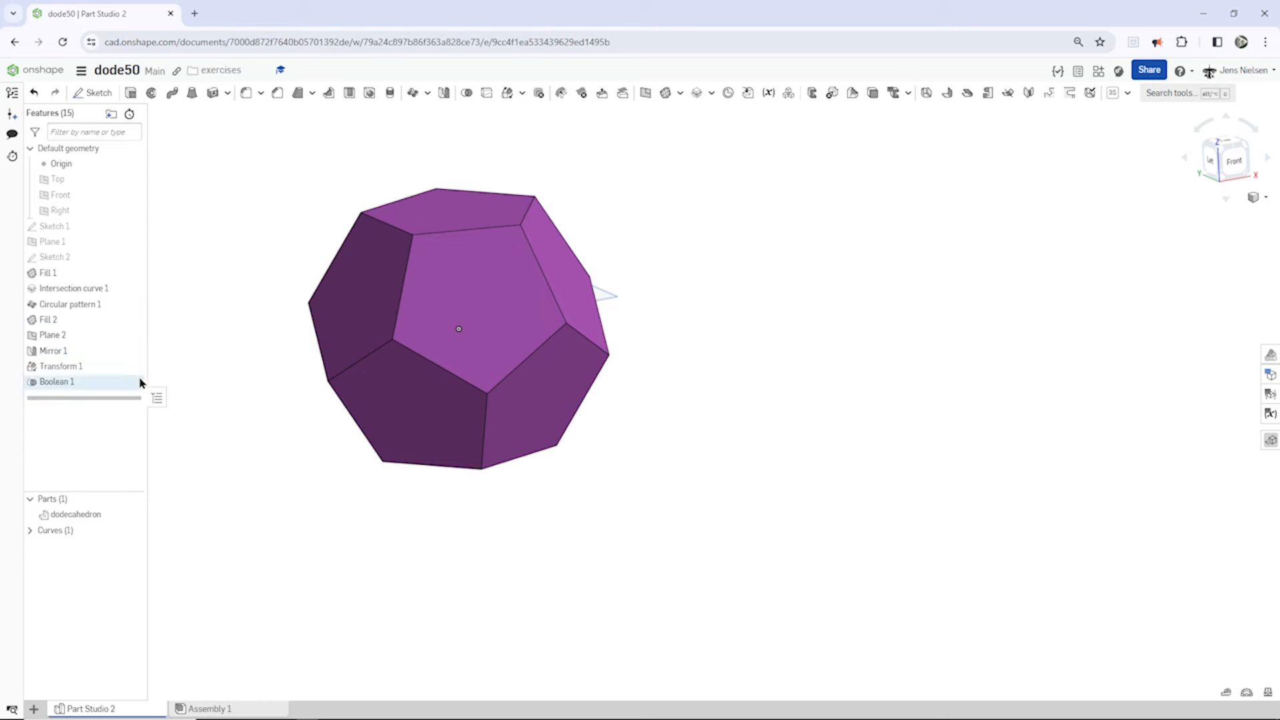
mouse_move(165, 351)
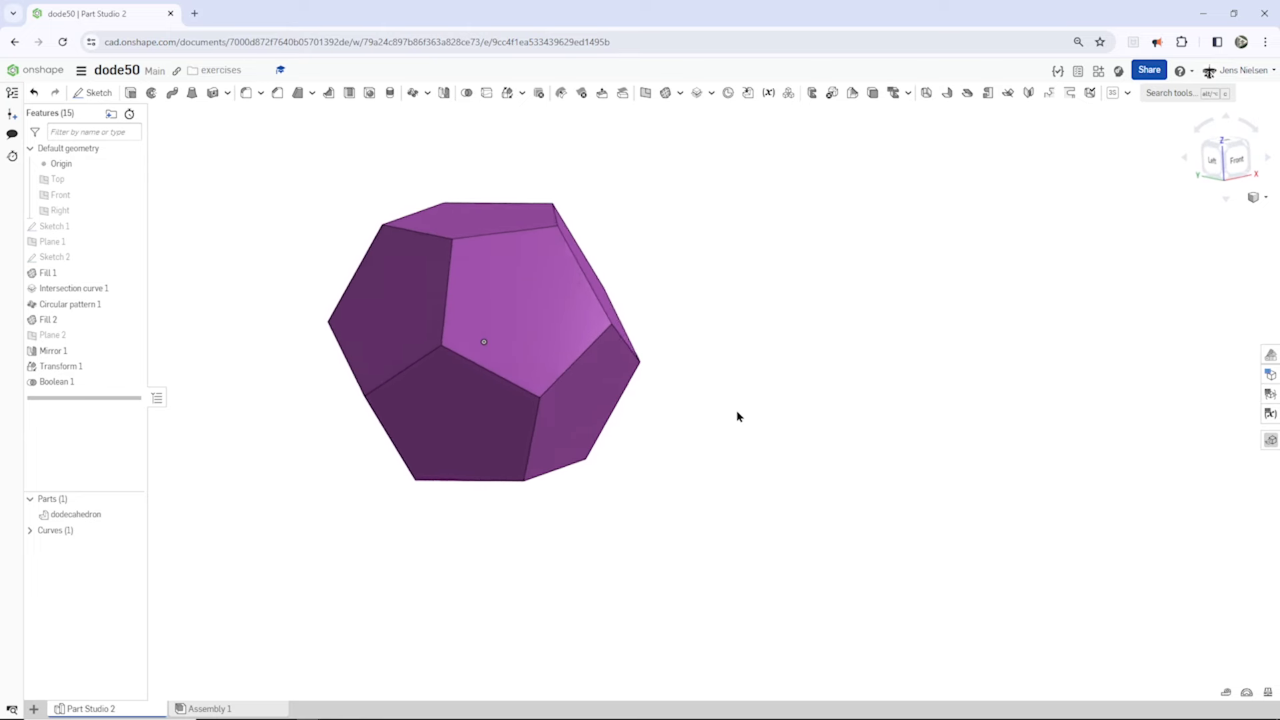
Show Sketch 1 and hide the dodecahedron part so the pentagon and circles are visible
left_click_drag(737, 416, 665, 418)
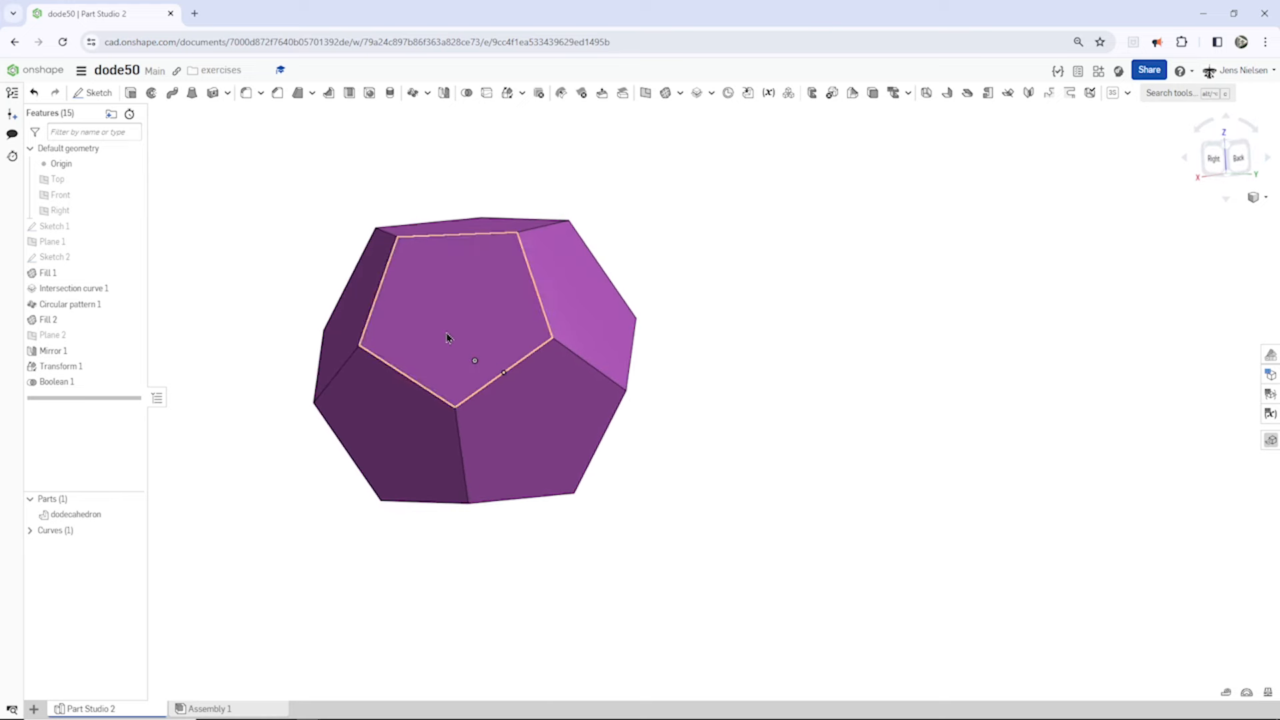
left_click(131, 227)
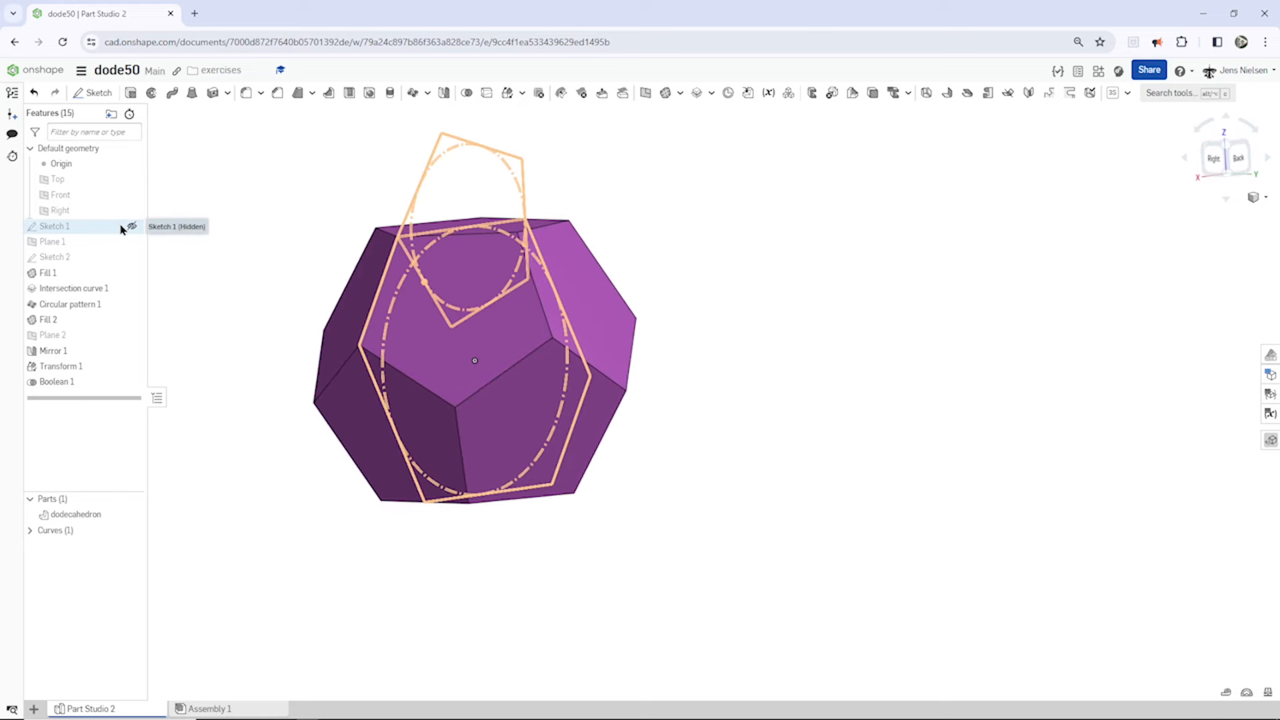
left_click(131, 227)
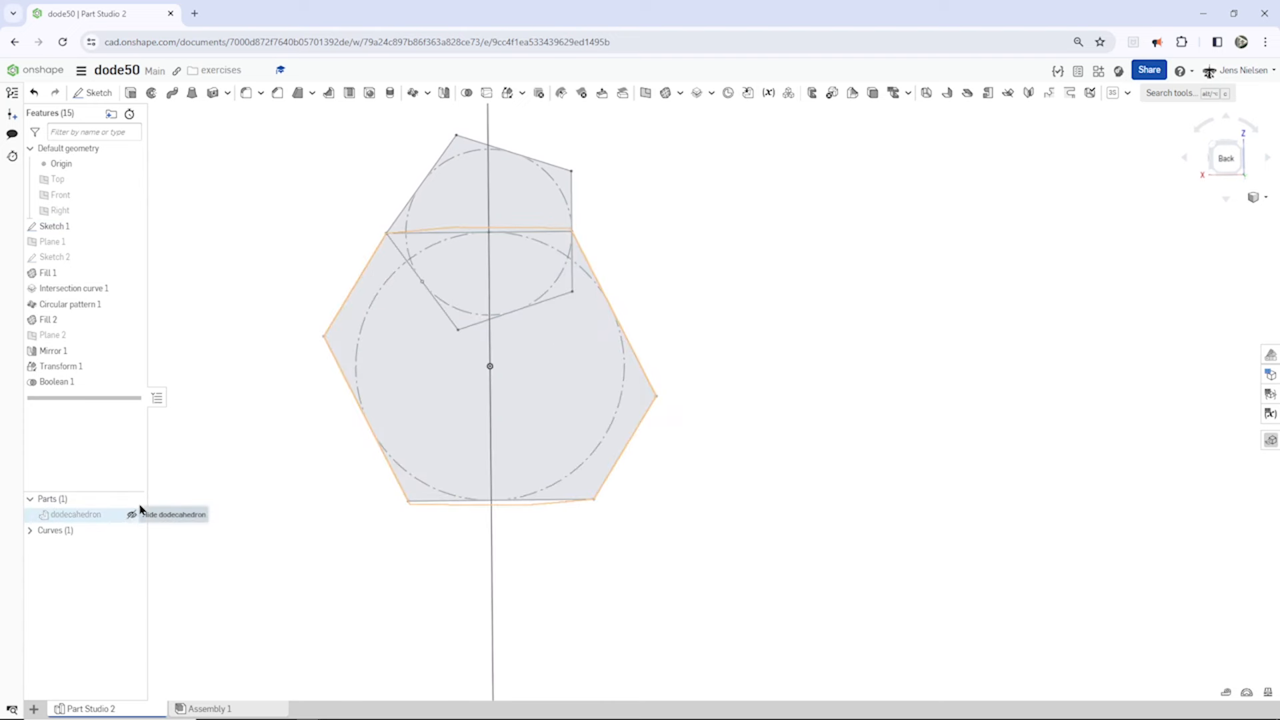
left_click(131, 515)
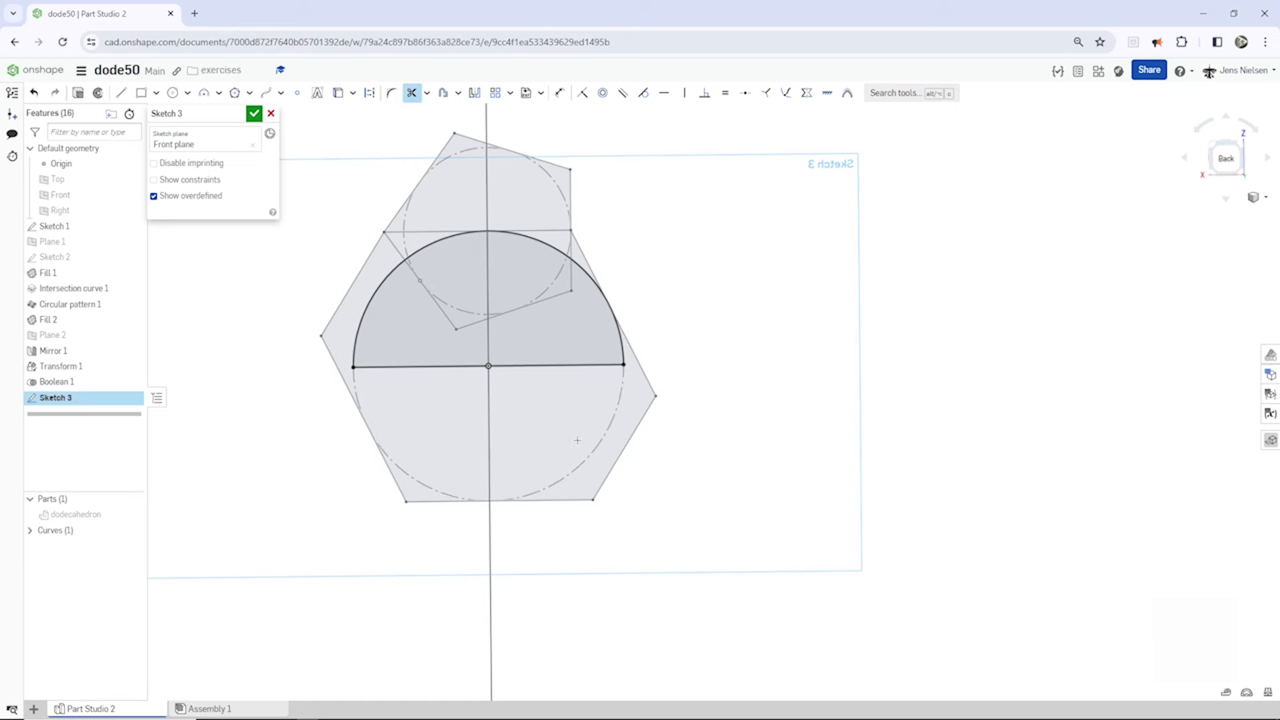
Accept Sketch 3 with its half-circle and diameter line on the Front plane
left_click(254, 113)
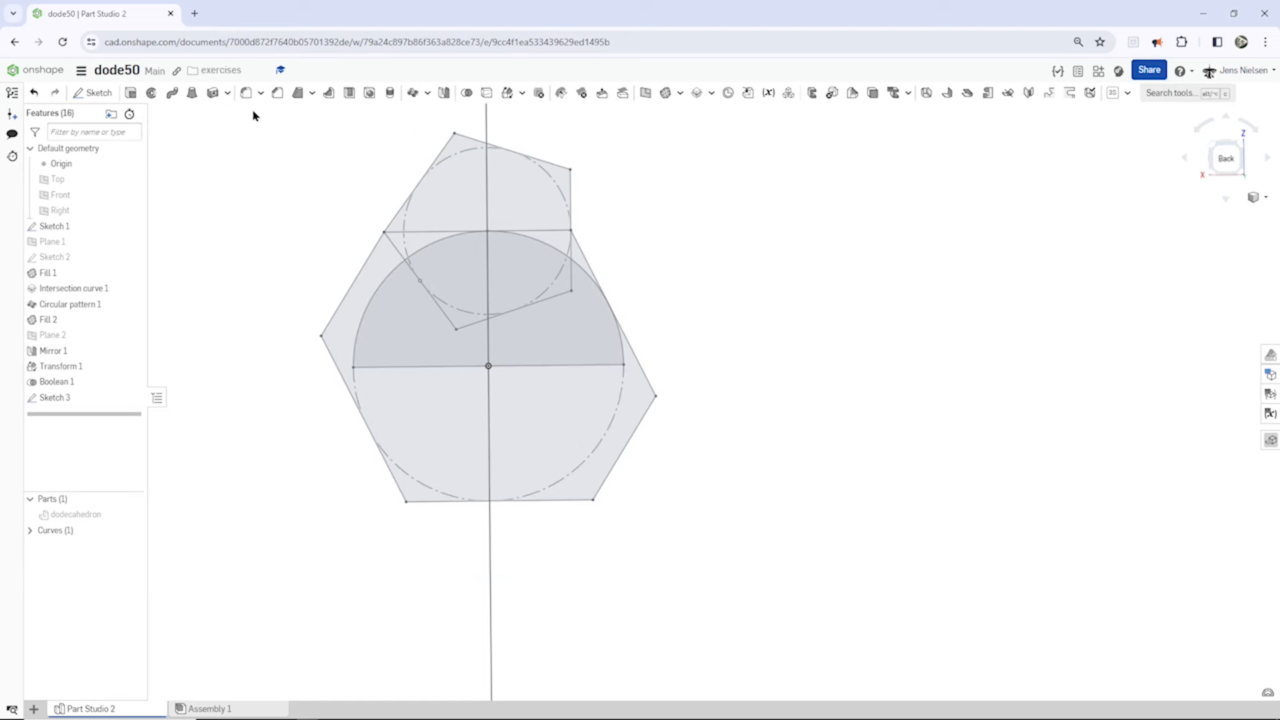
mouse_move(150, 92)
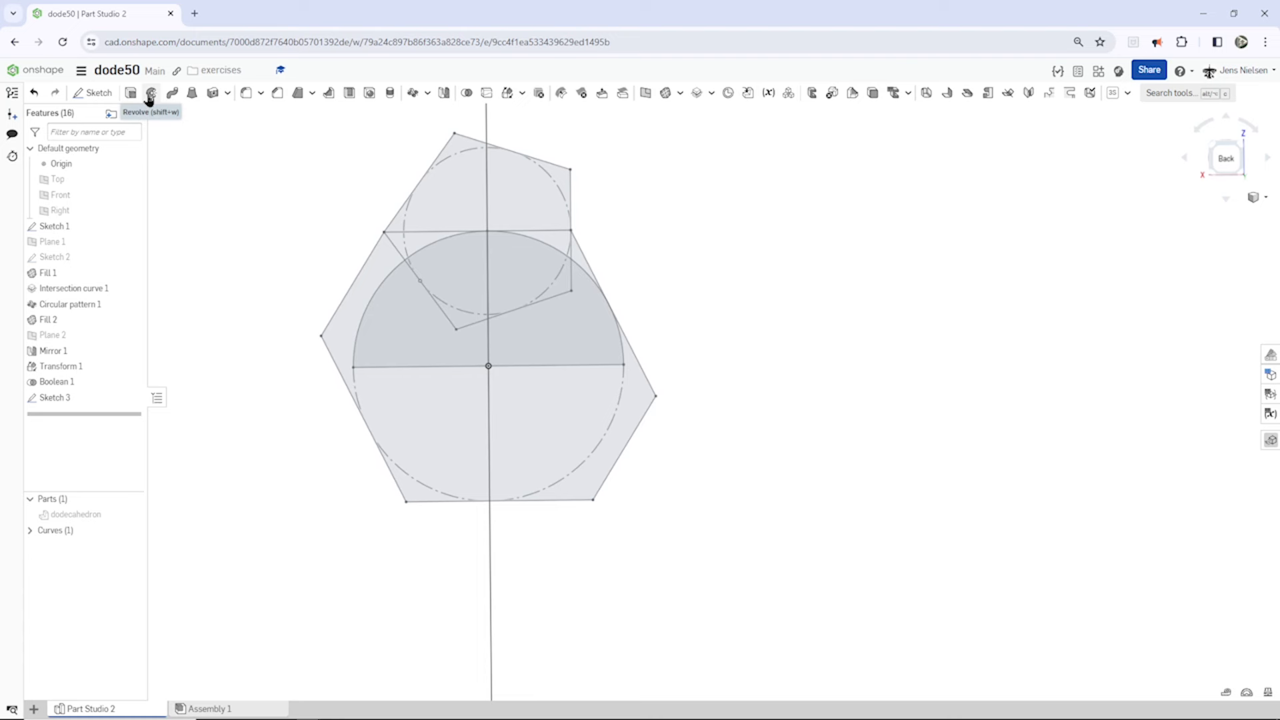
Revolve Sketch 3's half-circle fully about its diameter into a solid sphere, Part 2
left_click(151, 92)
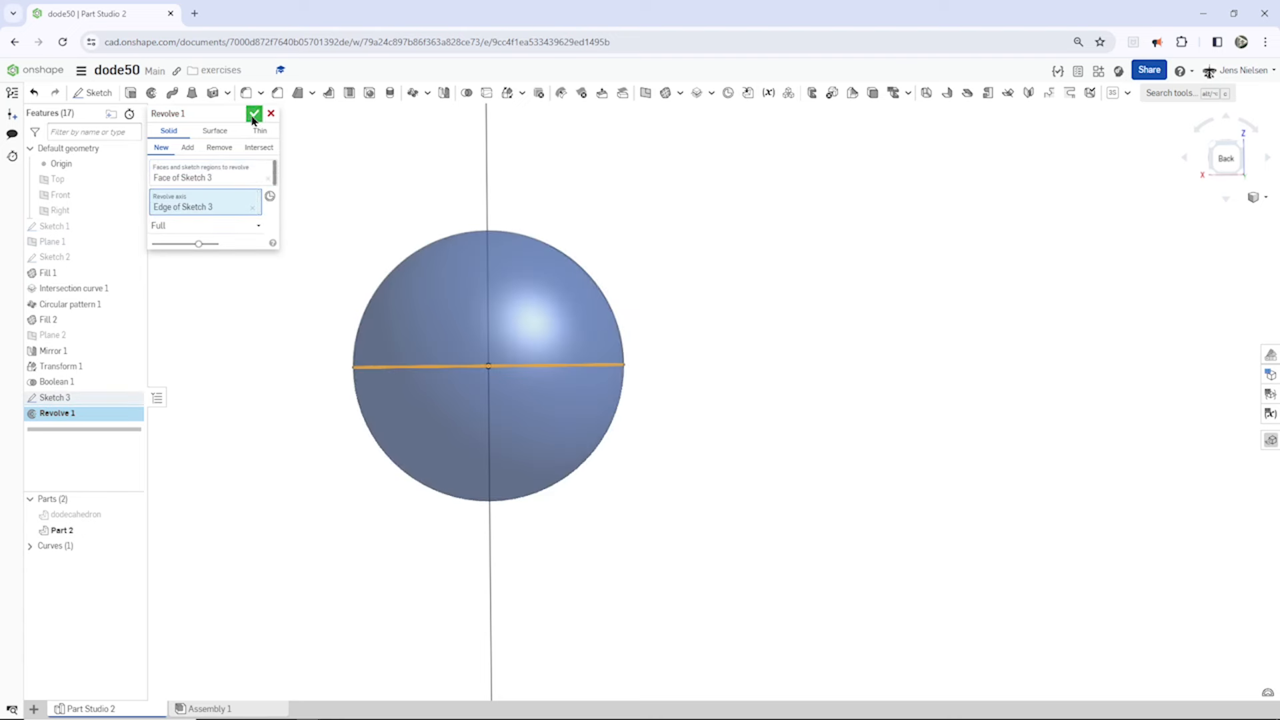
right_click(63, 529)
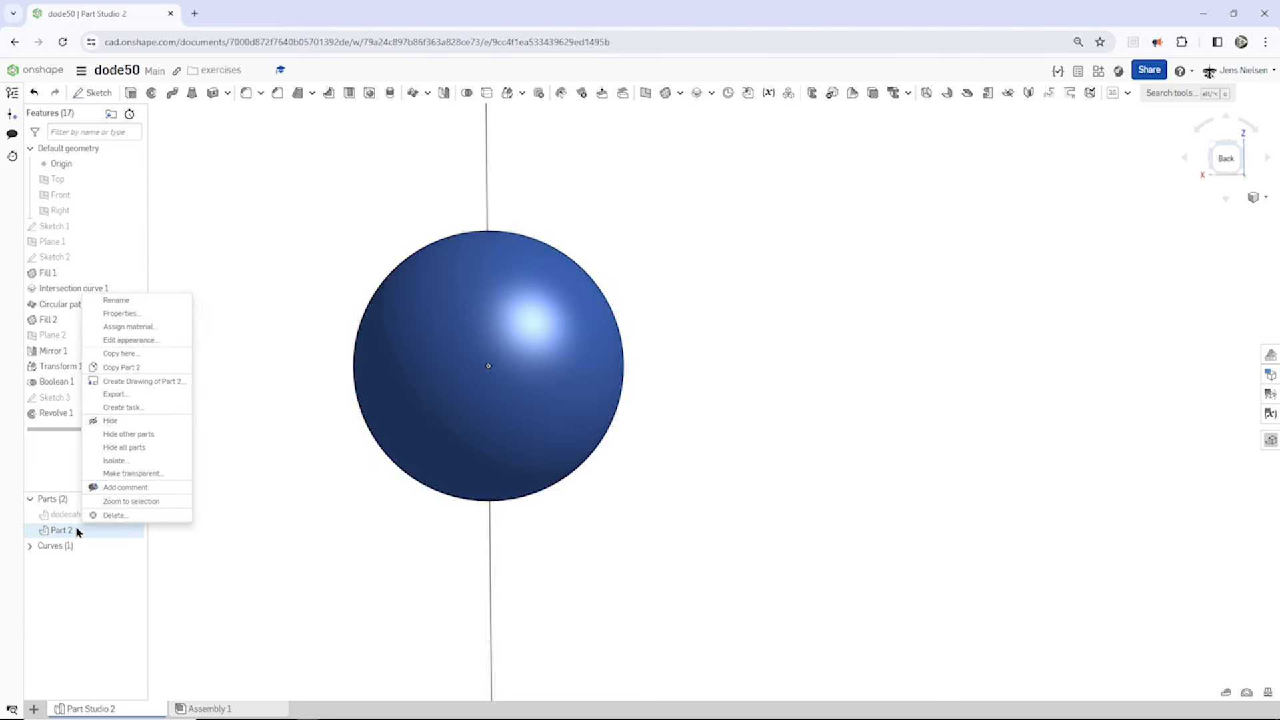
Rename Part 2 to 'sphere'
left_click(116, 300)
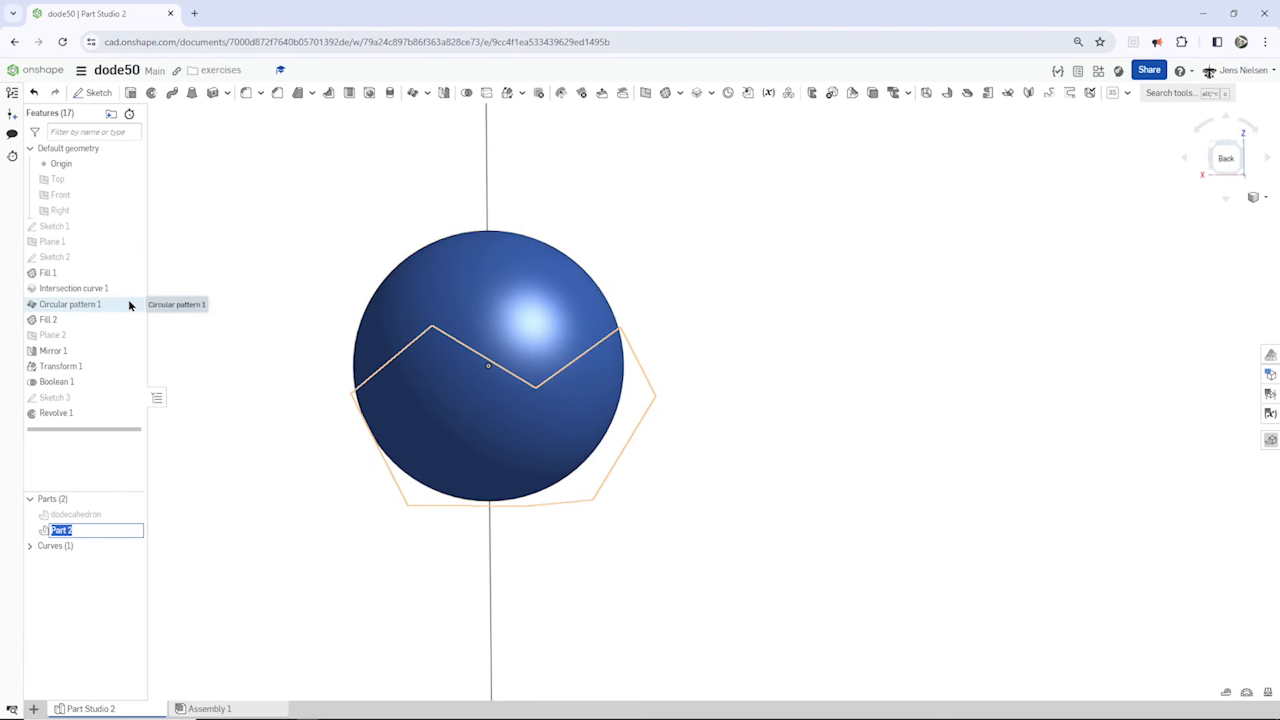
type("sphere")
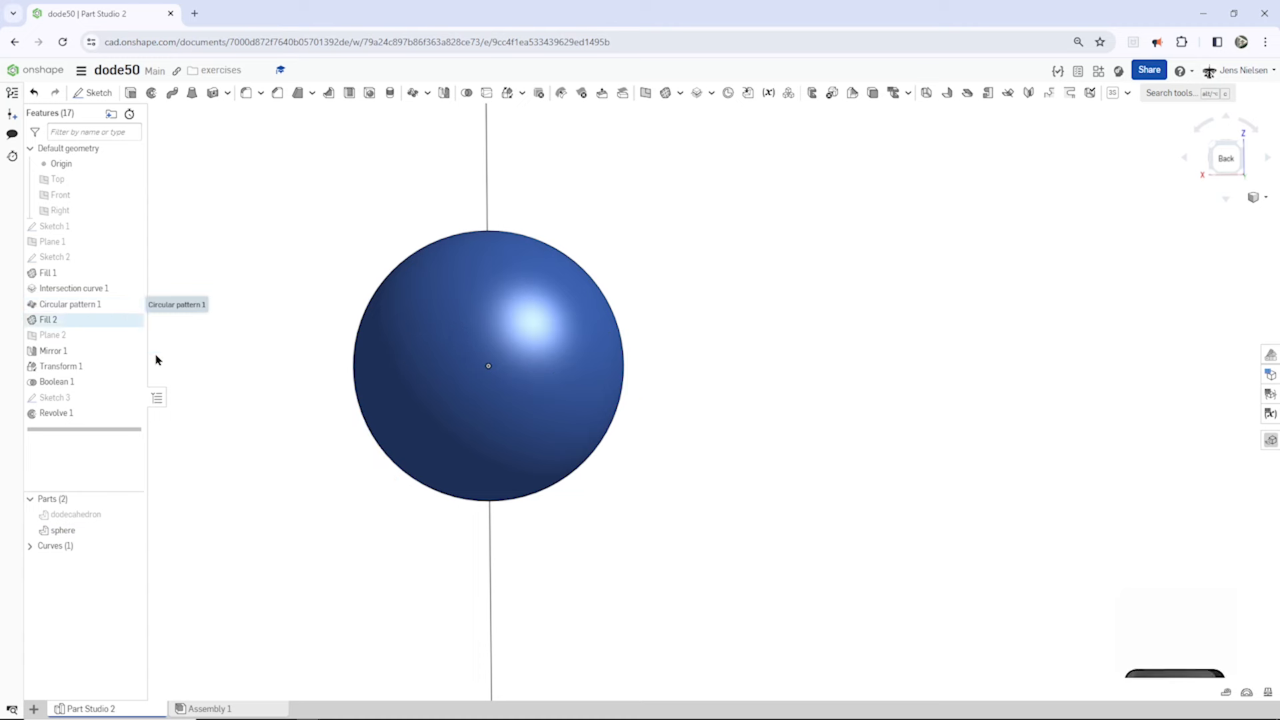
Recolour the sphere part with a green appearance
right_click(62, 530)
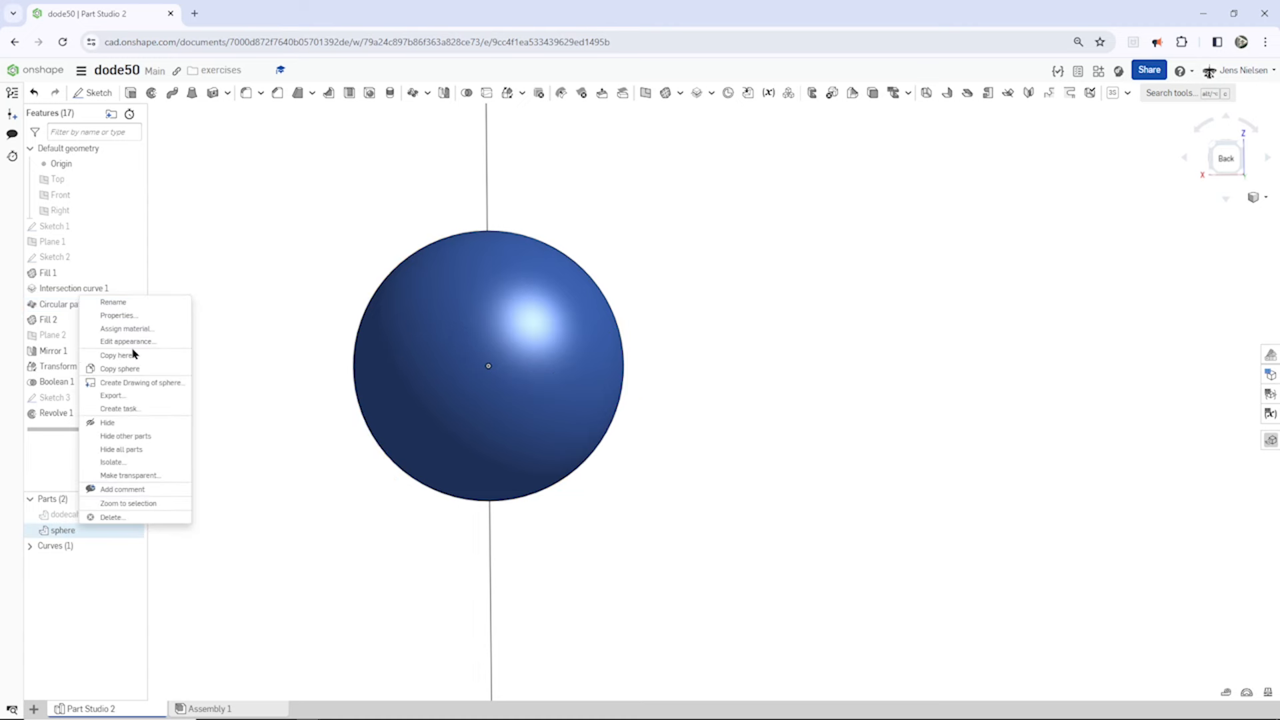
left_click(128, 341)
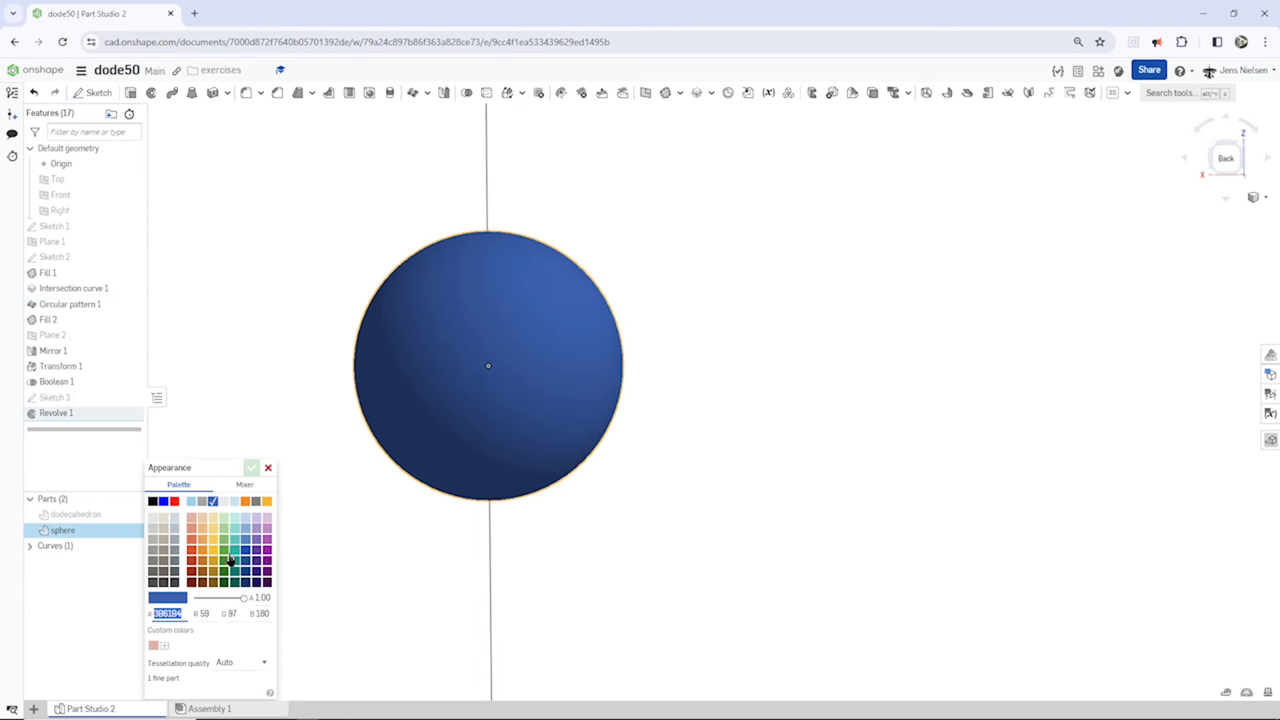
left_click(252, 467)
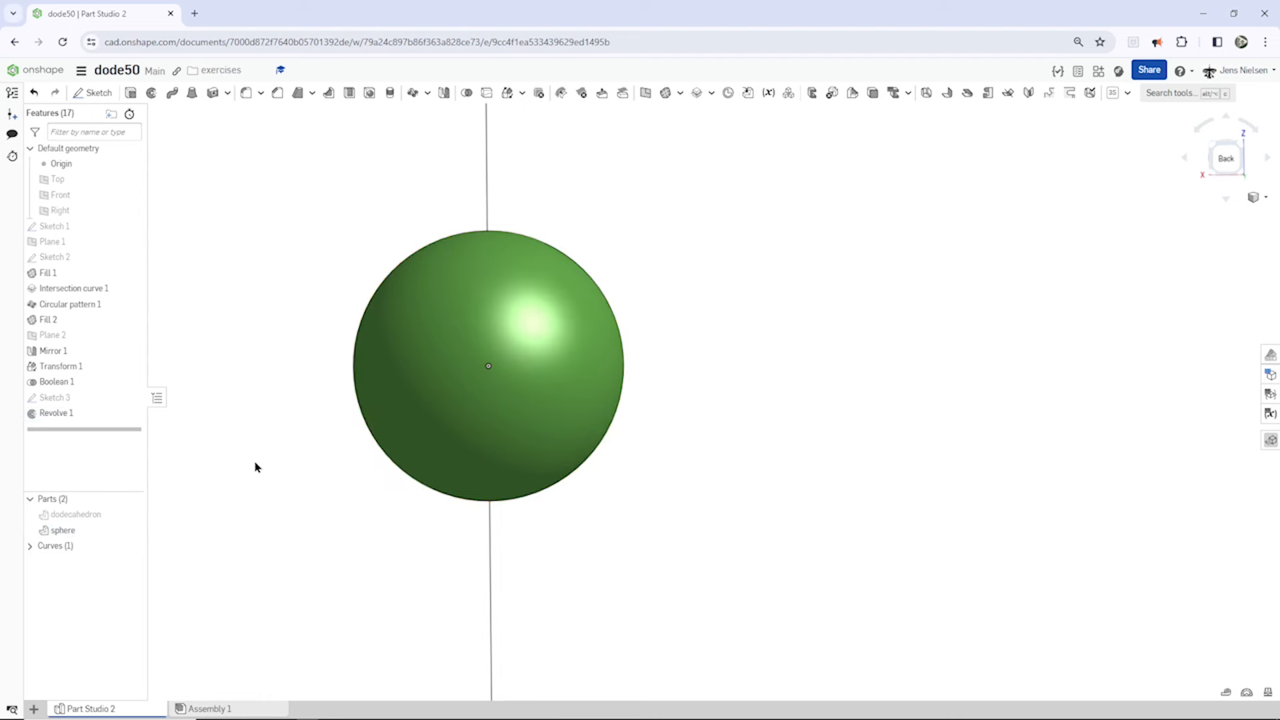
mouse_move(74, 515)
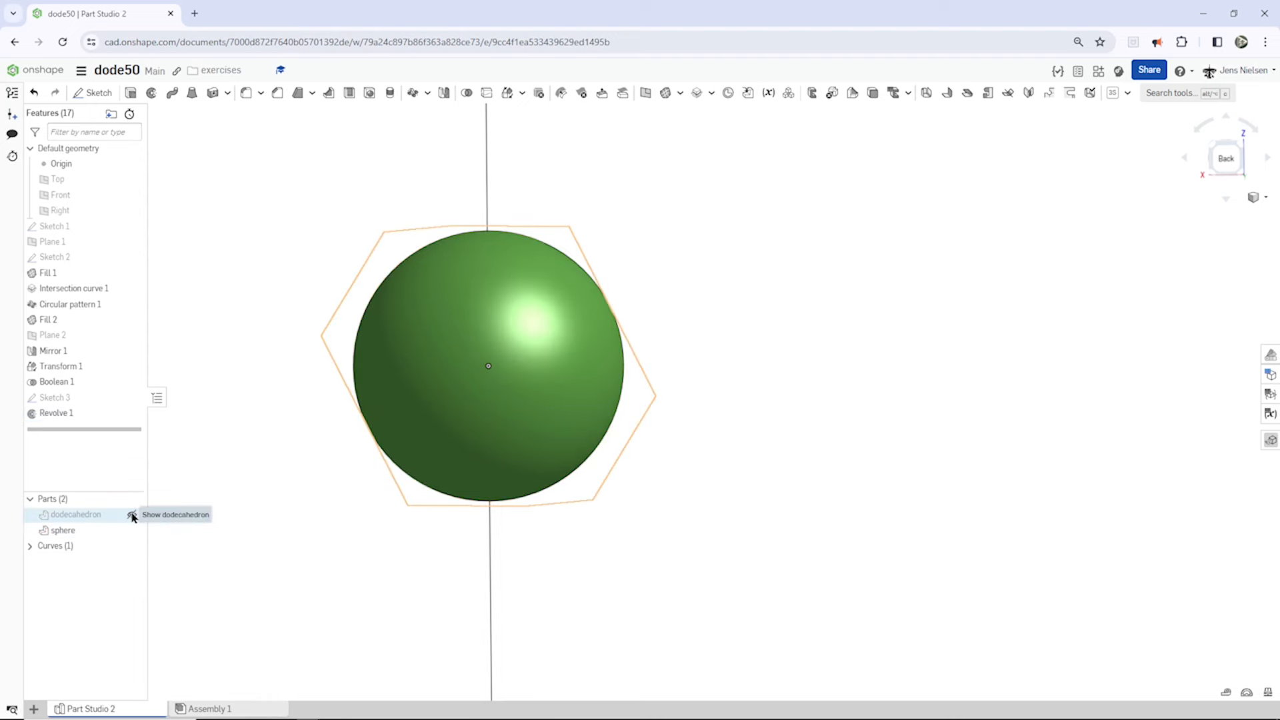
Show the dodecahedron part again and bring up its appearance settings
left_click(132, 514)
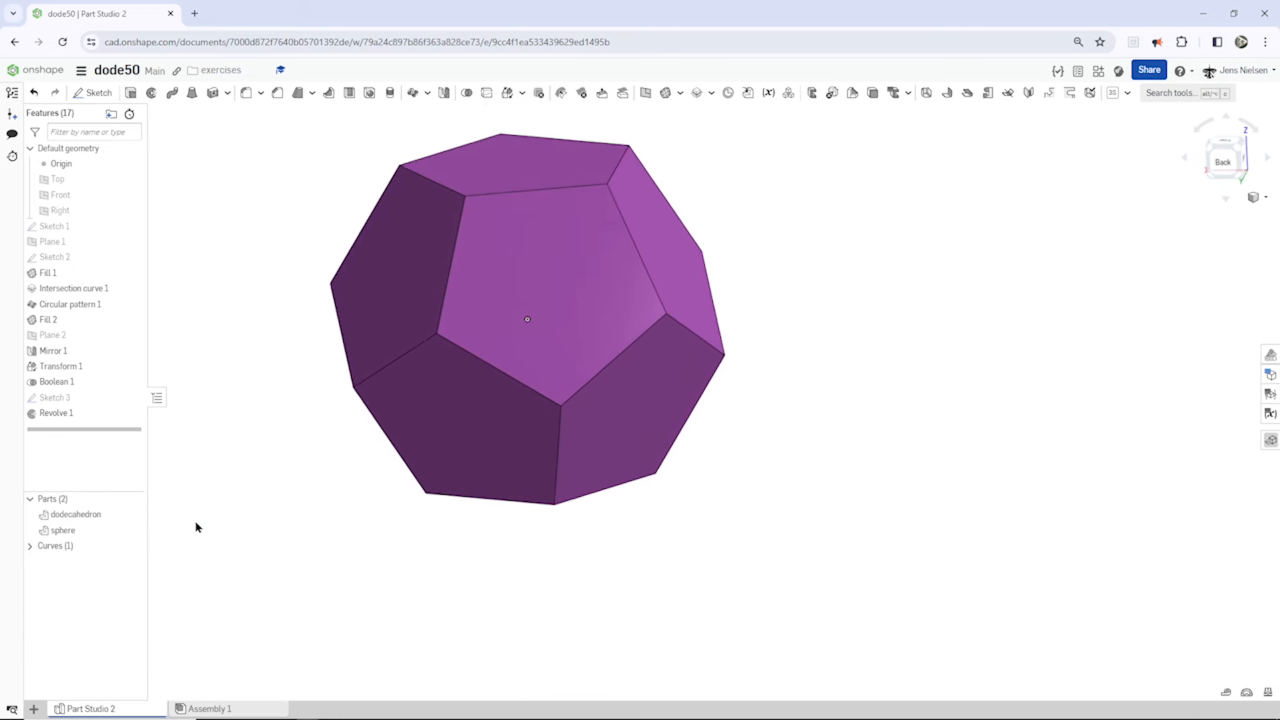
left_click(75, 515)
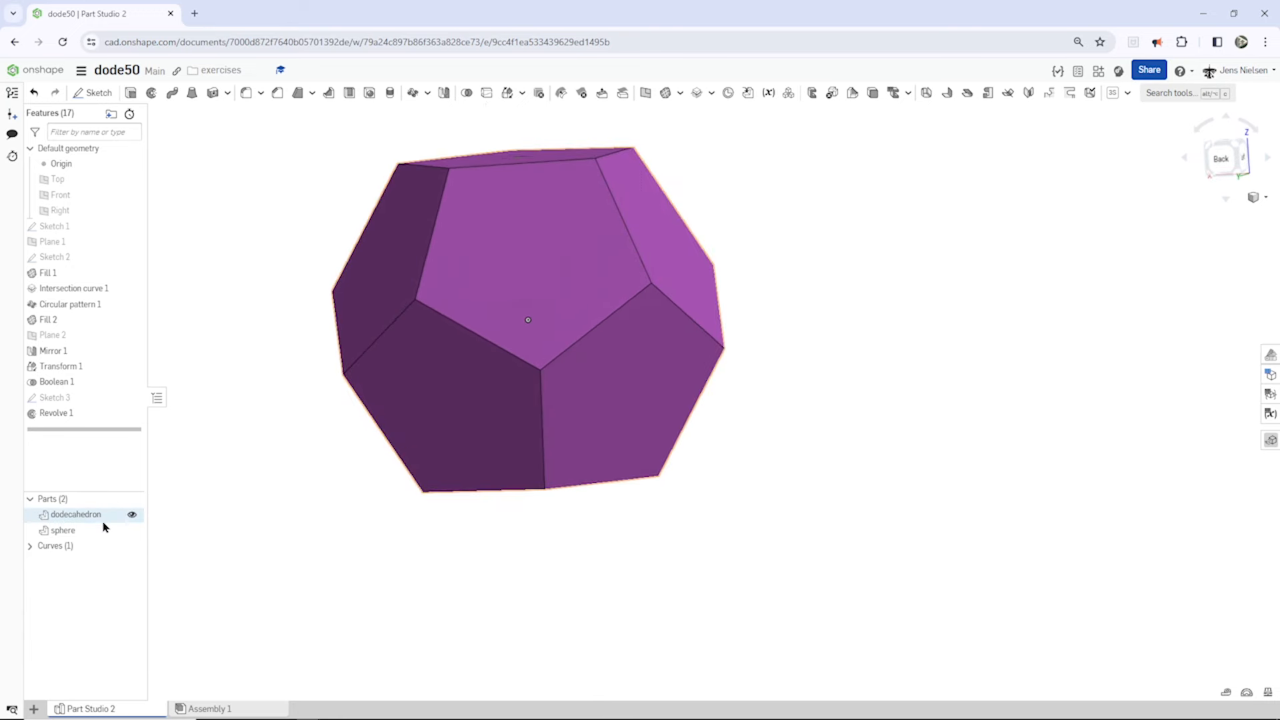
right_click(75, 514)
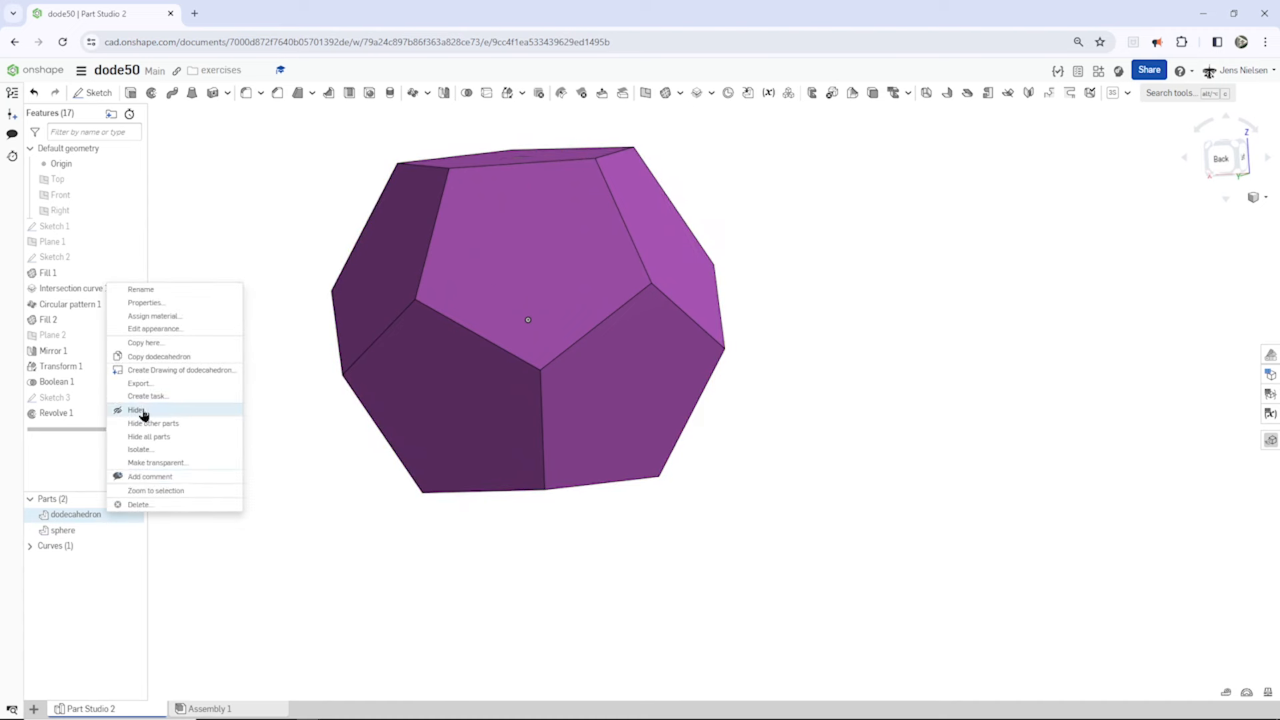
left_click(155, 328)
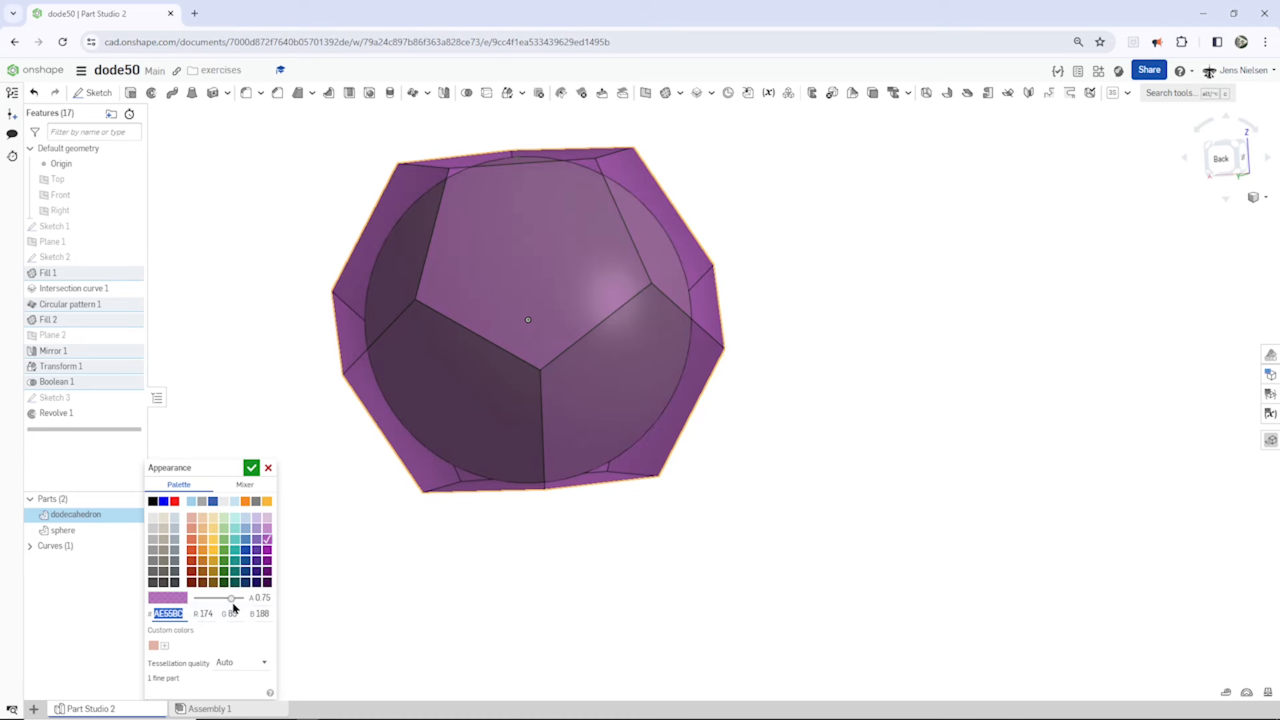
Lower the dodecahedron's opacity to about 0.29 so the green sphere shows inside
left_click_drag(231, 599, 202, 598)
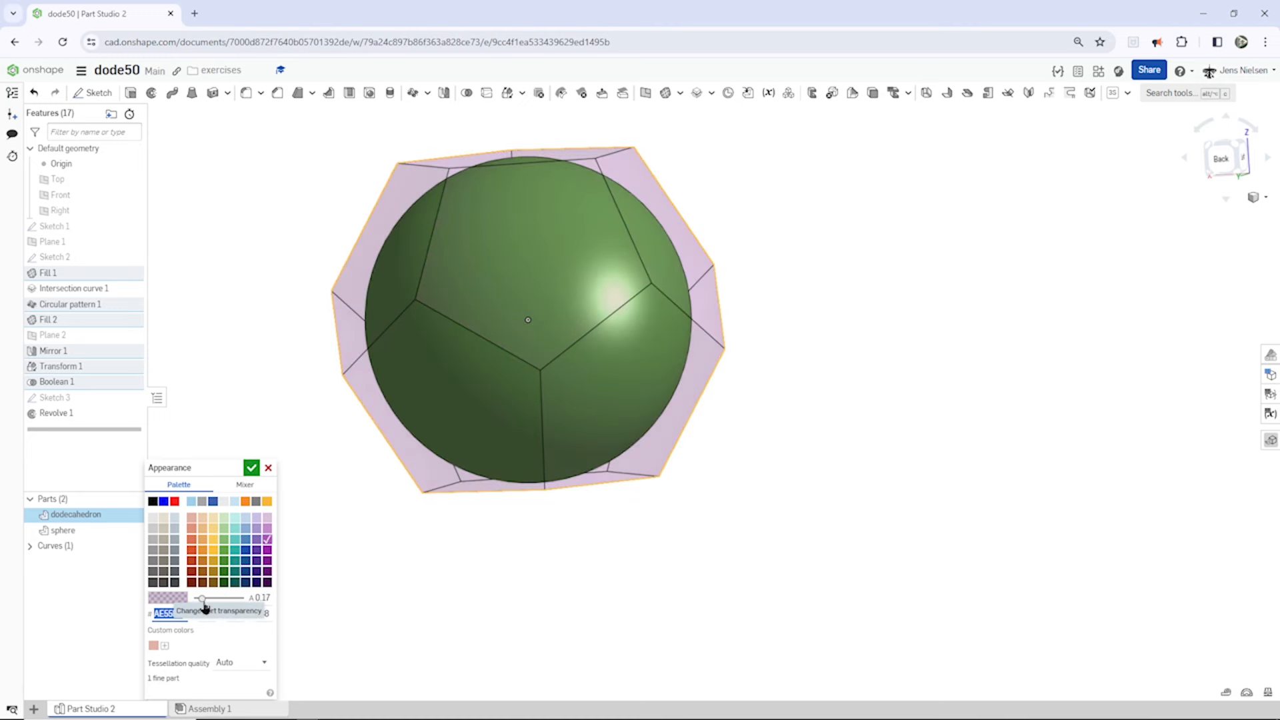
left_click_drag(201, 598, 210, 599)
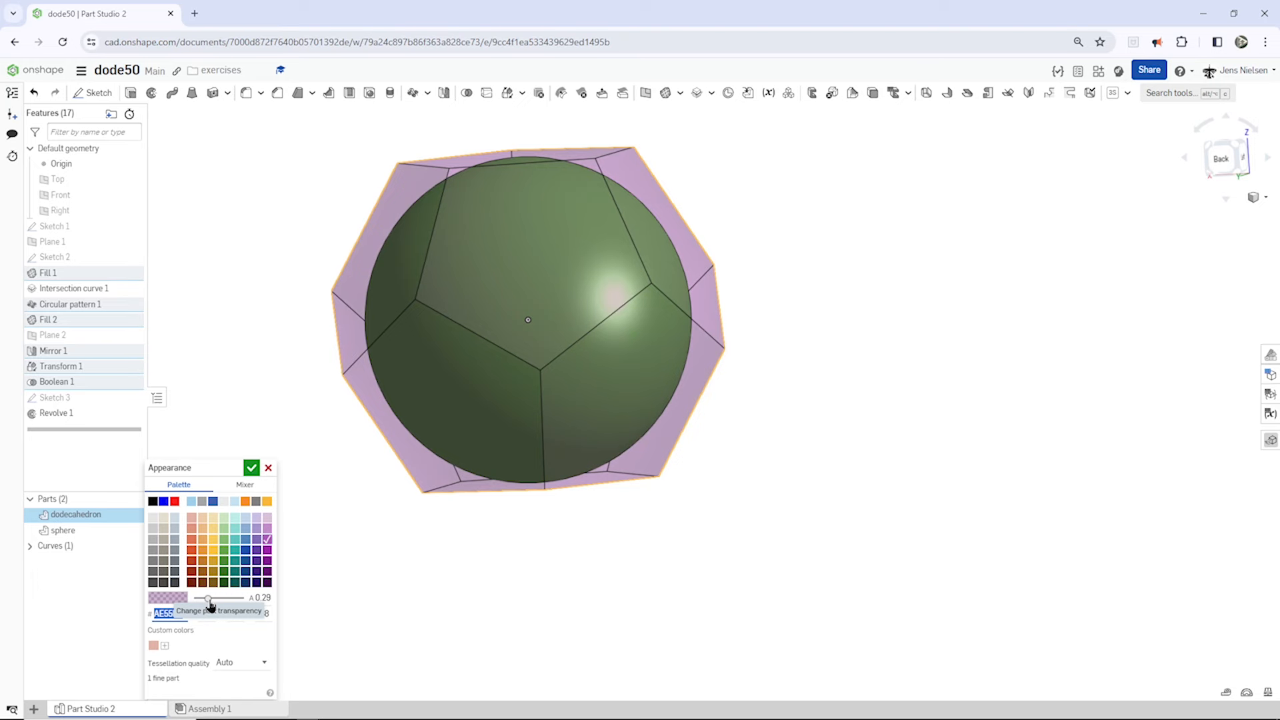
left_click(252, 468)
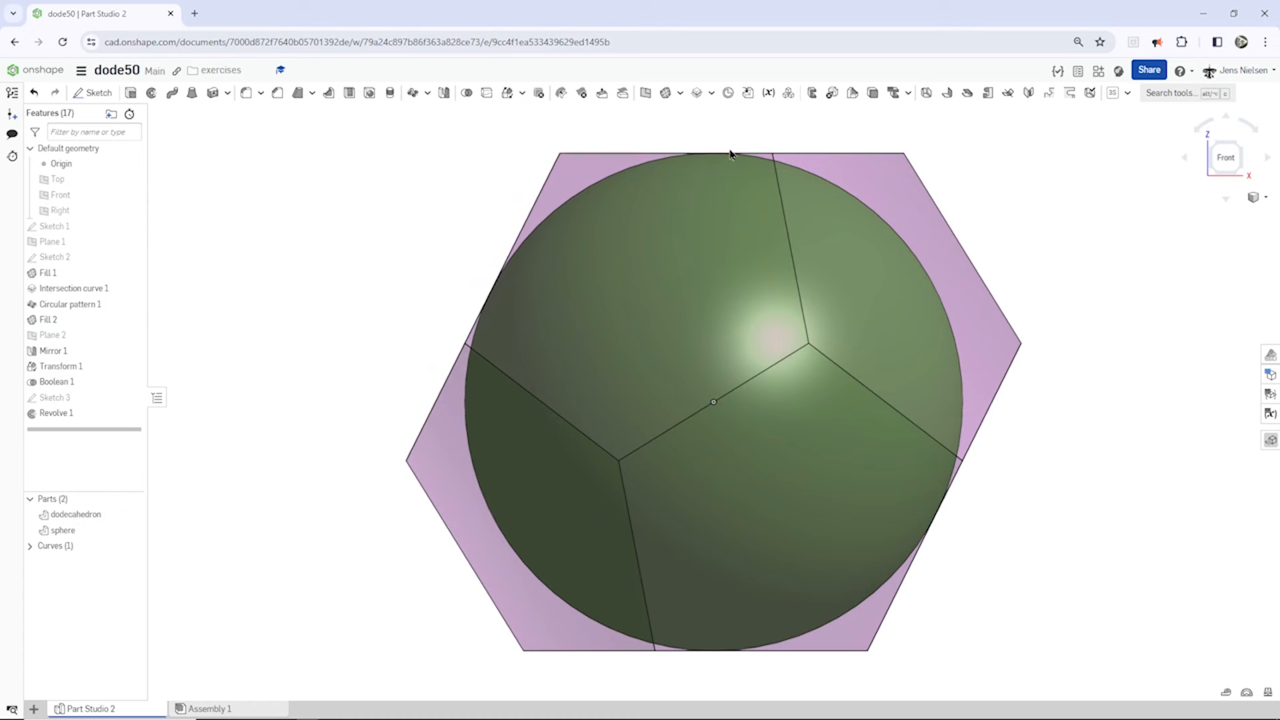
mouse_move(1003, 569)
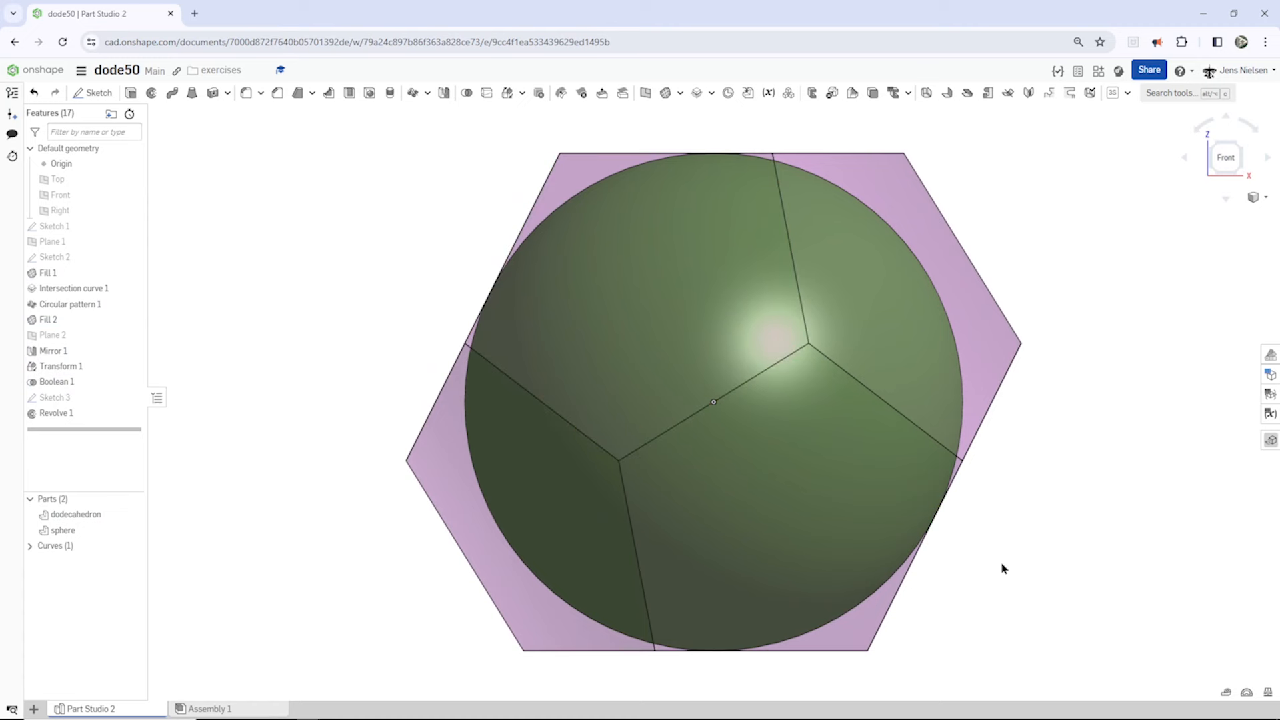
Rotate the view to look down on the dodecahedron and sphere from the top
left_click_drag(711, 400, 816, 368)
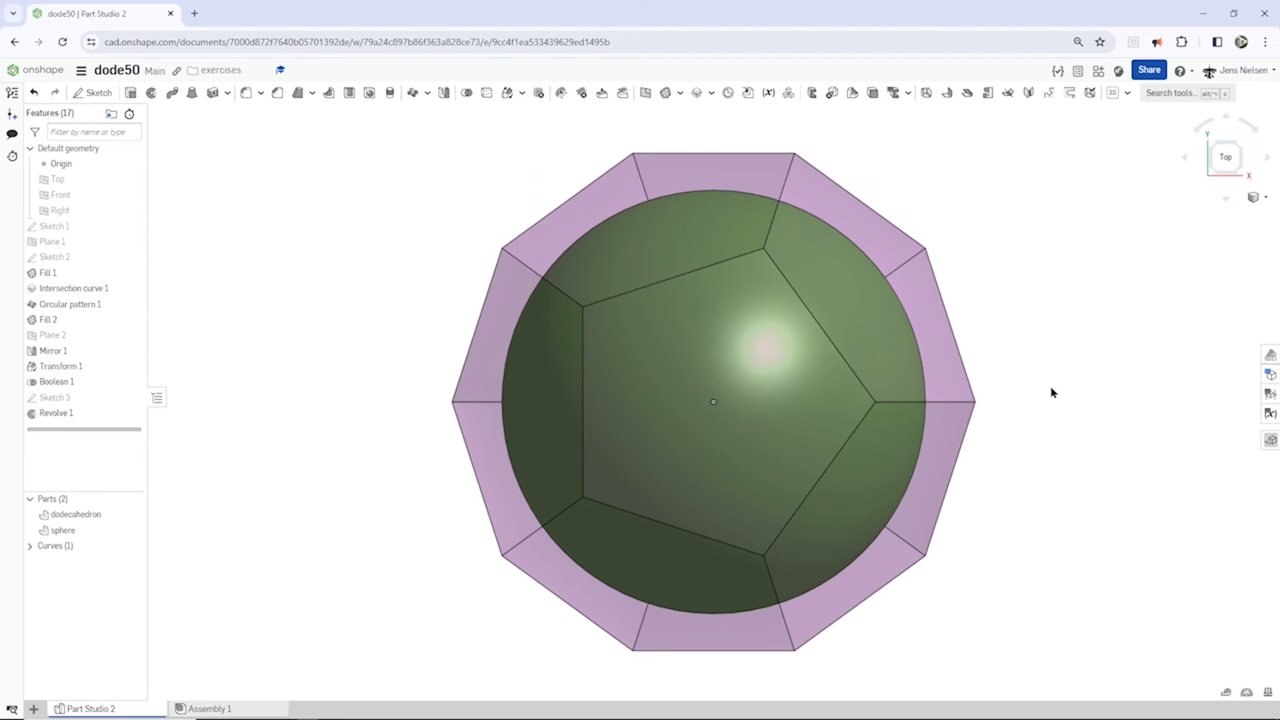
mouse_move(384, 244)
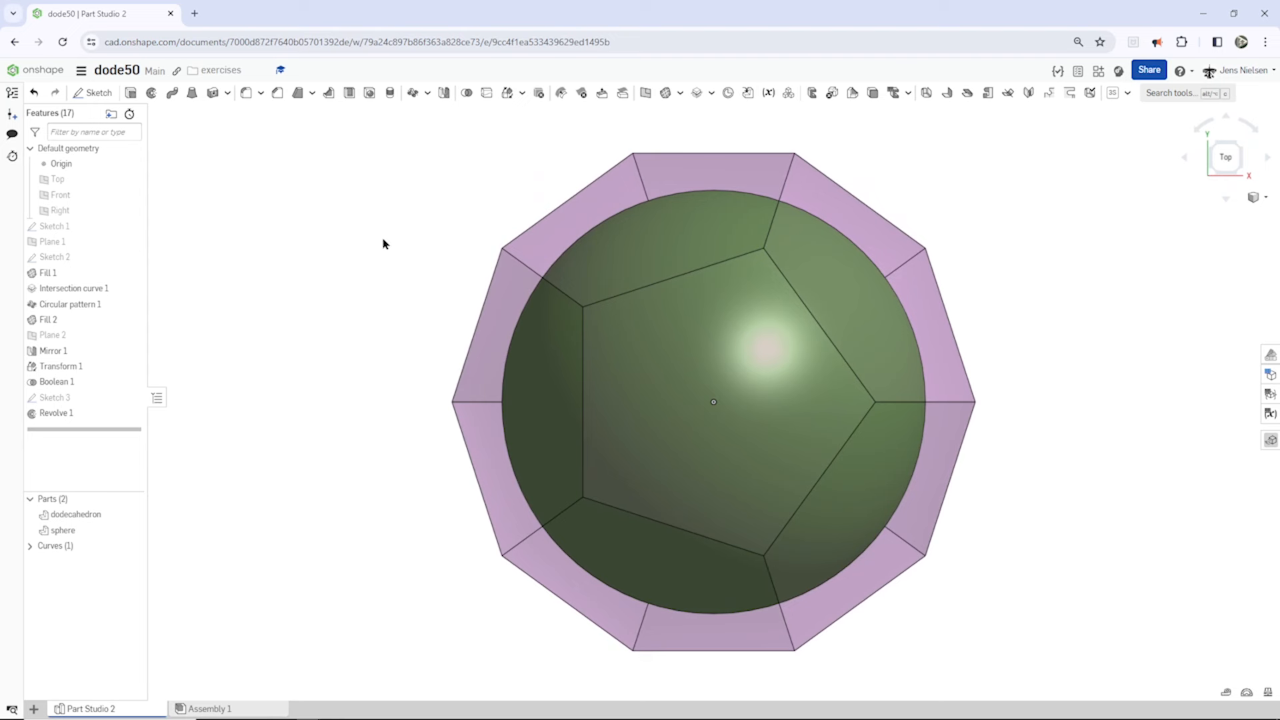